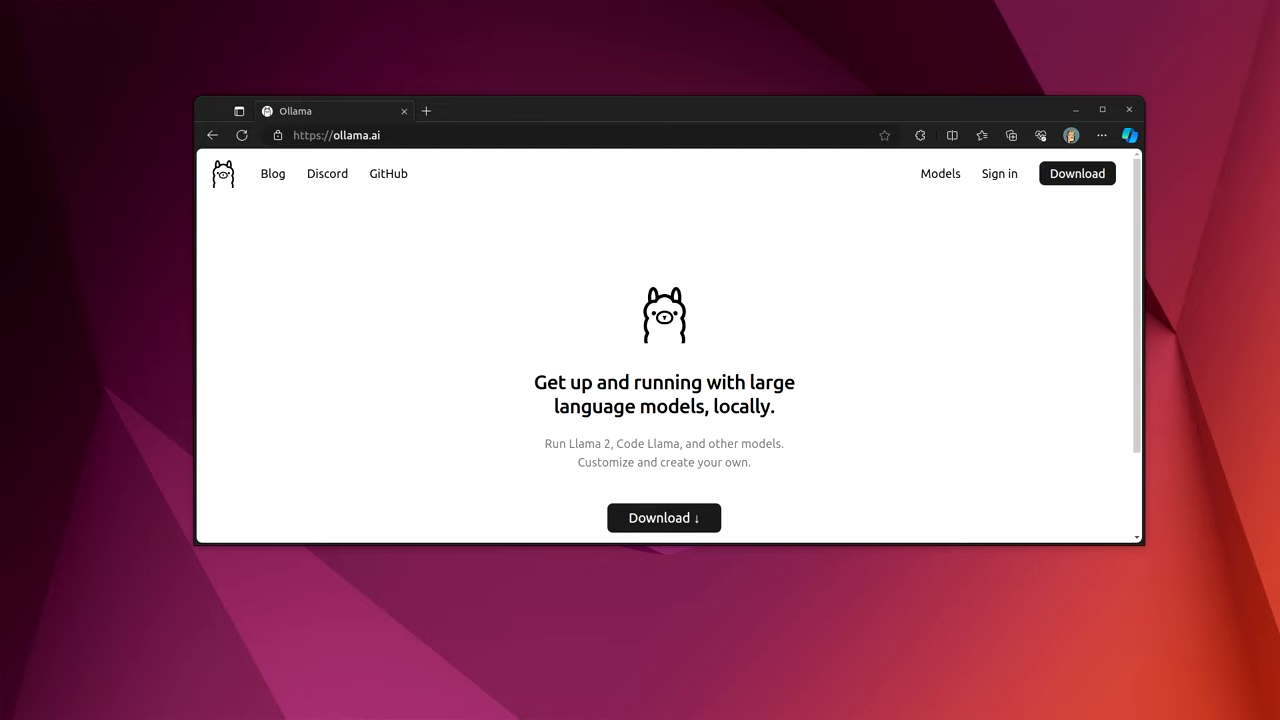
pyautogui.moveTo(730, 338)
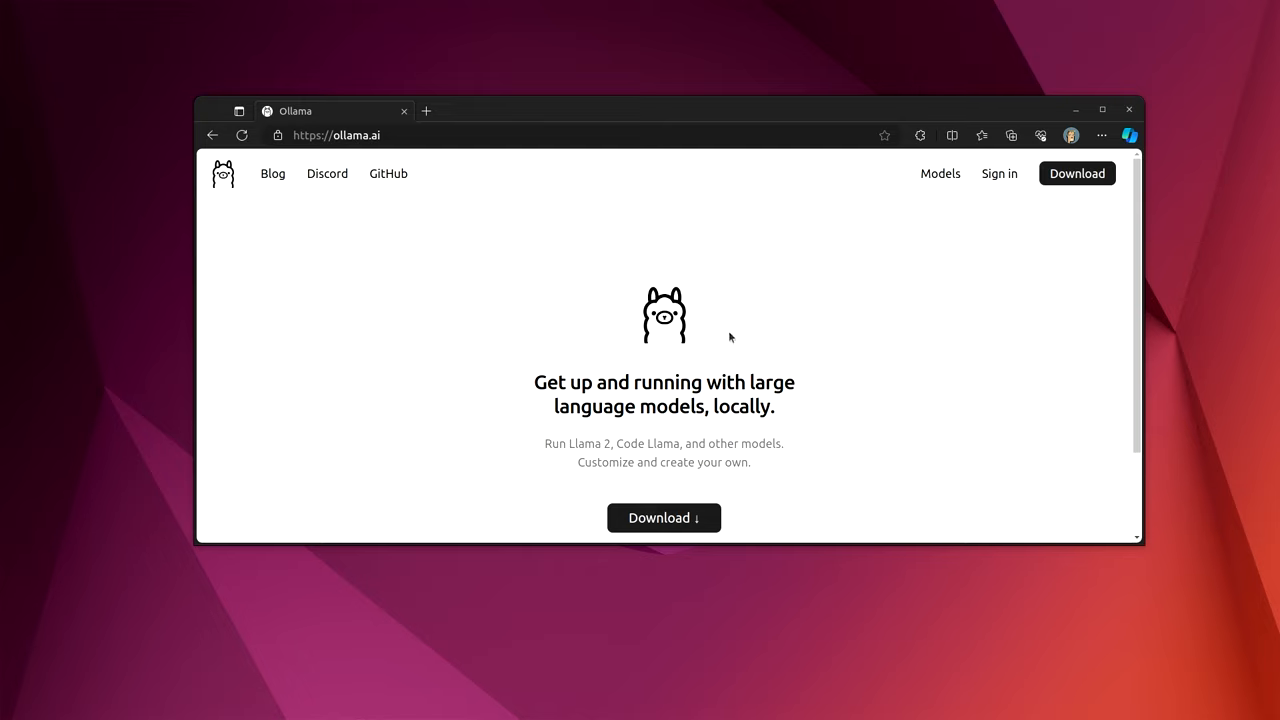
pyautogui.moveTo(735, 326)
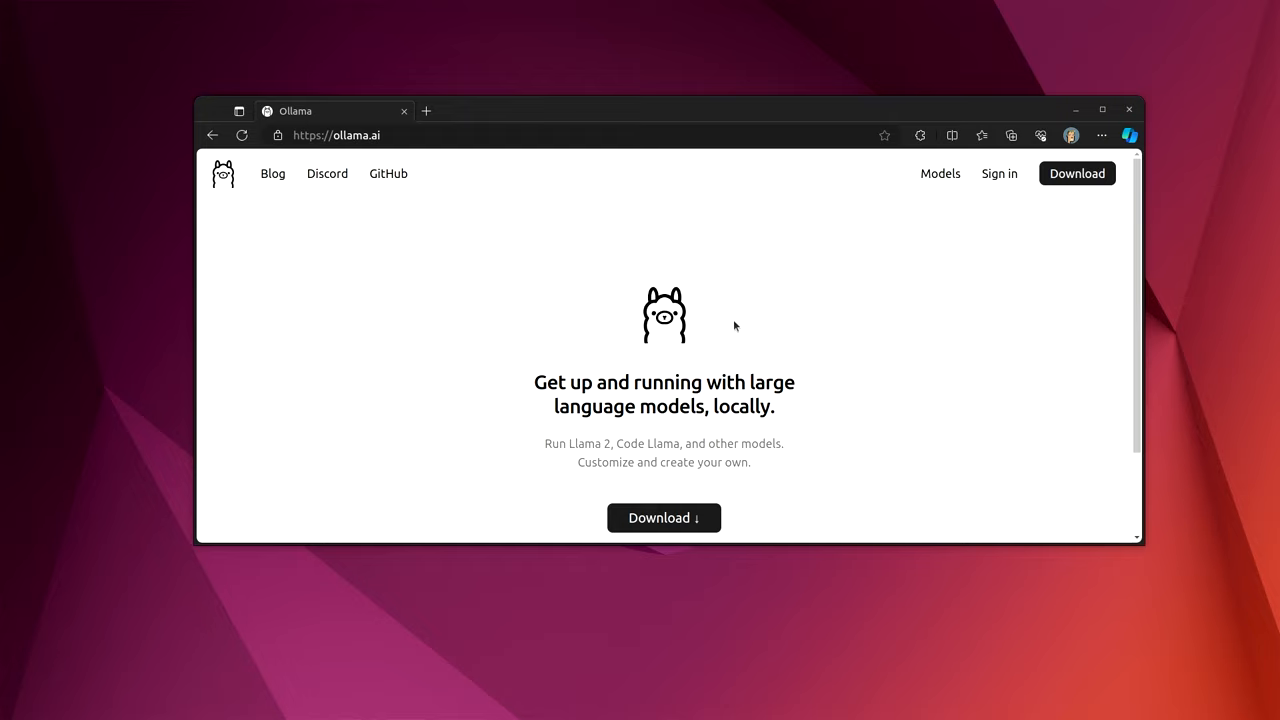
pyautogui.moveTo(739, 314)
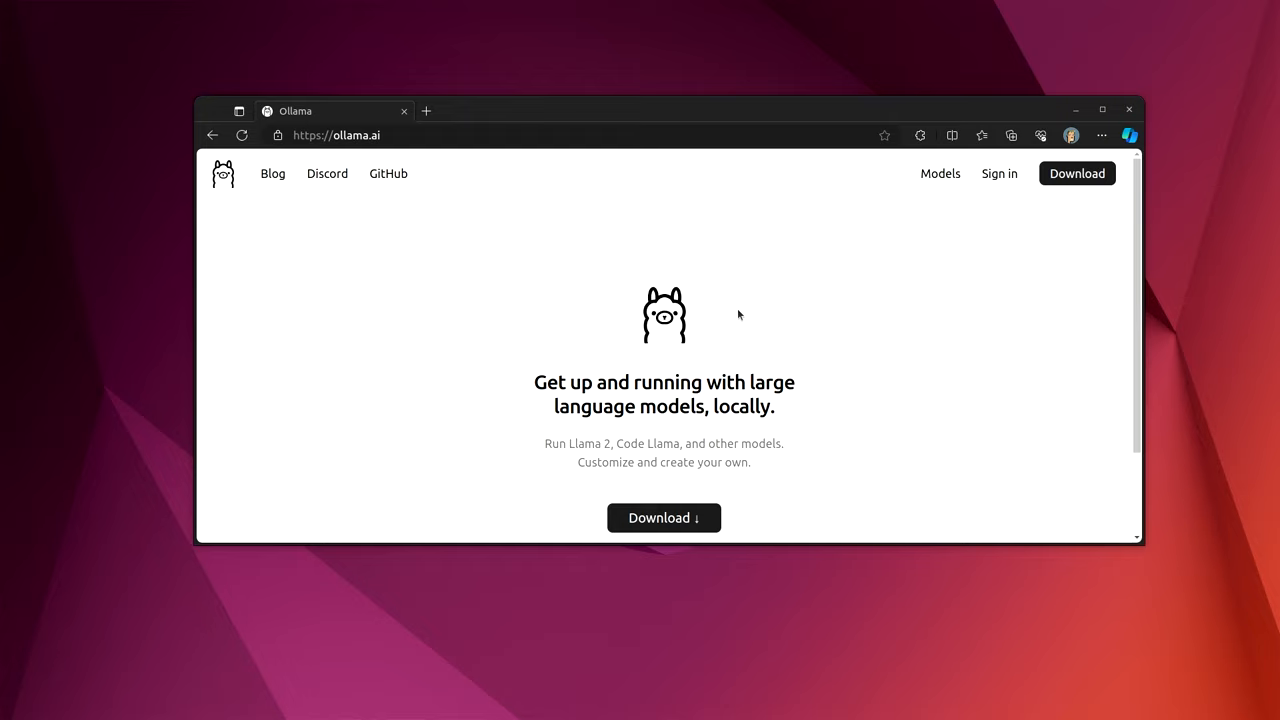
# Step: Go to Ollama's Download page, Linux tab, showing the curl install.sh one-liner
pyautogui.scroll(-3)
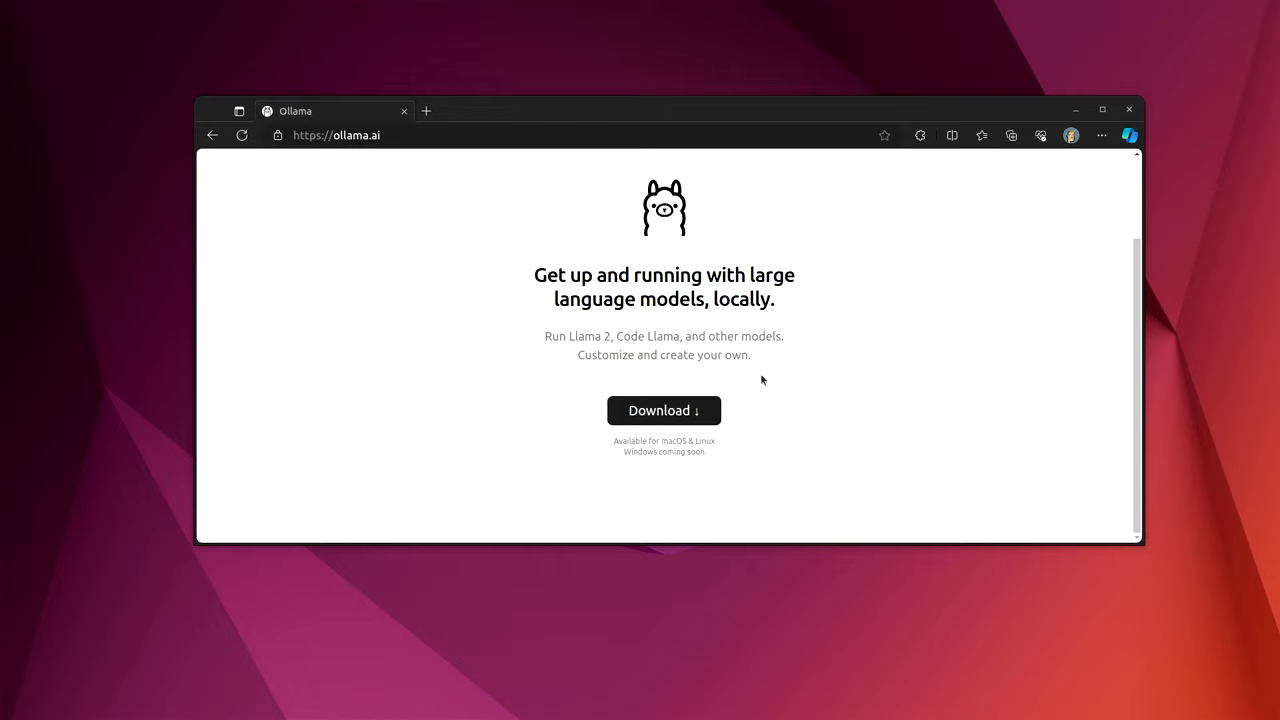
pyautogui.moveTo(739, 452)
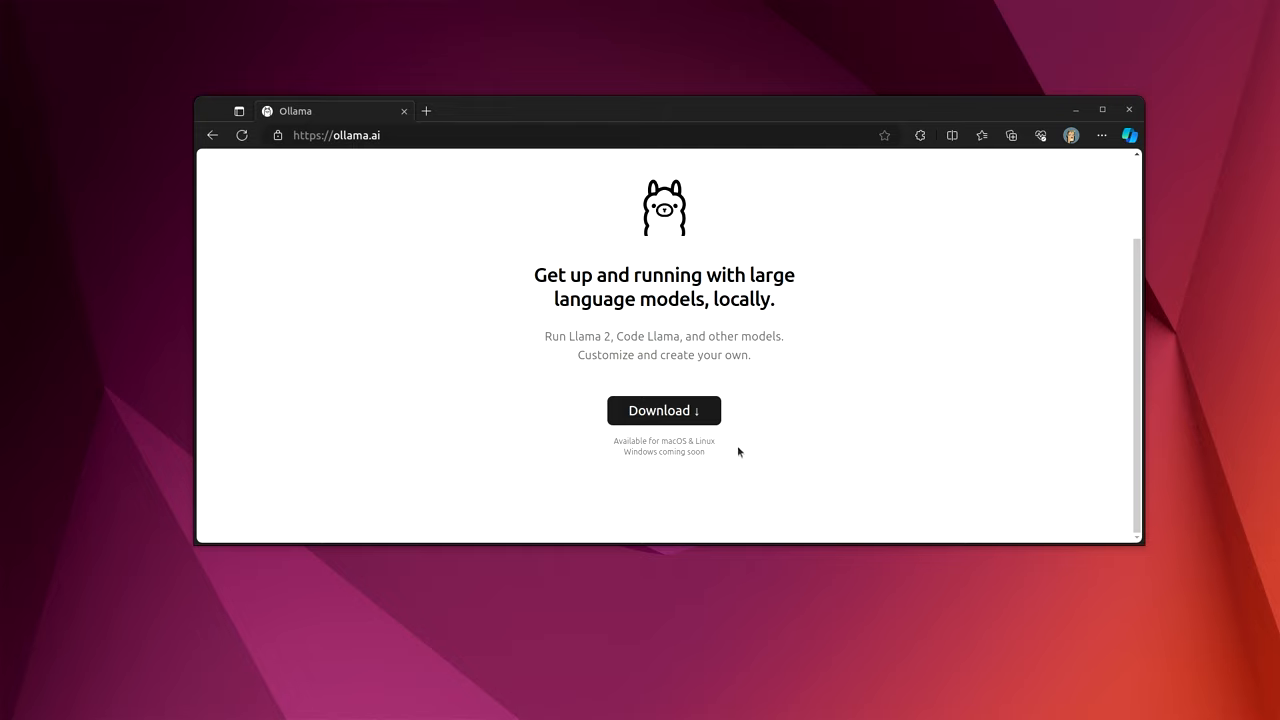
pyautogui.moveTo(727, 456)
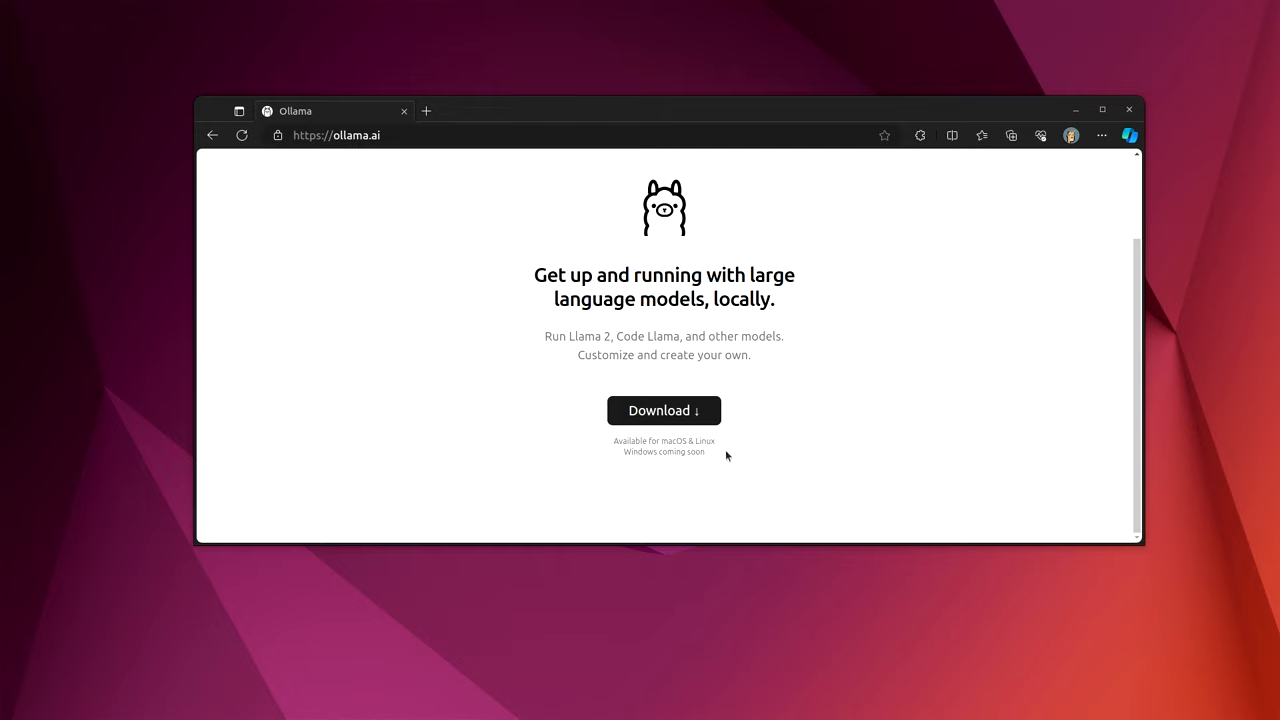
pyautogui.moveTo(771, 439)
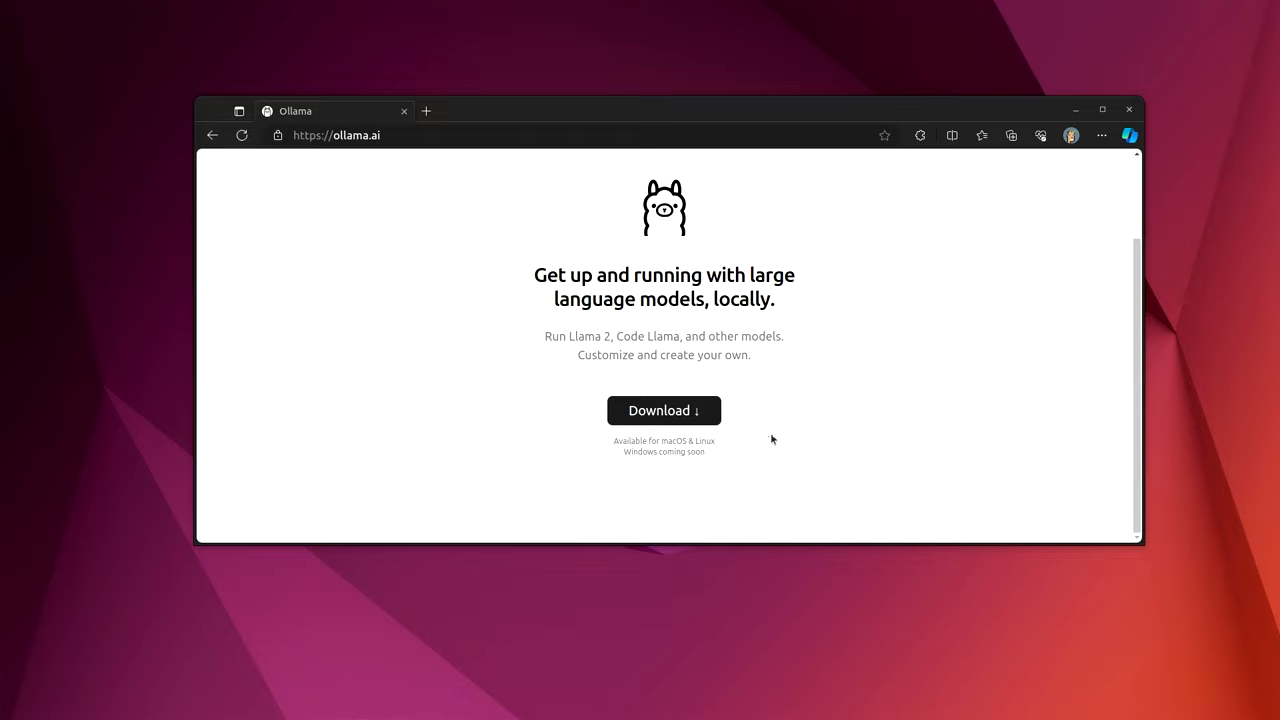
pyautogui.moveTo(664, 410)
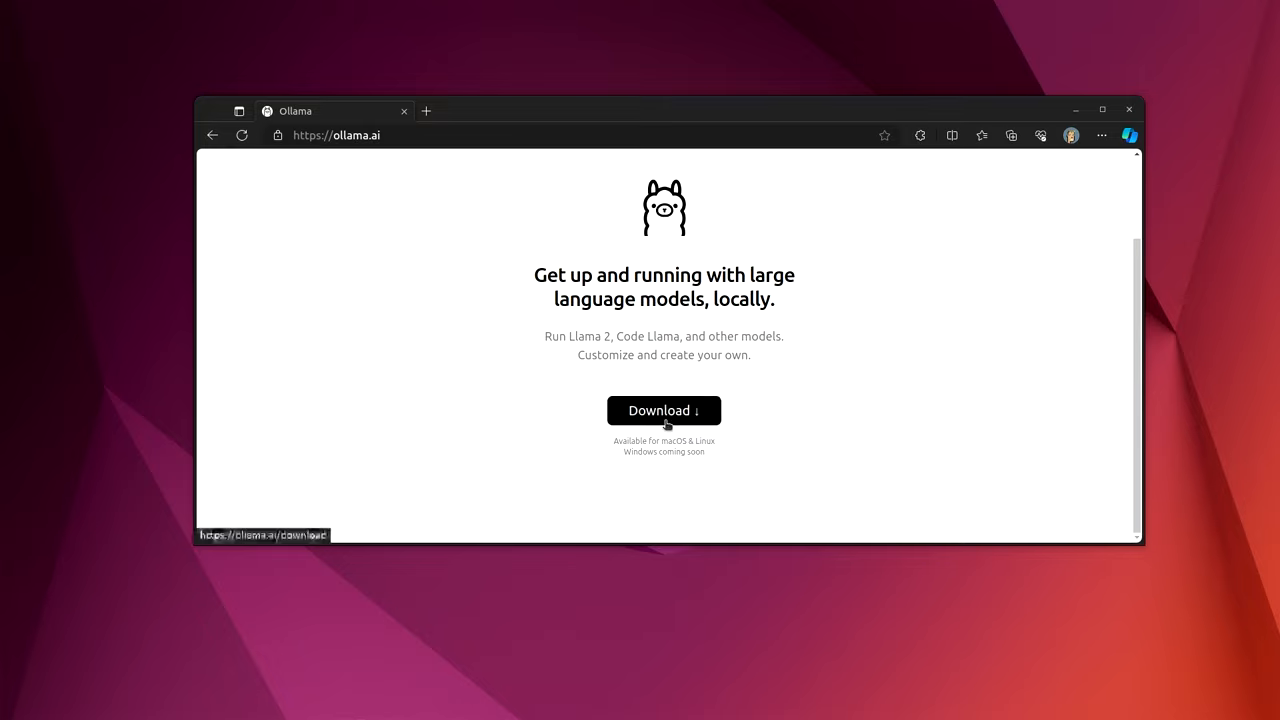
pyautogui.click(663, 411)
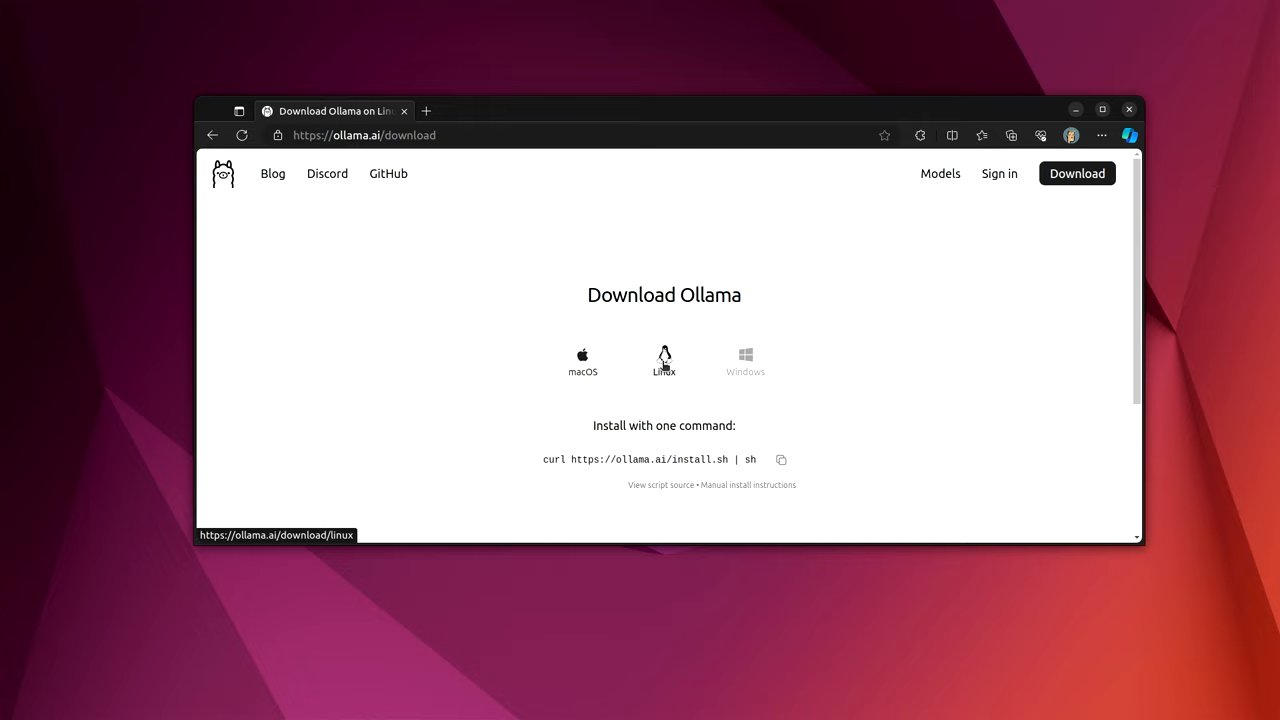
pyautogui.click(663, 355)
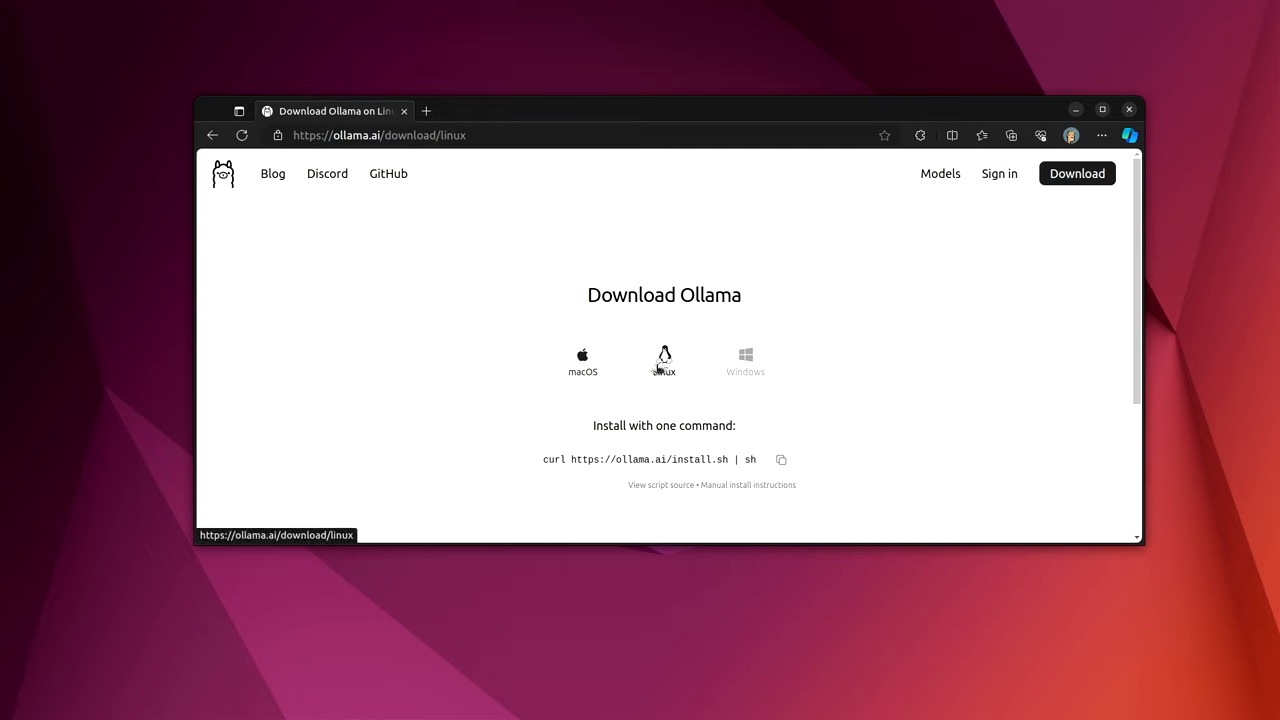
pyautogui.scroll(-3)
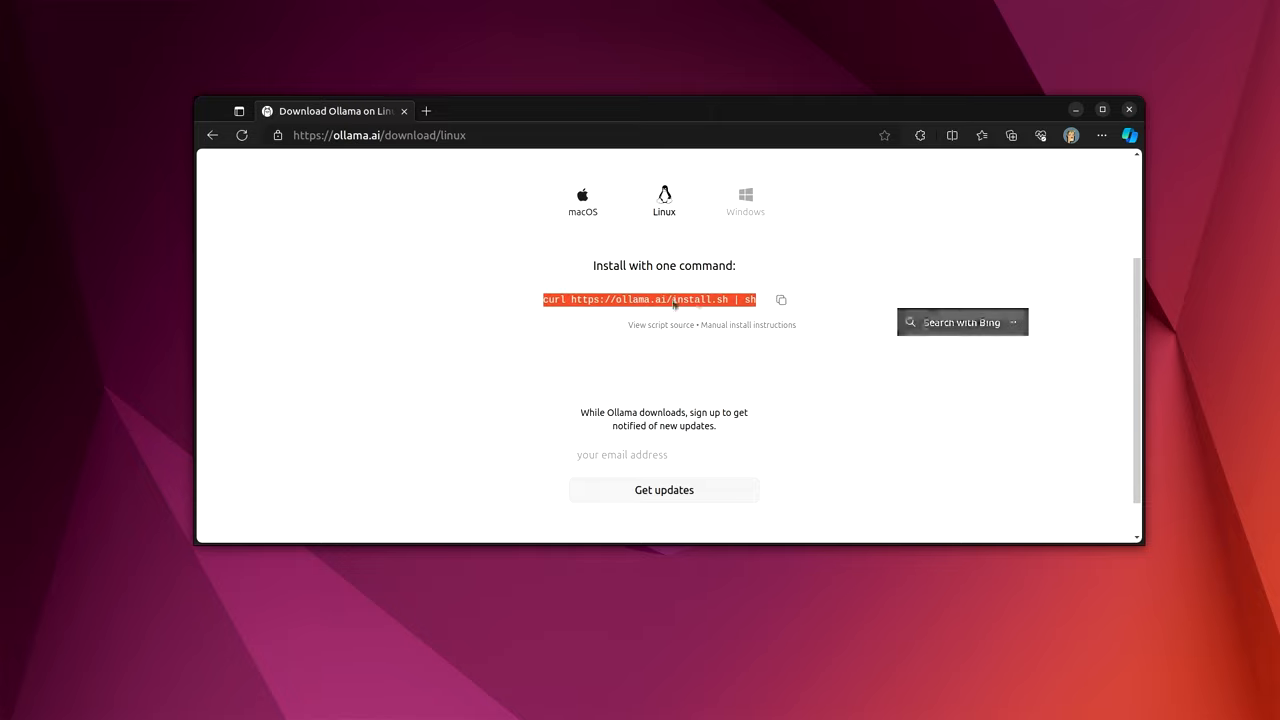
pyautogui.moveTo(640, 317)
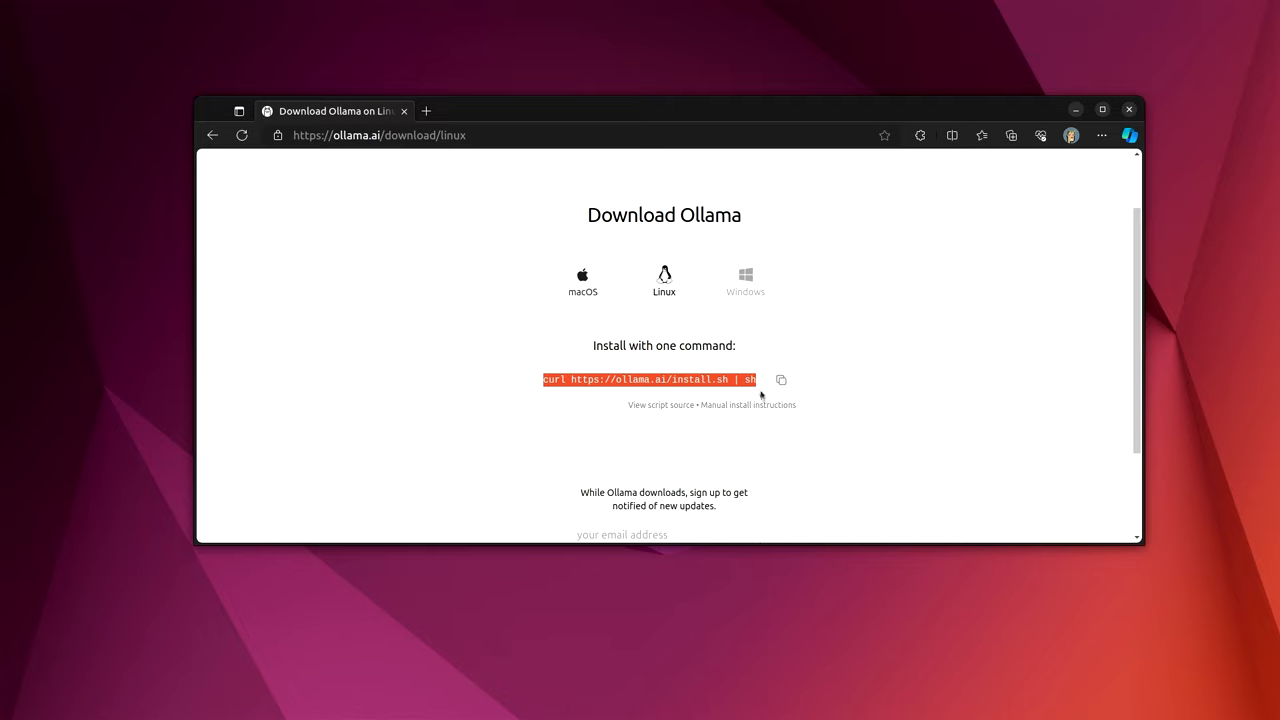
pyautogui.moveTo(910, 395)
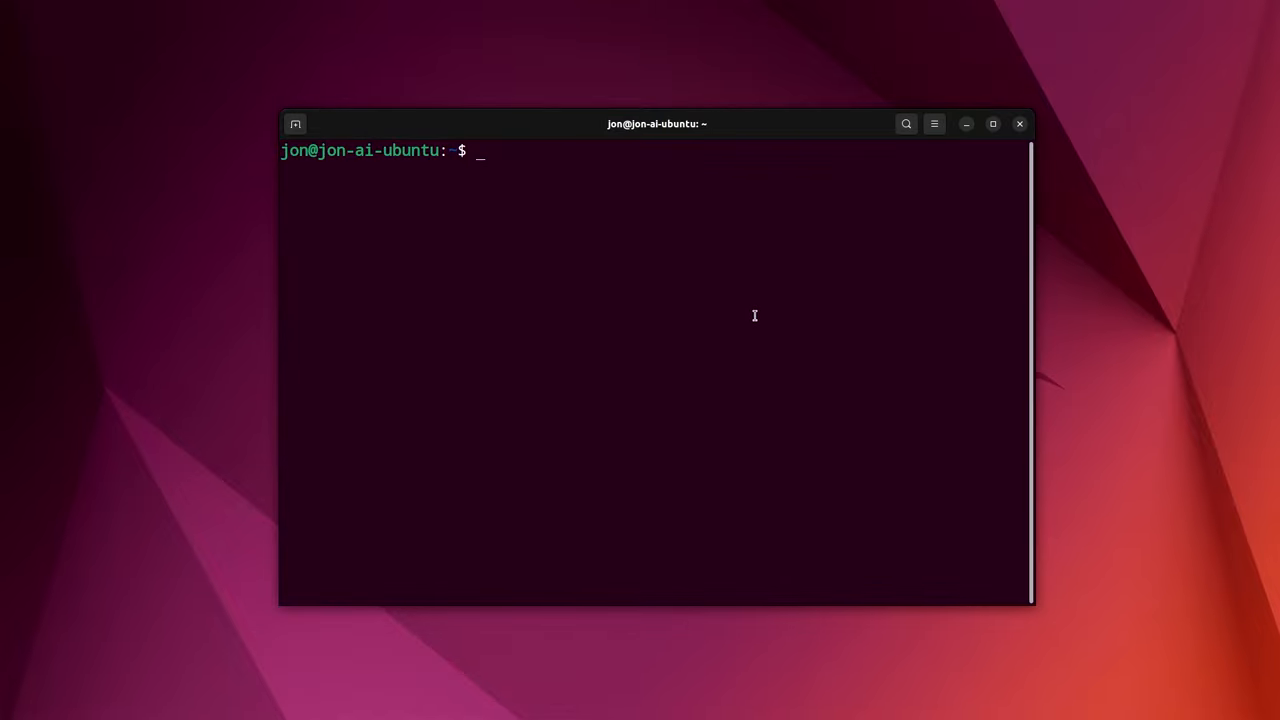
pyautogui.write('curl https://ollama.ai/install.sh | sh')
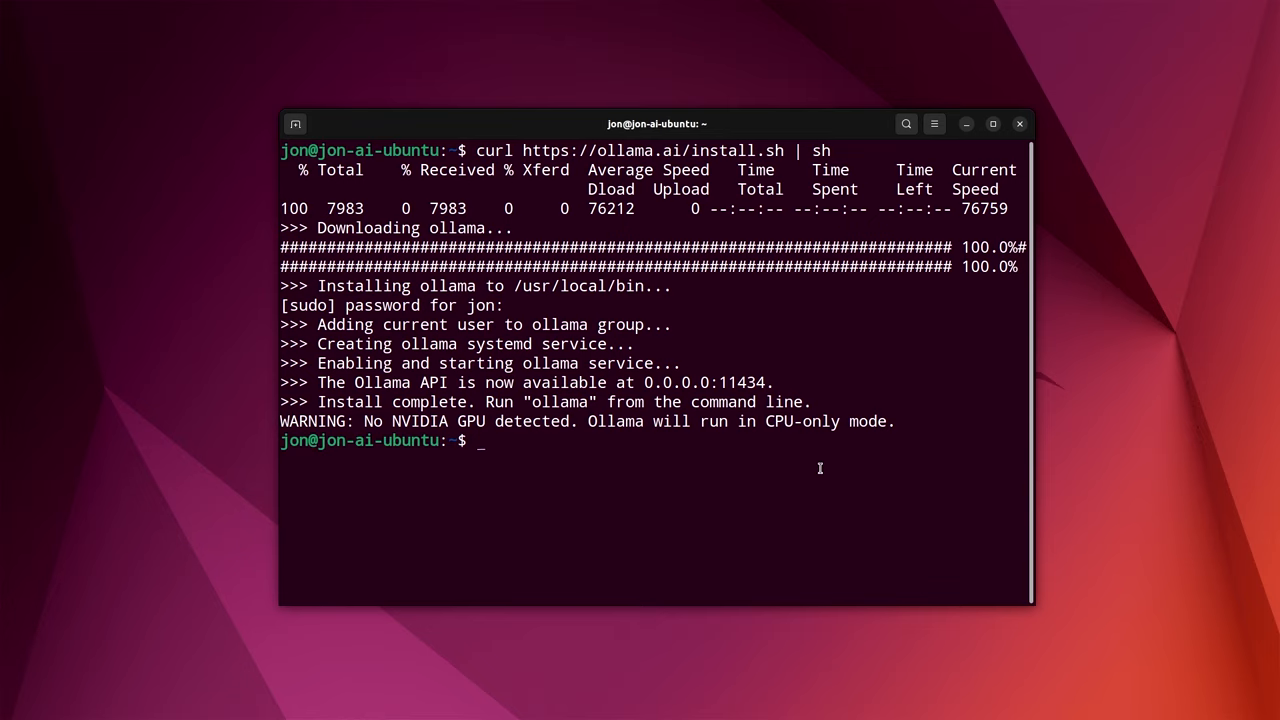
pyautogui.moveTo(748, 484)
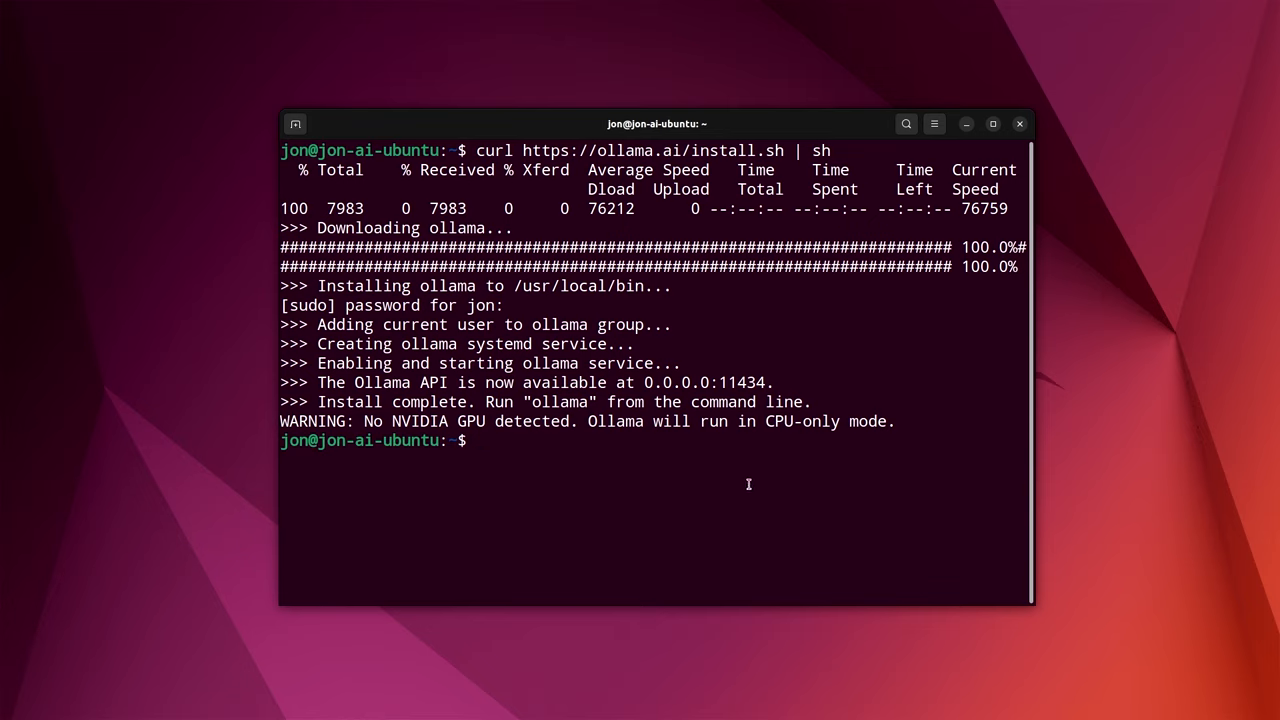
pyautogui.moveTo(687, 490)
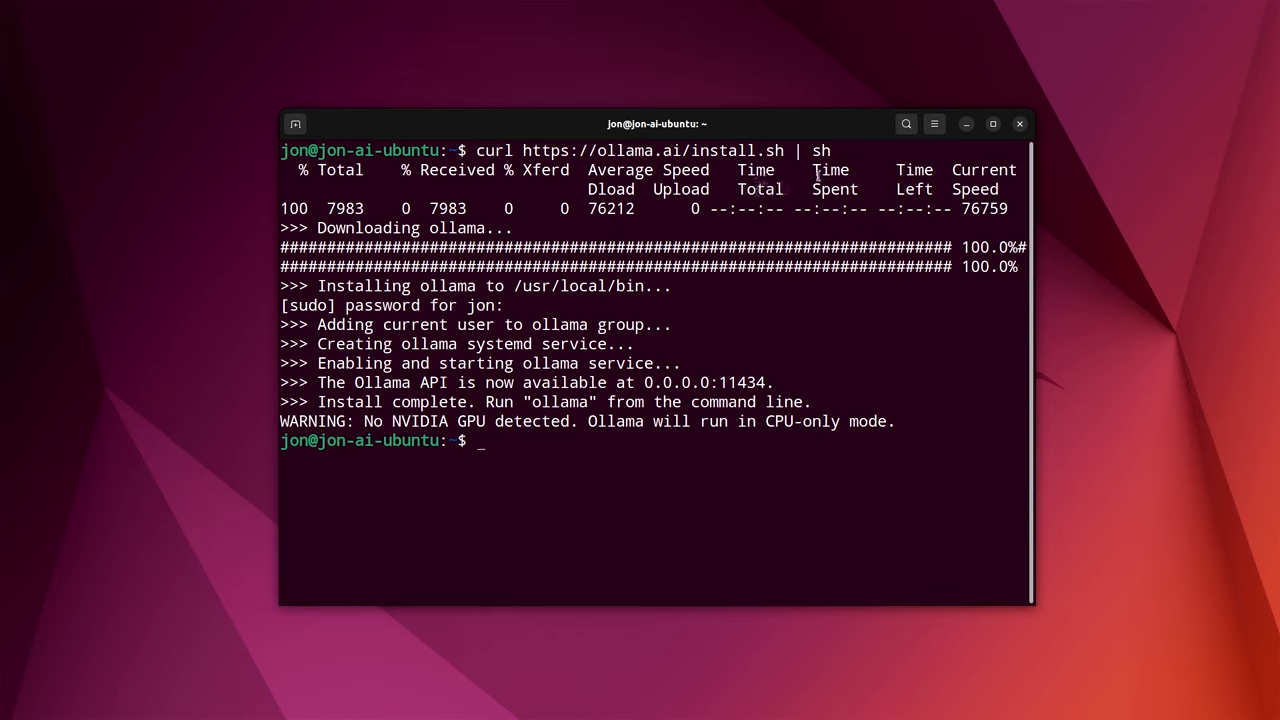
pyautogui.doubleClick(650, 150)
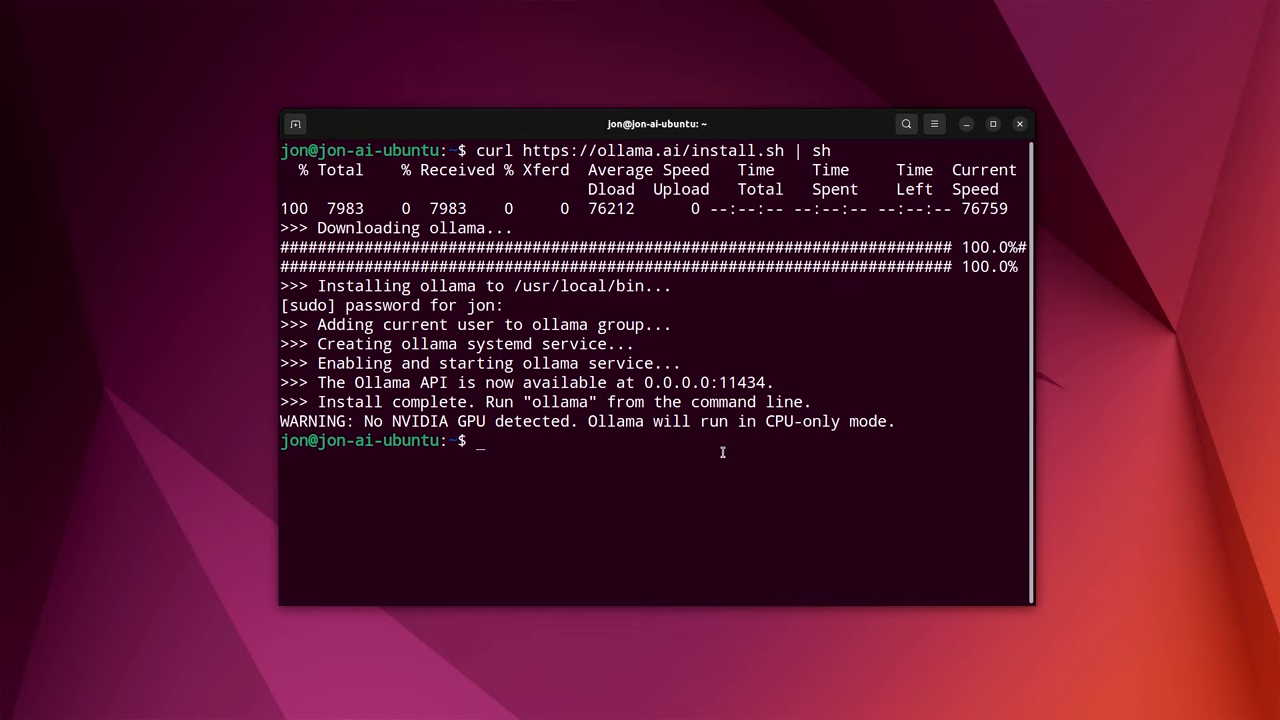
pyautogui.moveTo(716, 482)
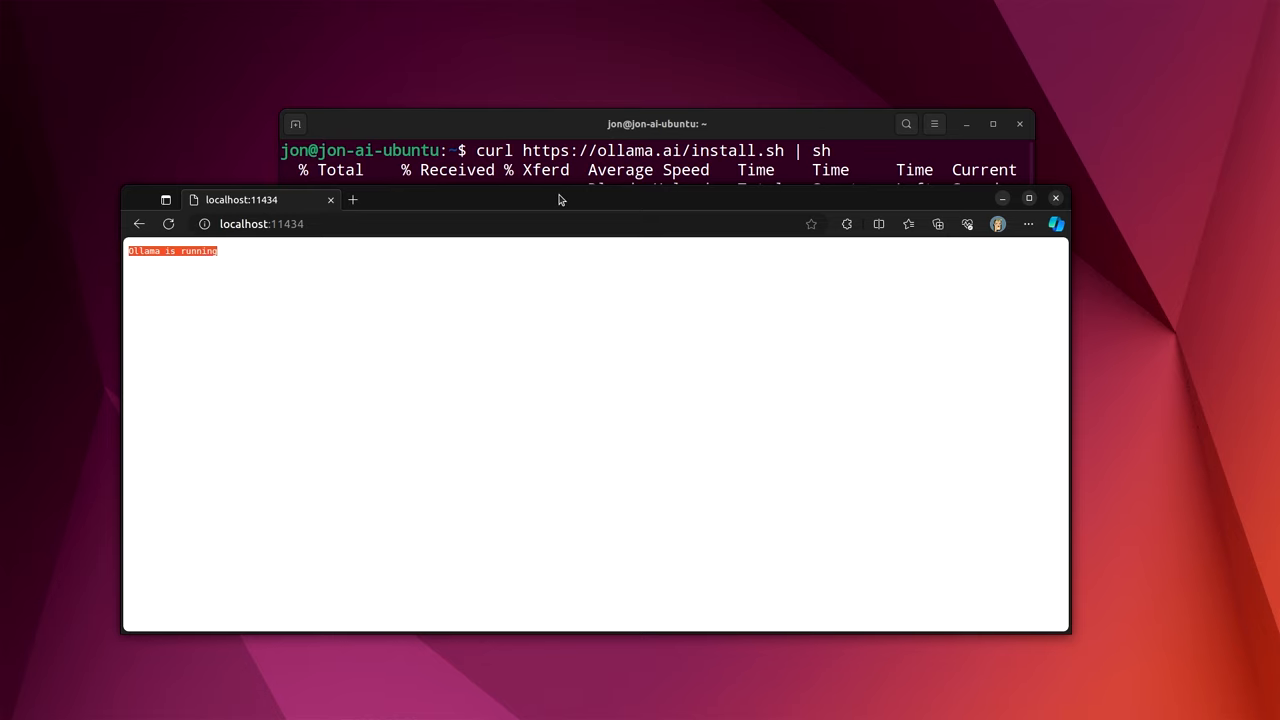
pyautogui.click(657, 124)
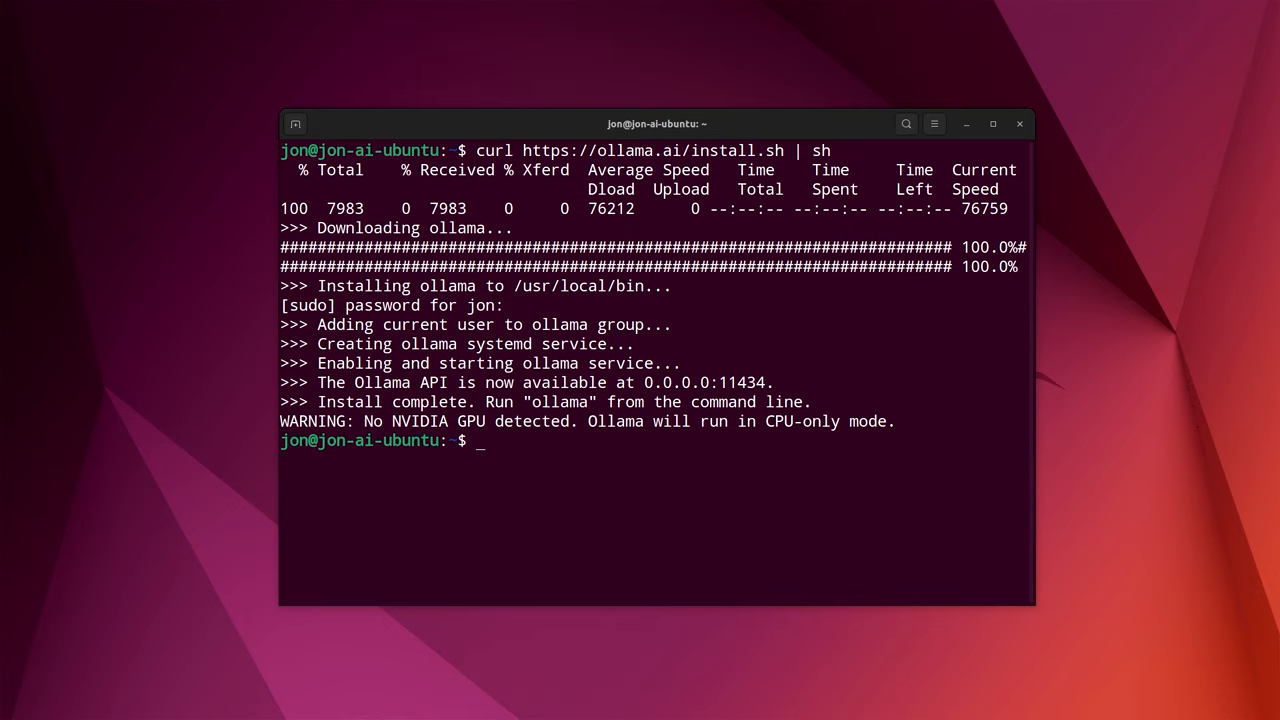
pyautogui.moveTo(671, 446)
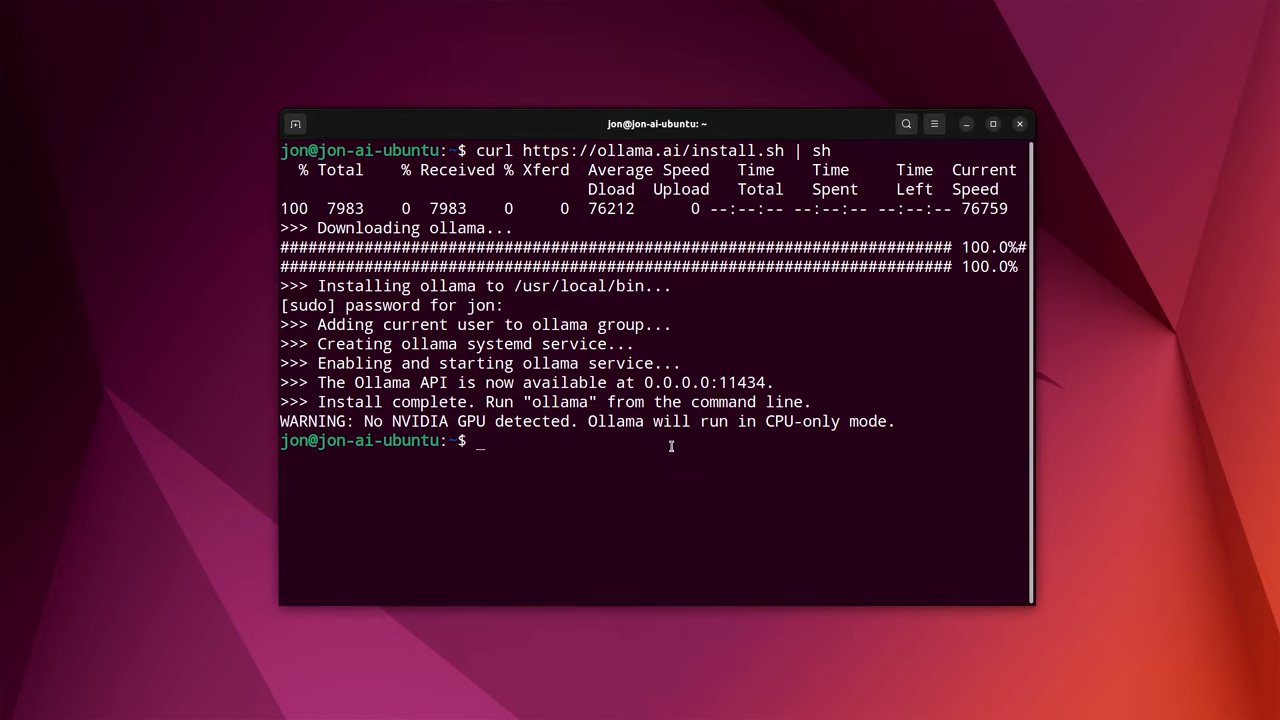
# Step: Run 'ollama run orca2' in Terminal
pyautogui.write('oll')
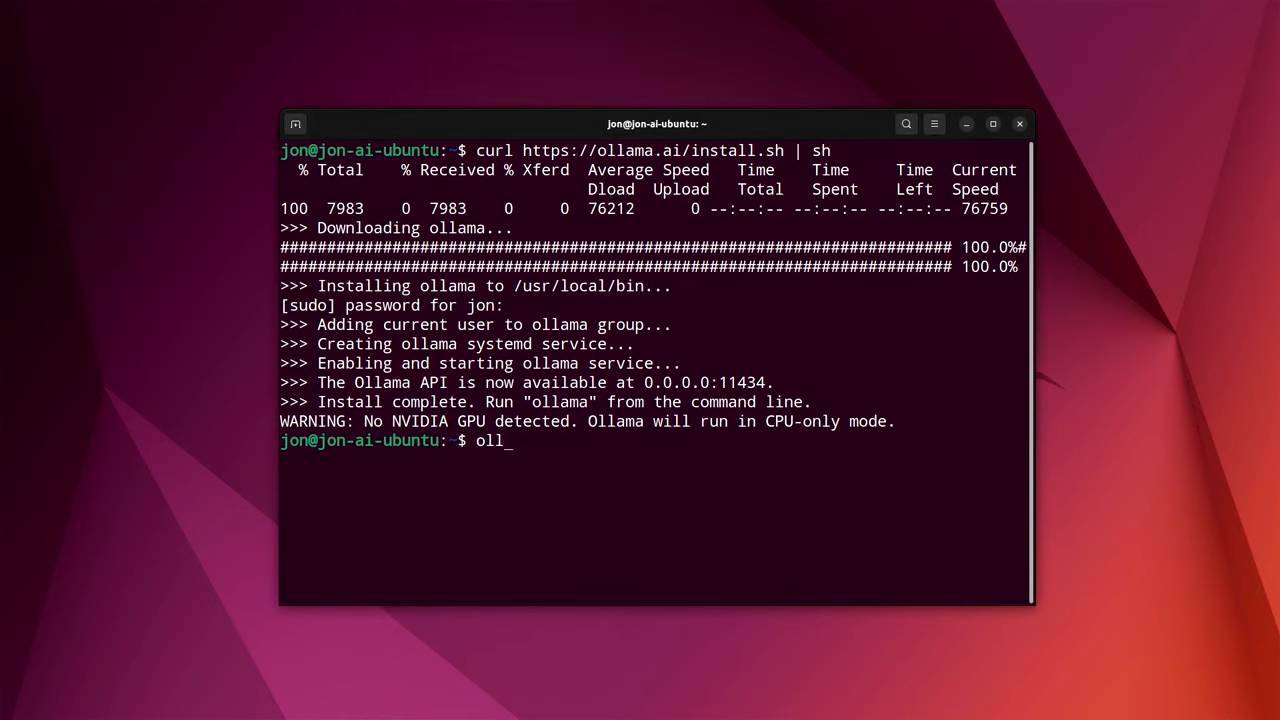
pyautogui.write('ama r')
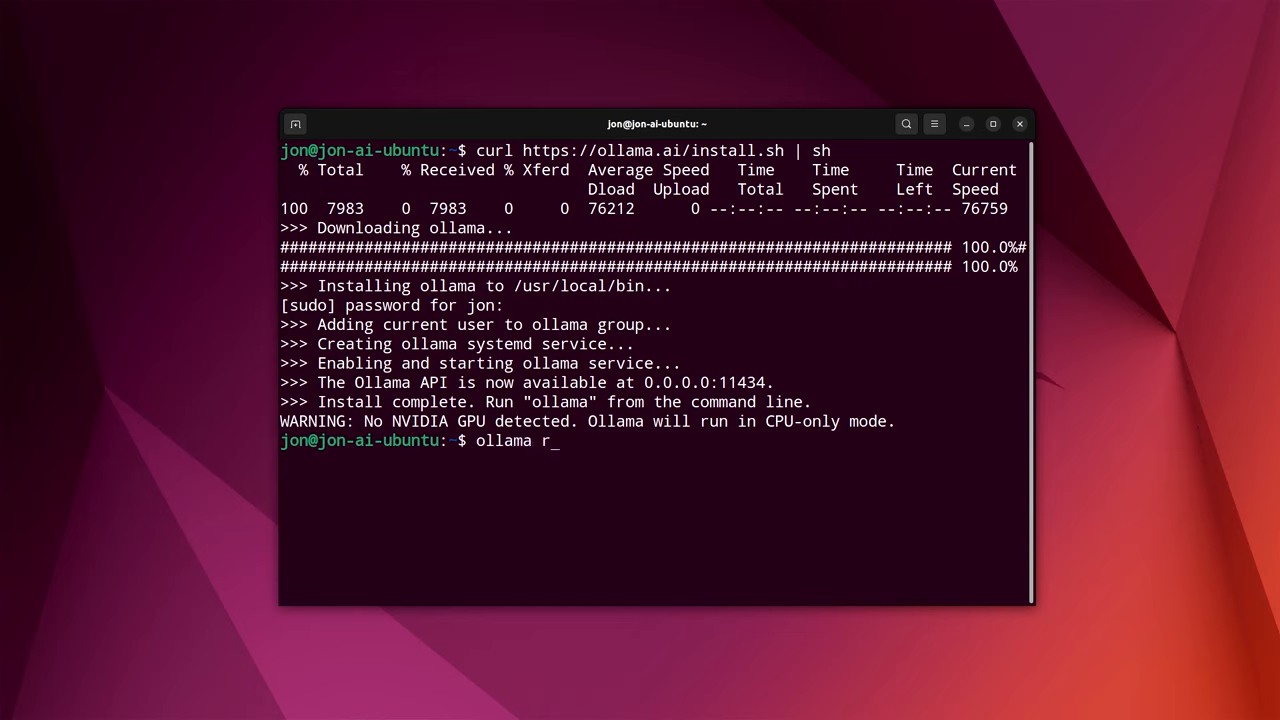
pyautogui.write('un orc')
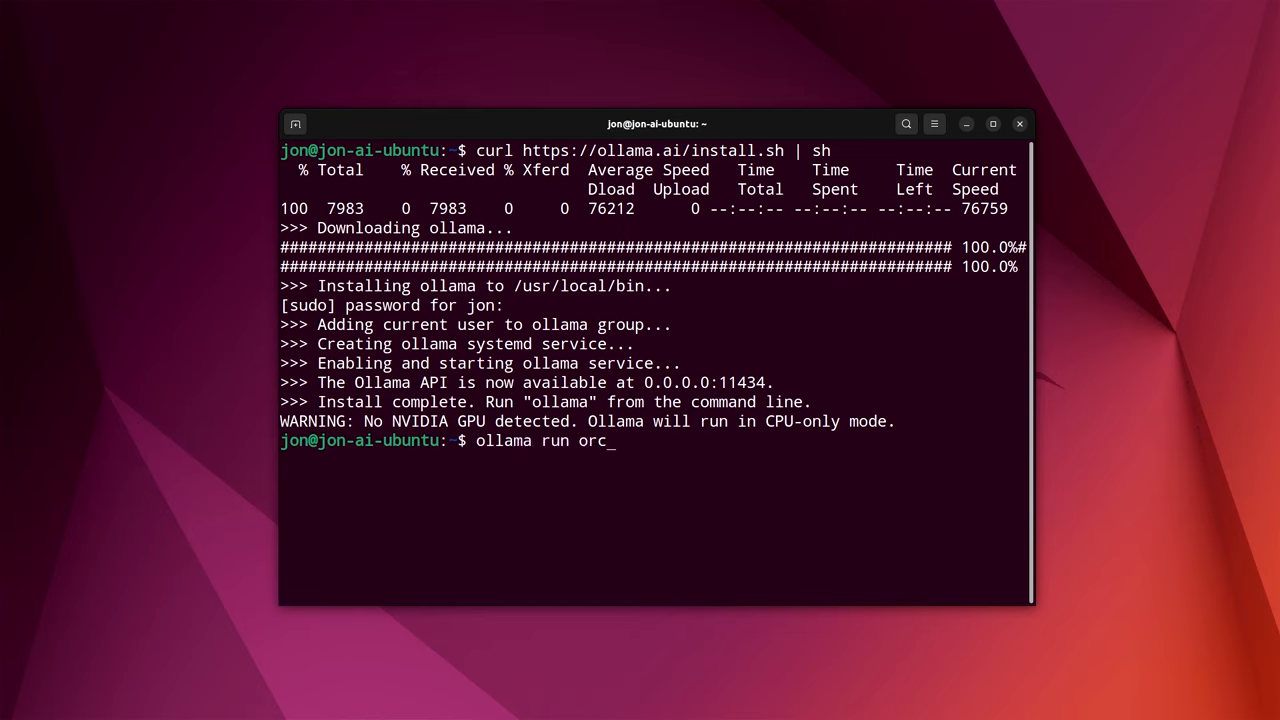
pyautogui.write('a2')
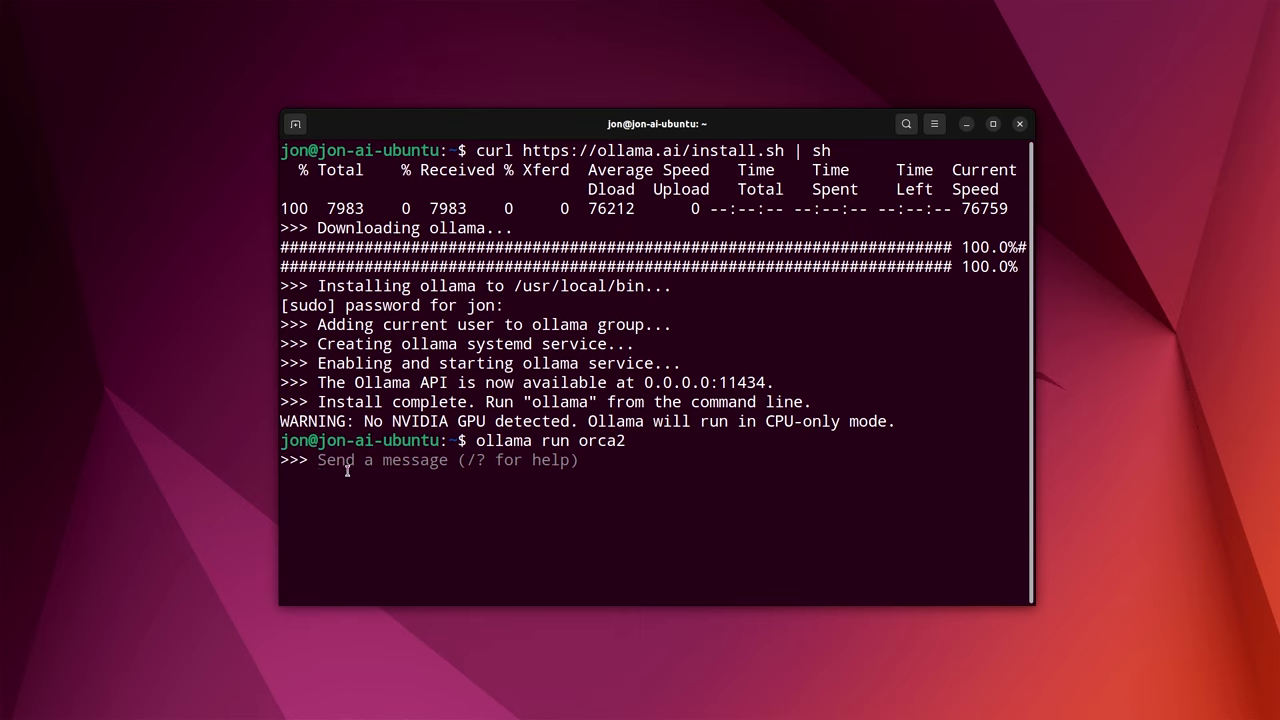
pyautogui.moveTo(506, 336)
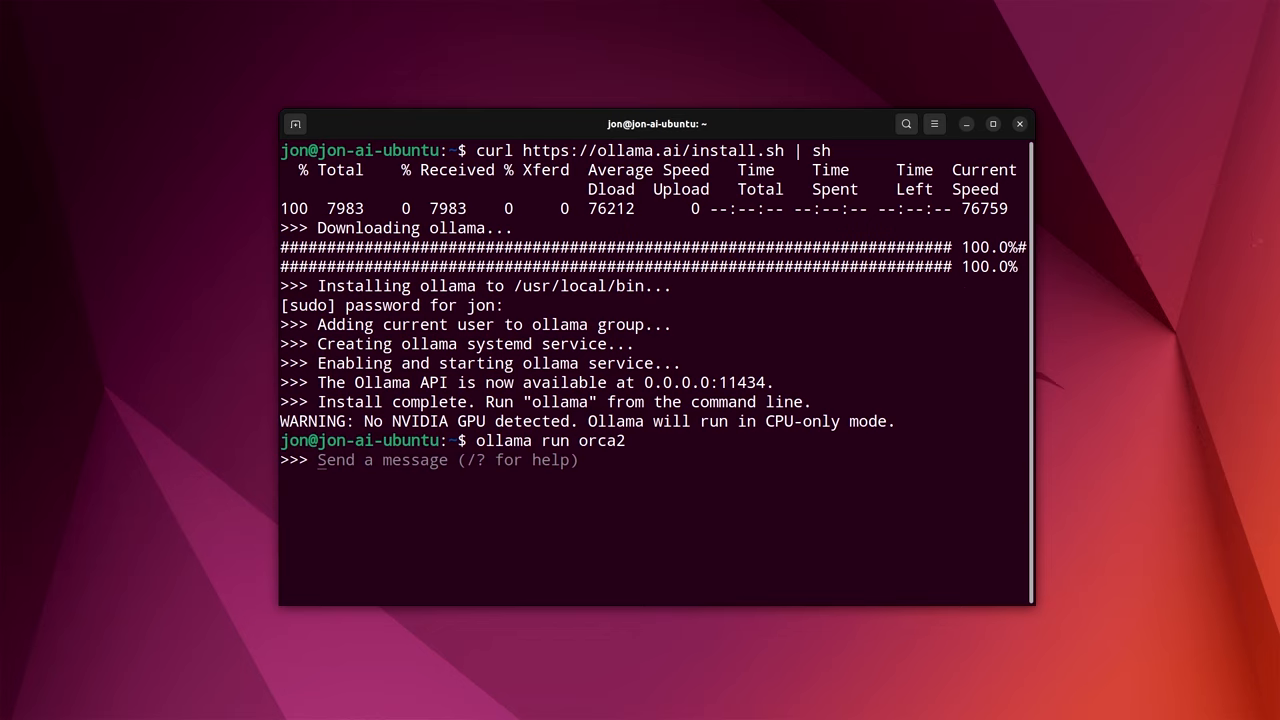
pyautogui.moveTo(902, 300)
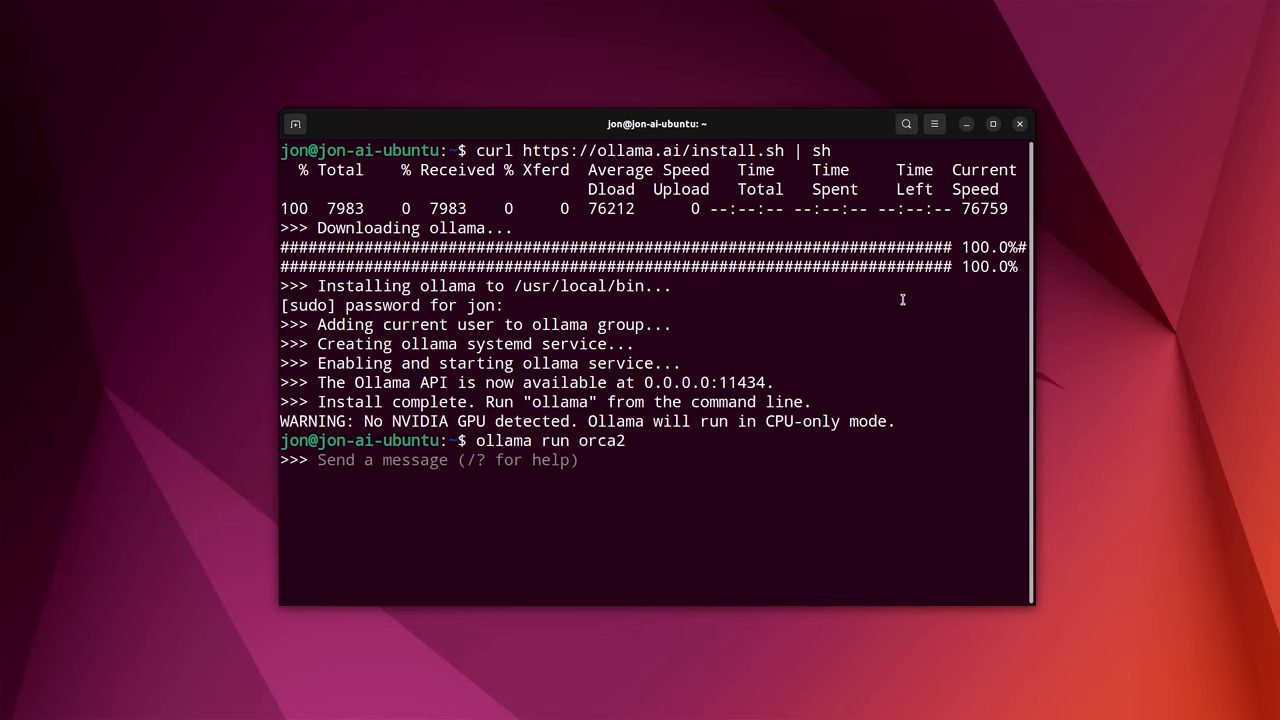
pyautogui.moveTo(858, 328)
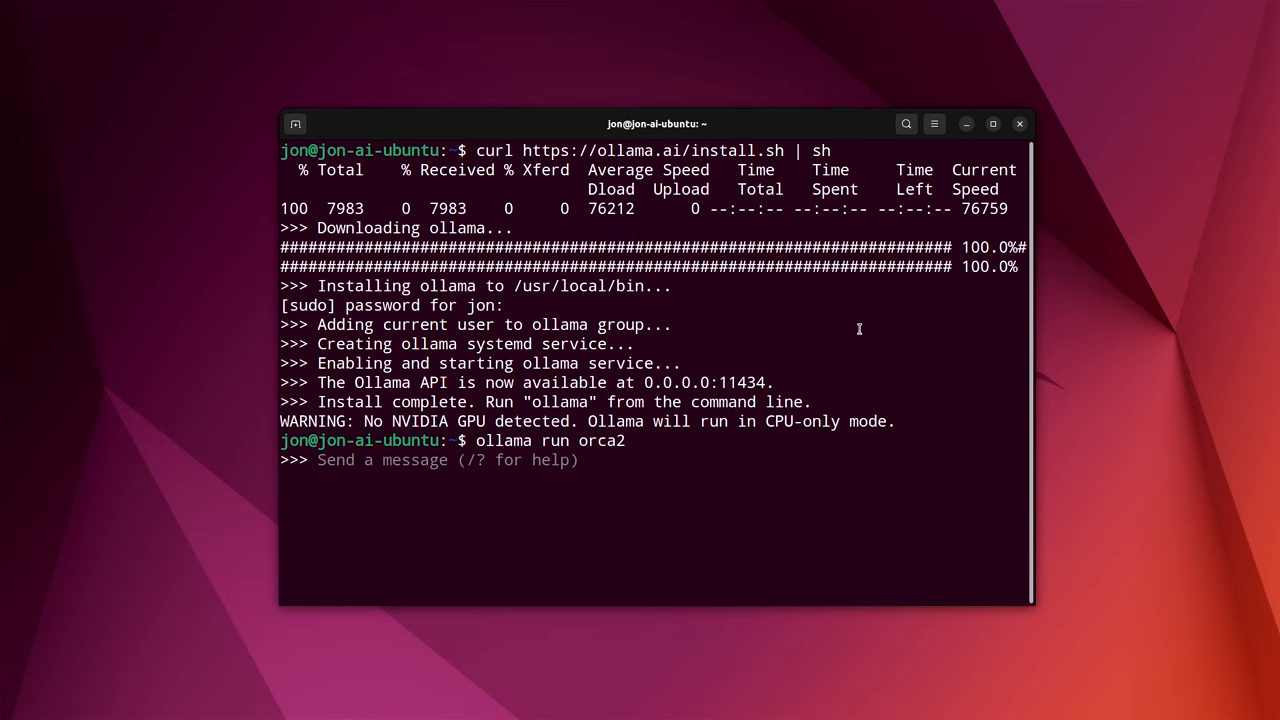
# Step: Ask orca2 'write me a bedtime story for my children' and scroll through the generated tale
pyautogui.write('write me a bedtim')
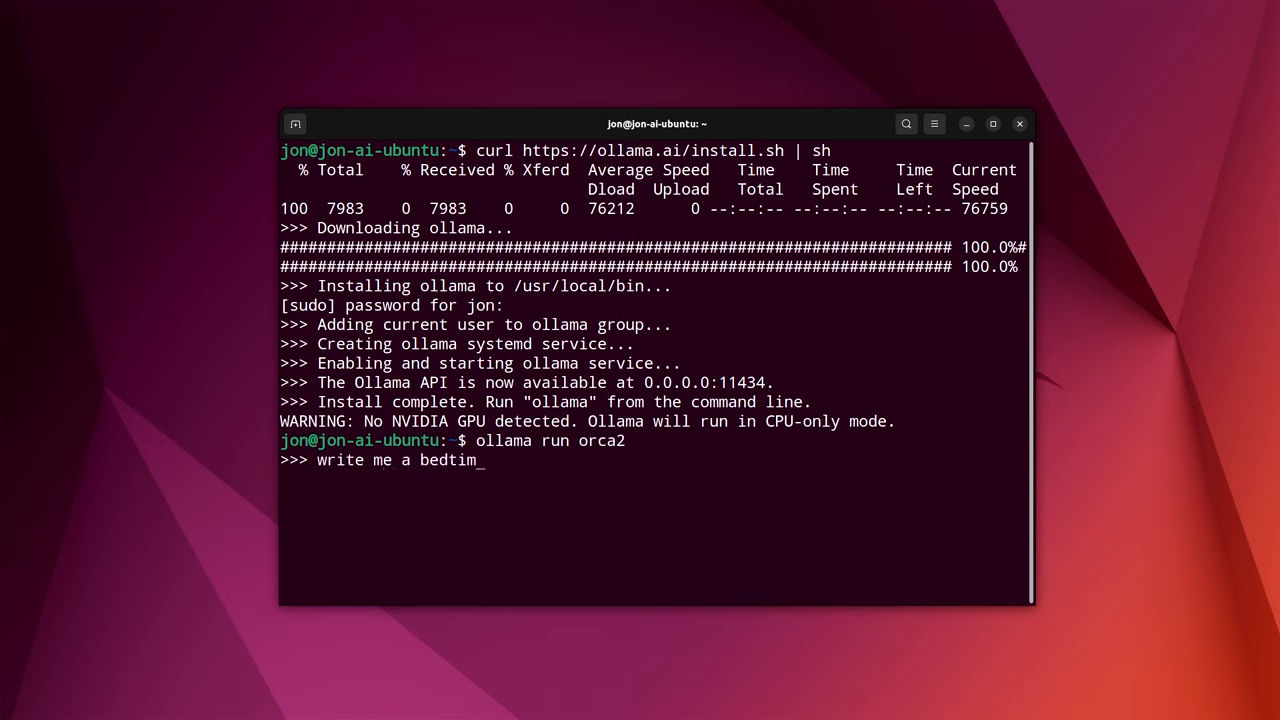
pyautogui.write('e story for')
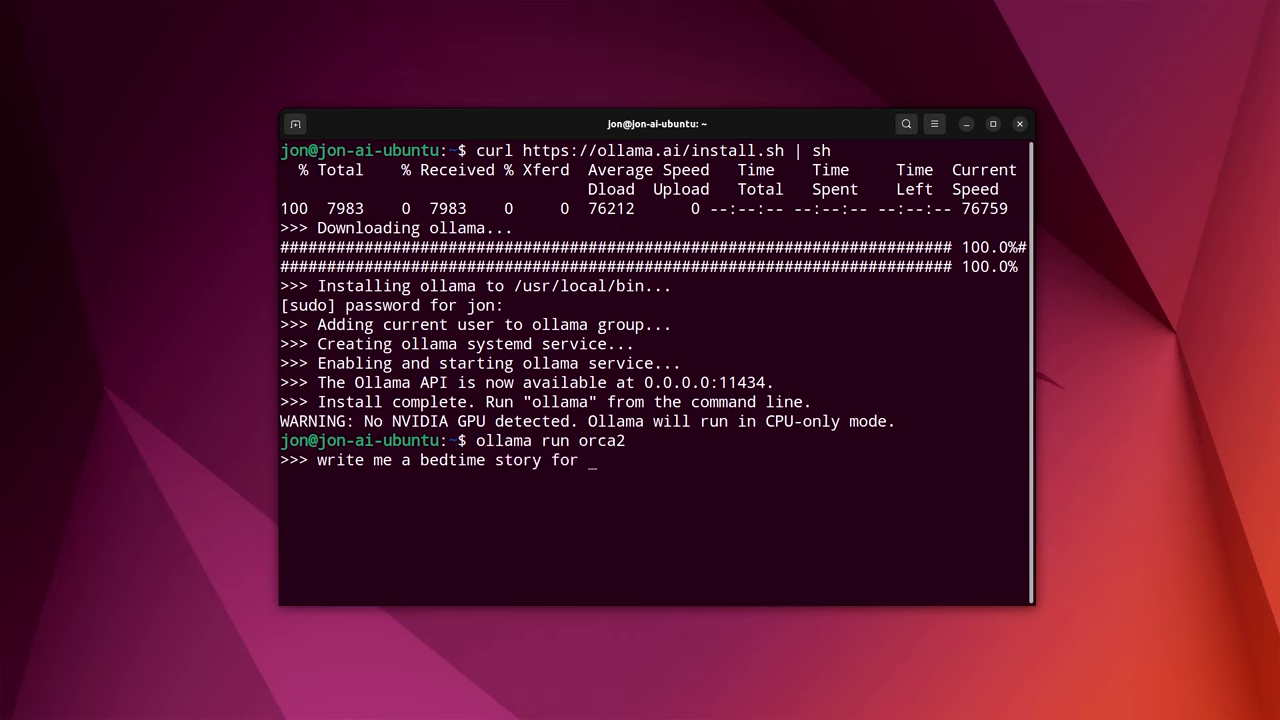
pyautogui.write('my child')
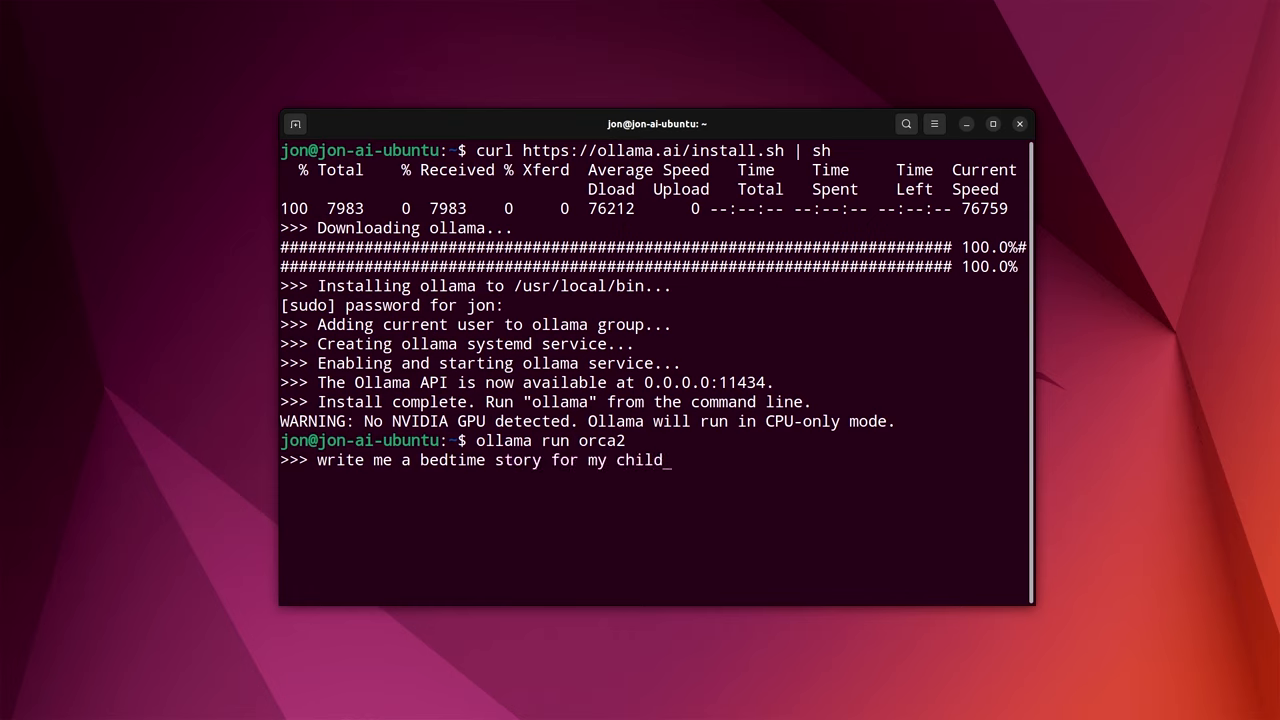
pyautogui.write('ren')
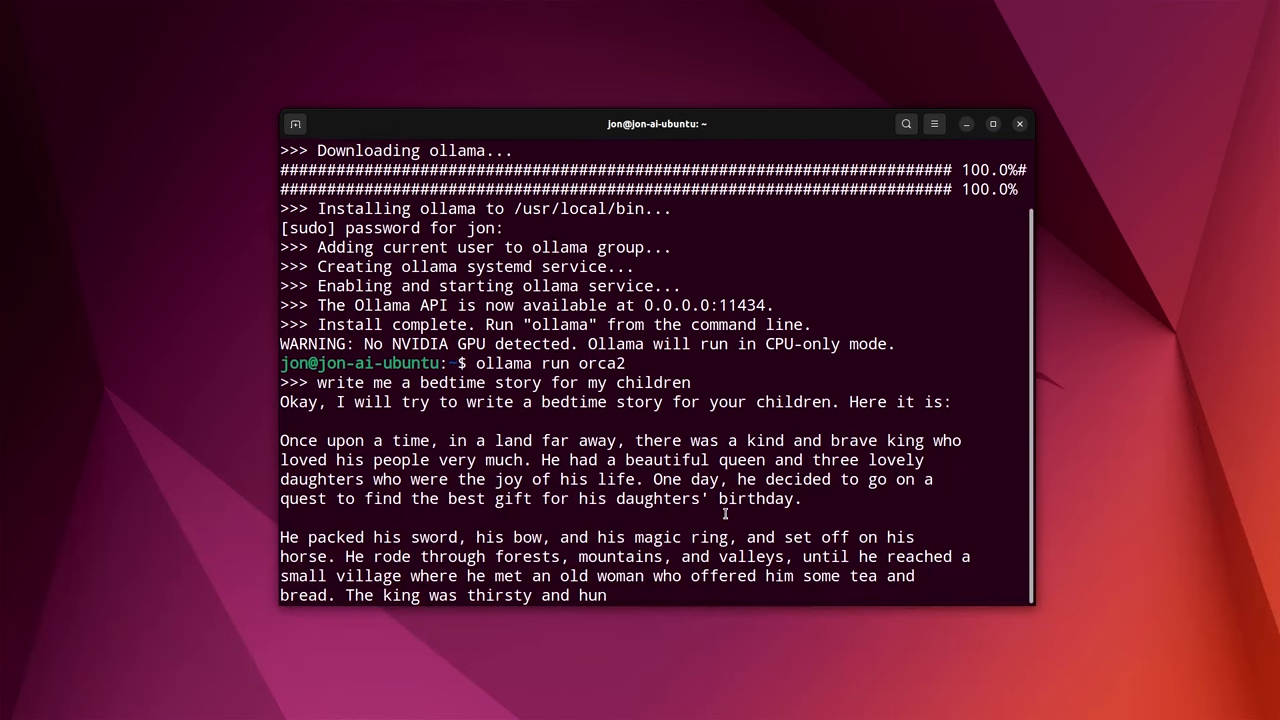
pyautogui.scroll(-3)
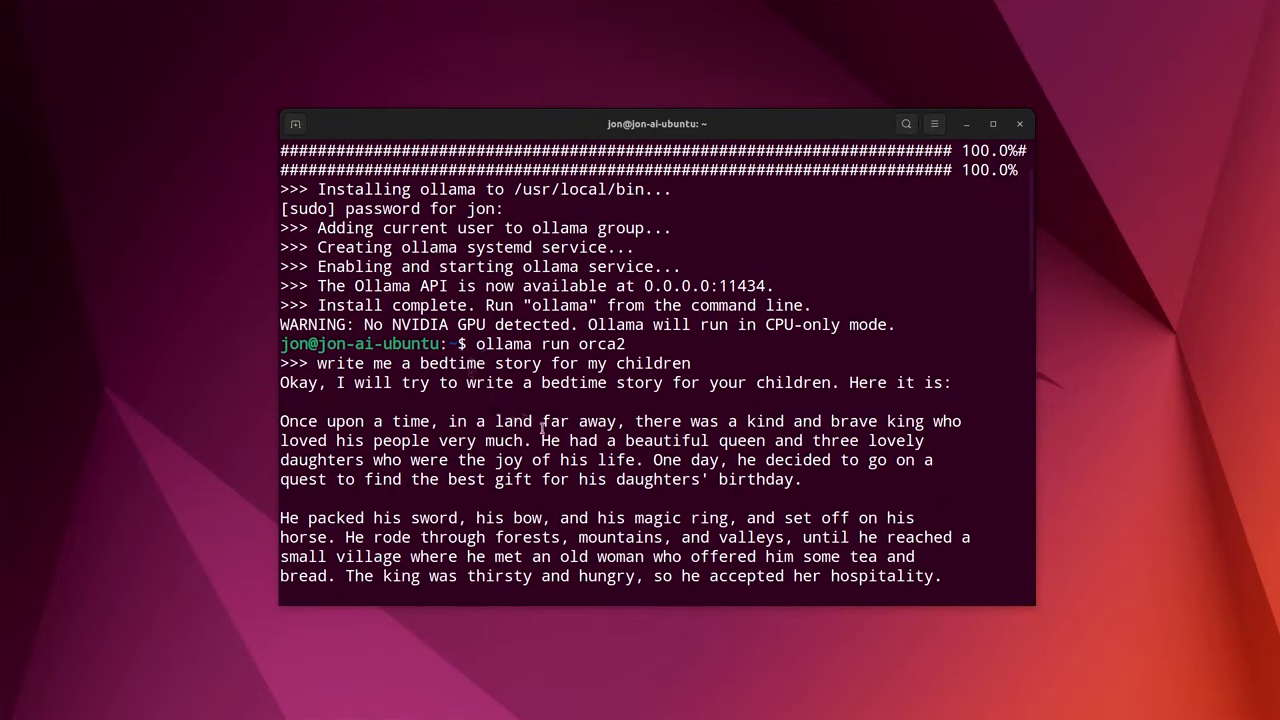
pyautogui.scroll(-3)
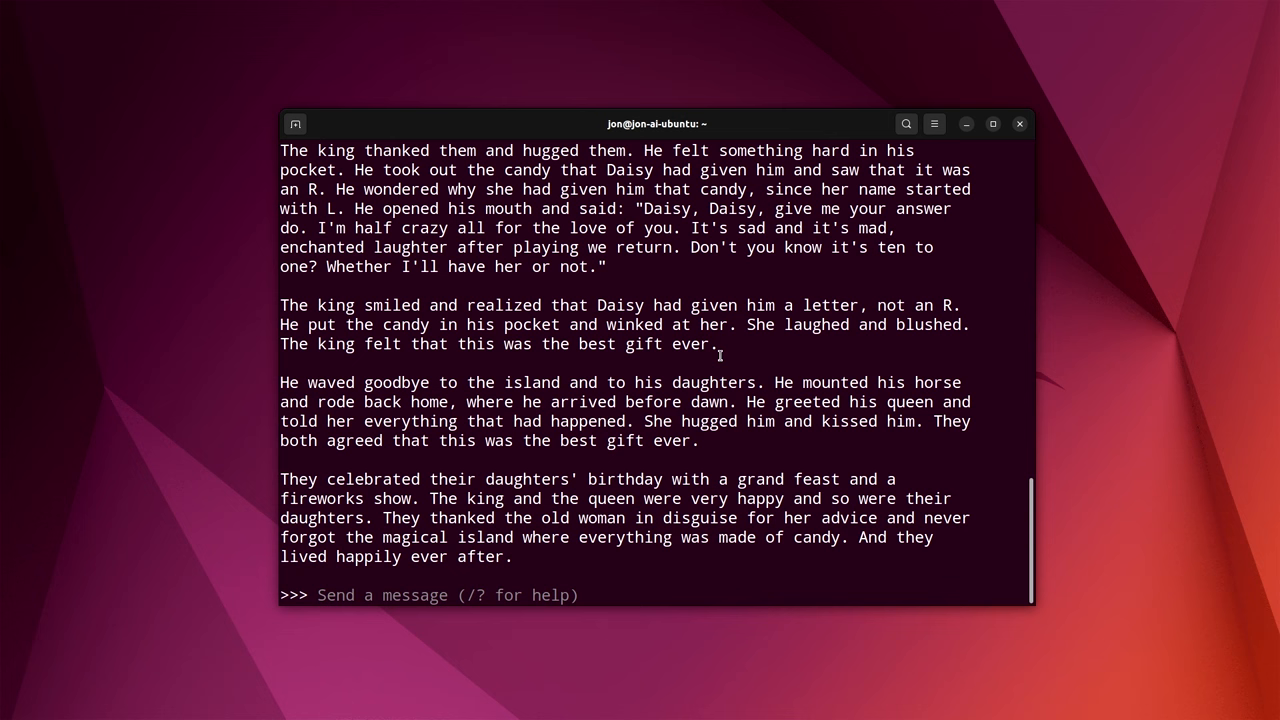
# Step: Exit the orca2 session with /bye, returning to the shell prompt
pyautogui.write('/bye')
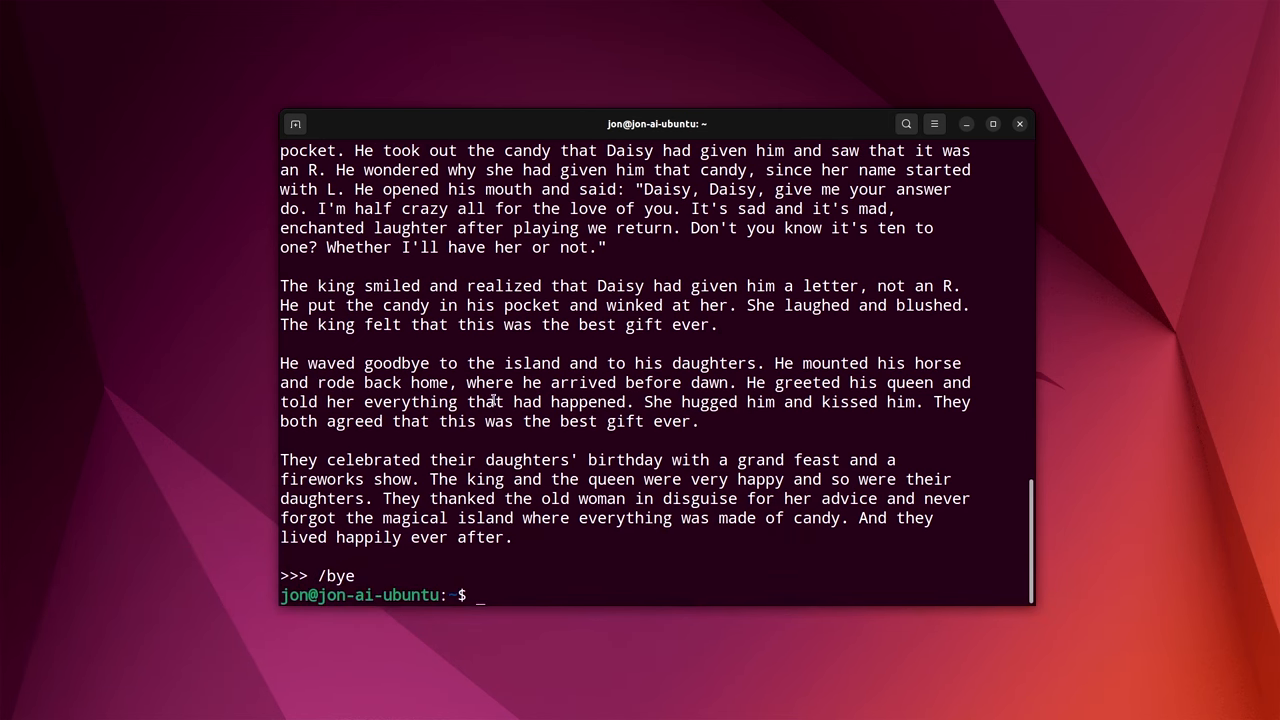
pyautogui.write('ollama run')
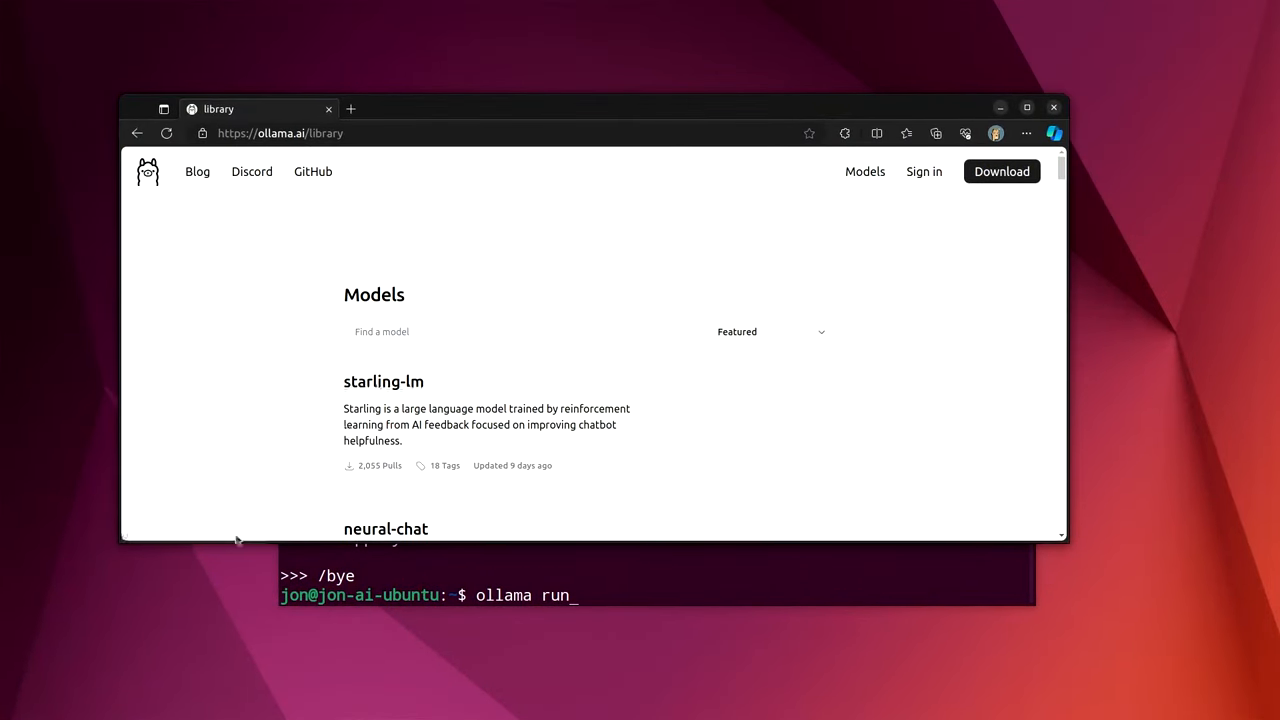
pyautogui.moveTo(330, 251)
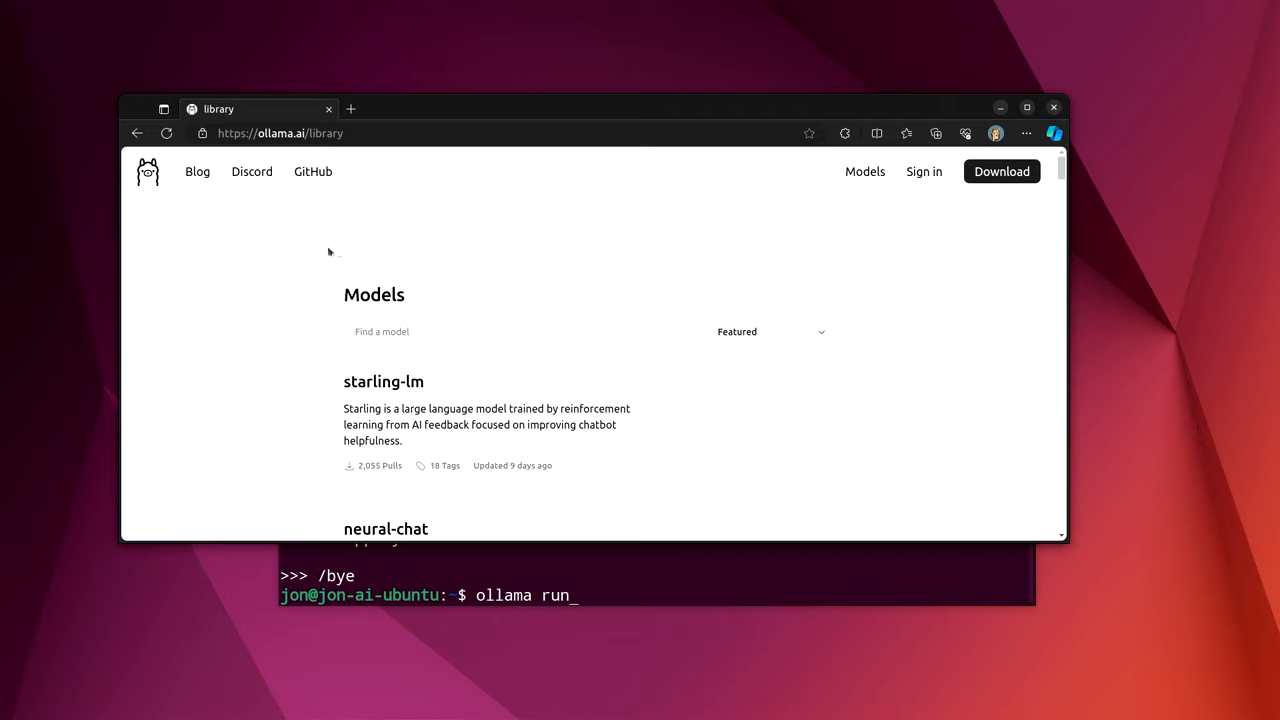
pyautogui.moveTo(312, 171)
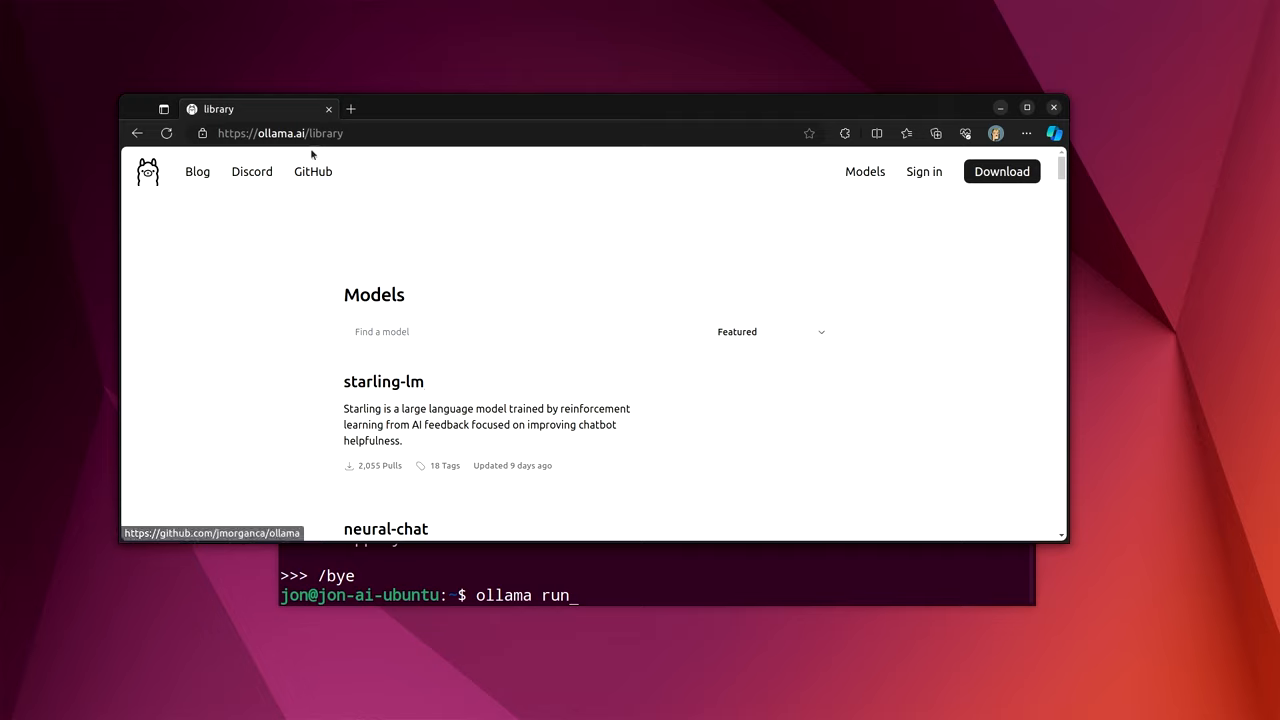
# Step: Scroll the ollama.ai/library model list from starling-lm past yarn-mistral
pyautogui.scroll(-3)
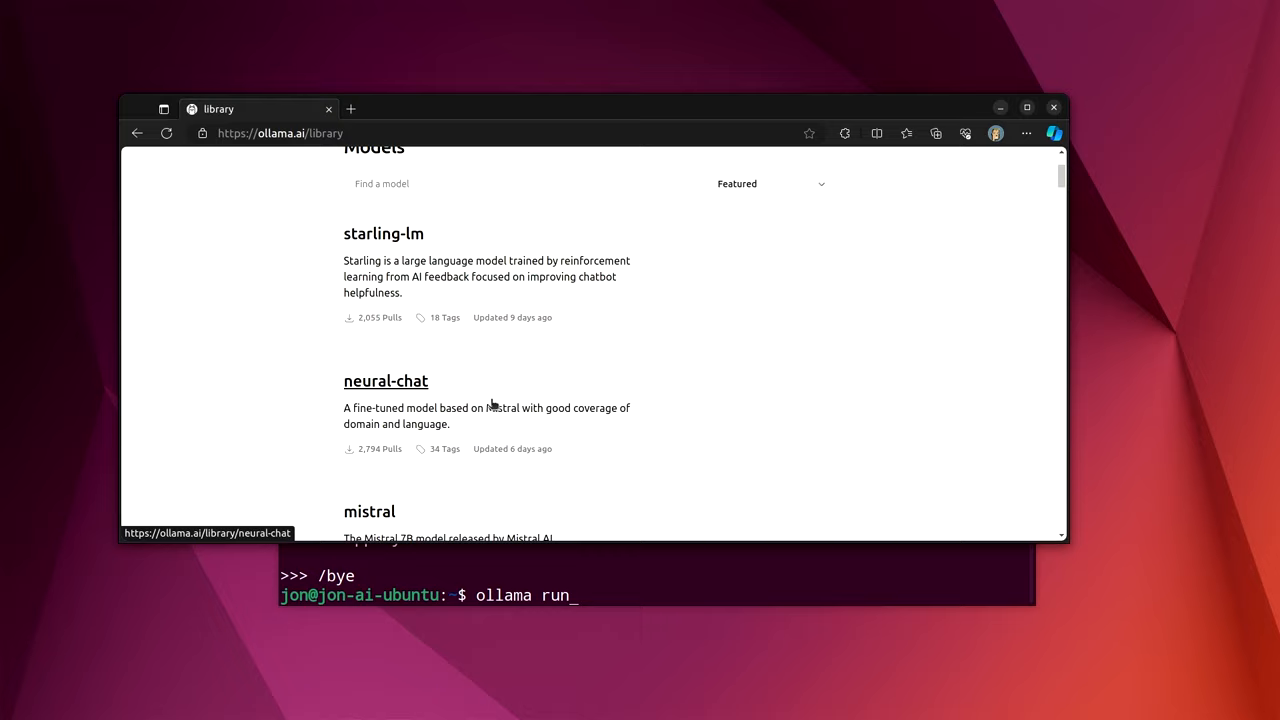
pyautogui.scroll(-3)
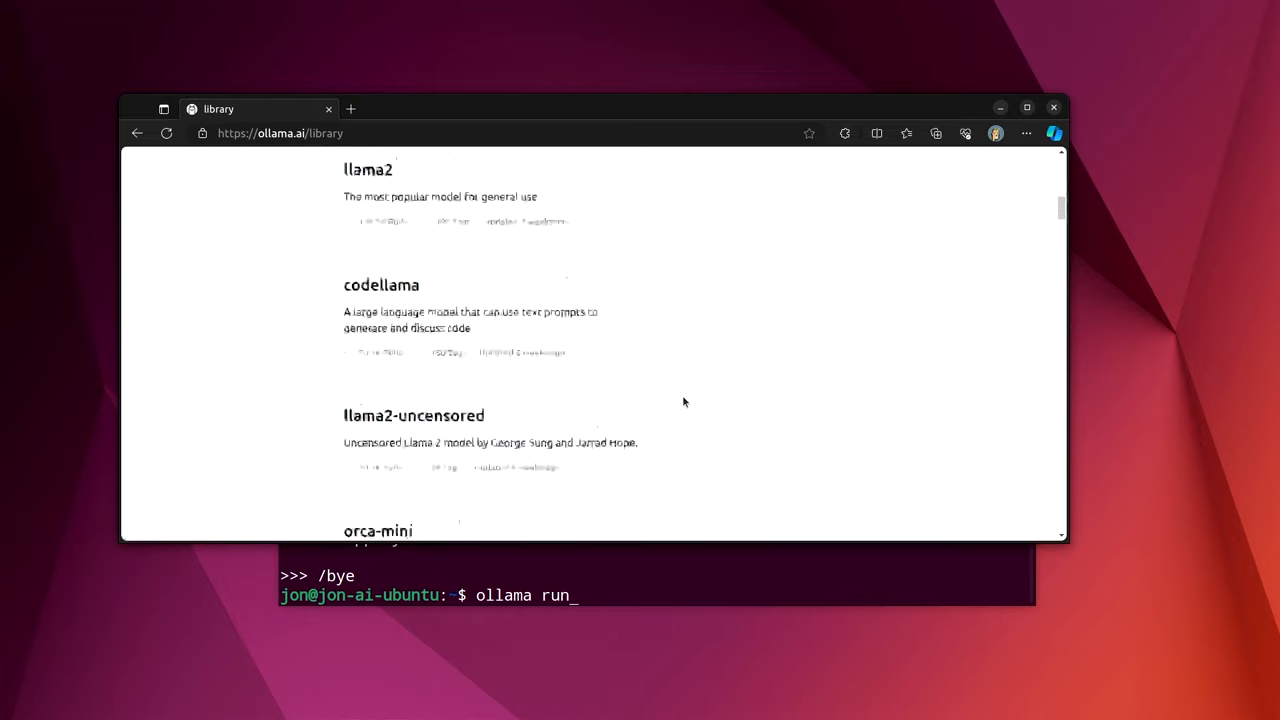
pyautogui.scroll(-3)
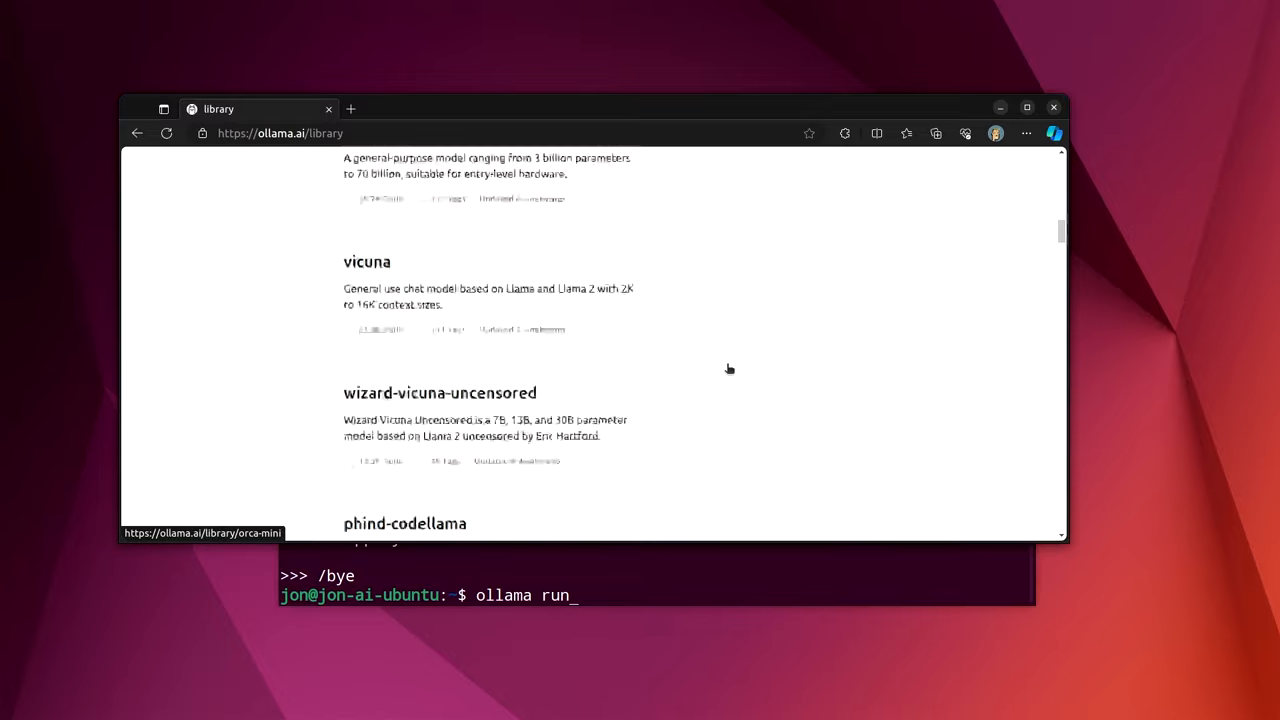
pyautogui.scroll(-3)
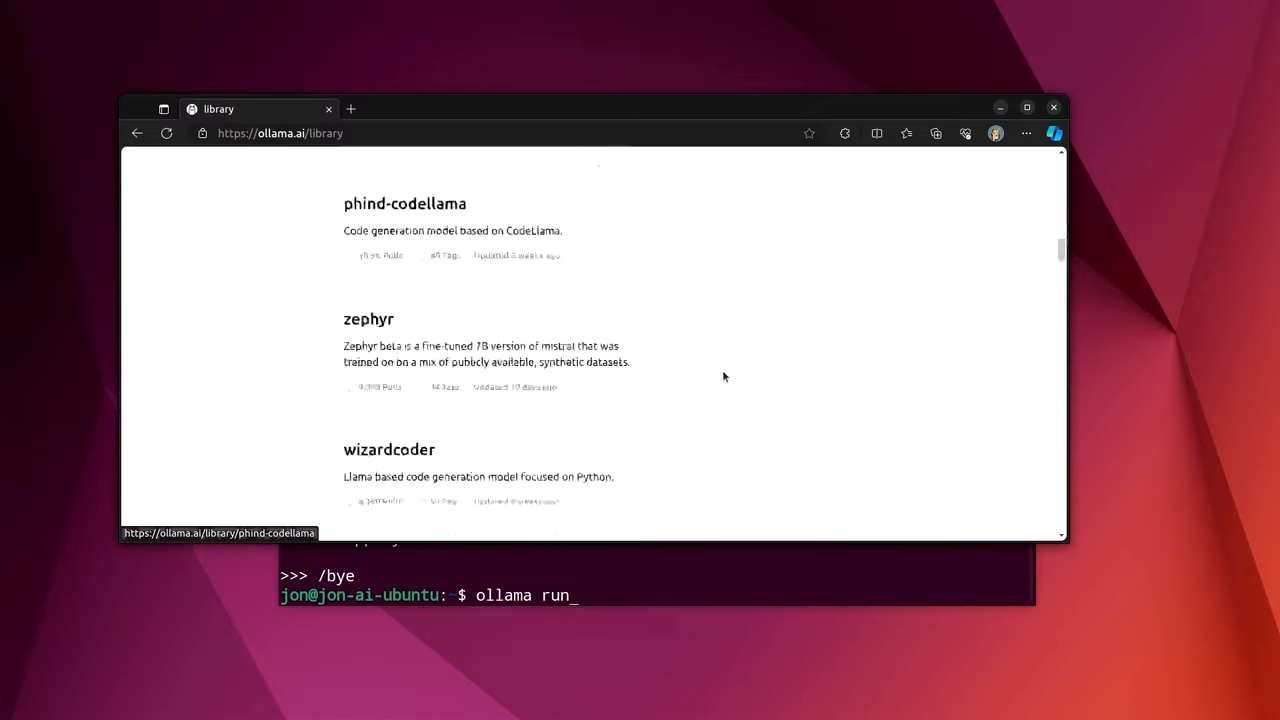
pyautogui.scroll(-3)
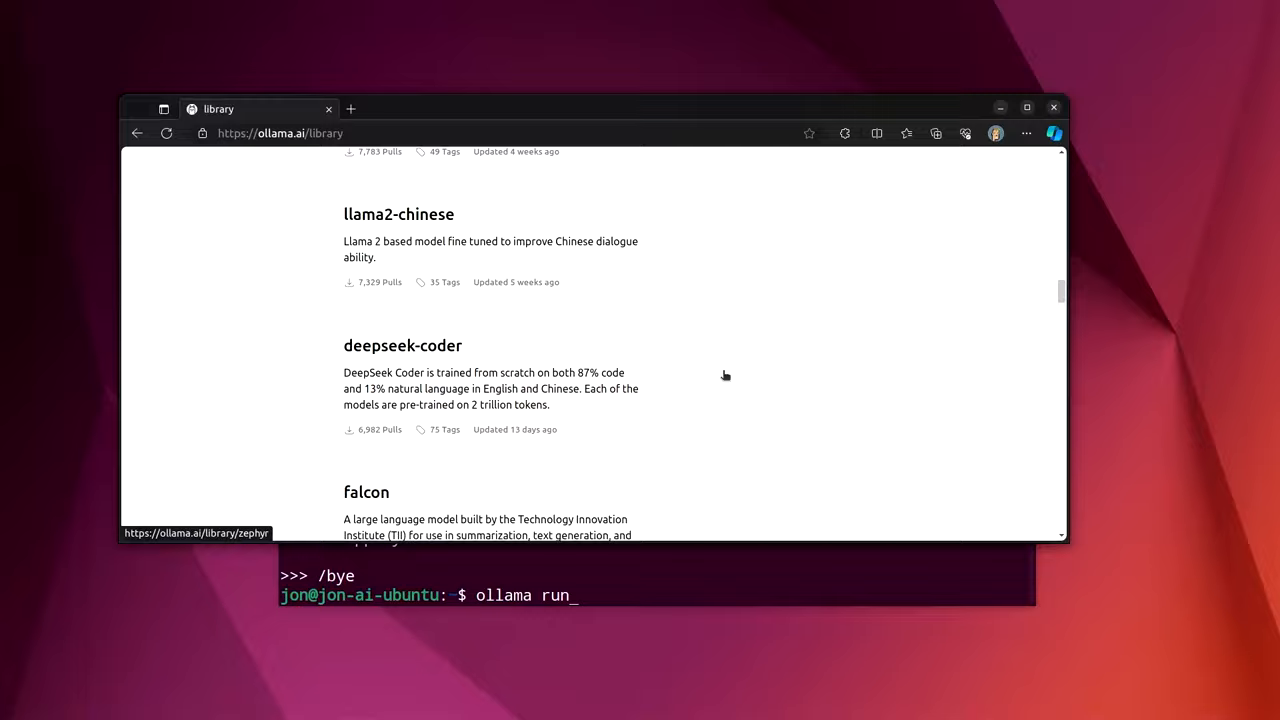
pyautogui.scroll(-3)
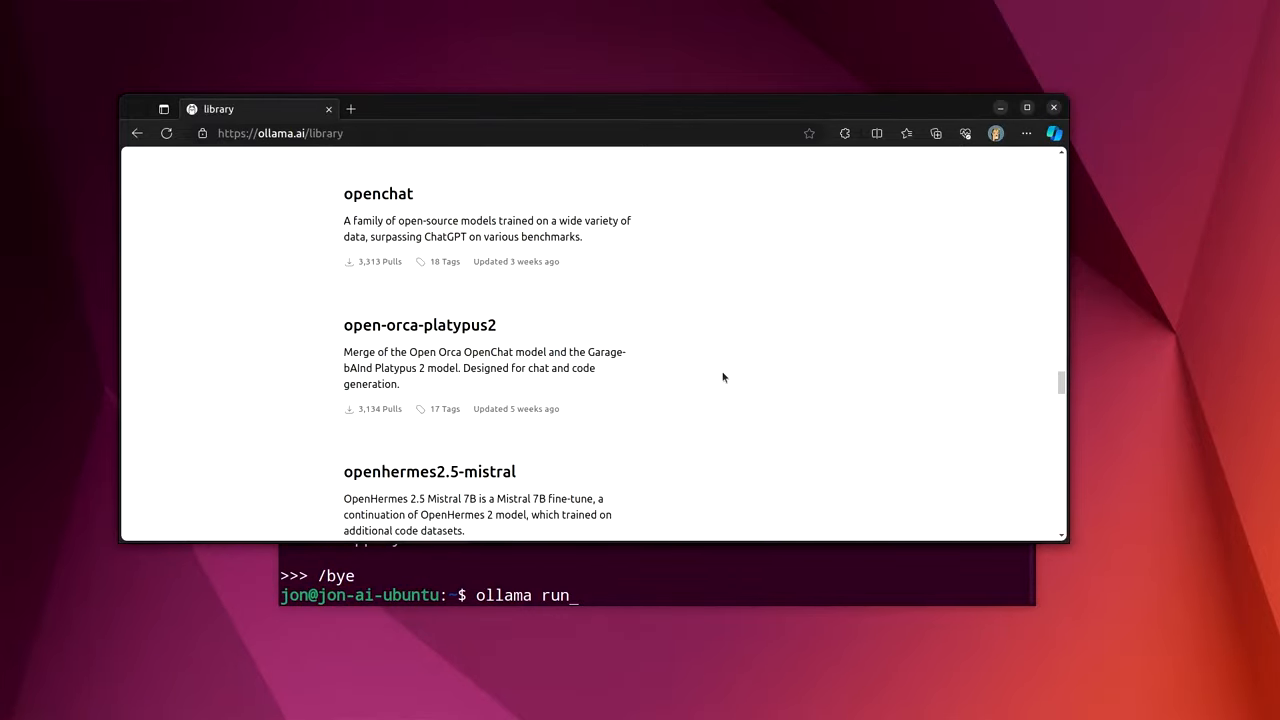
pyautogui.scroll(-3)
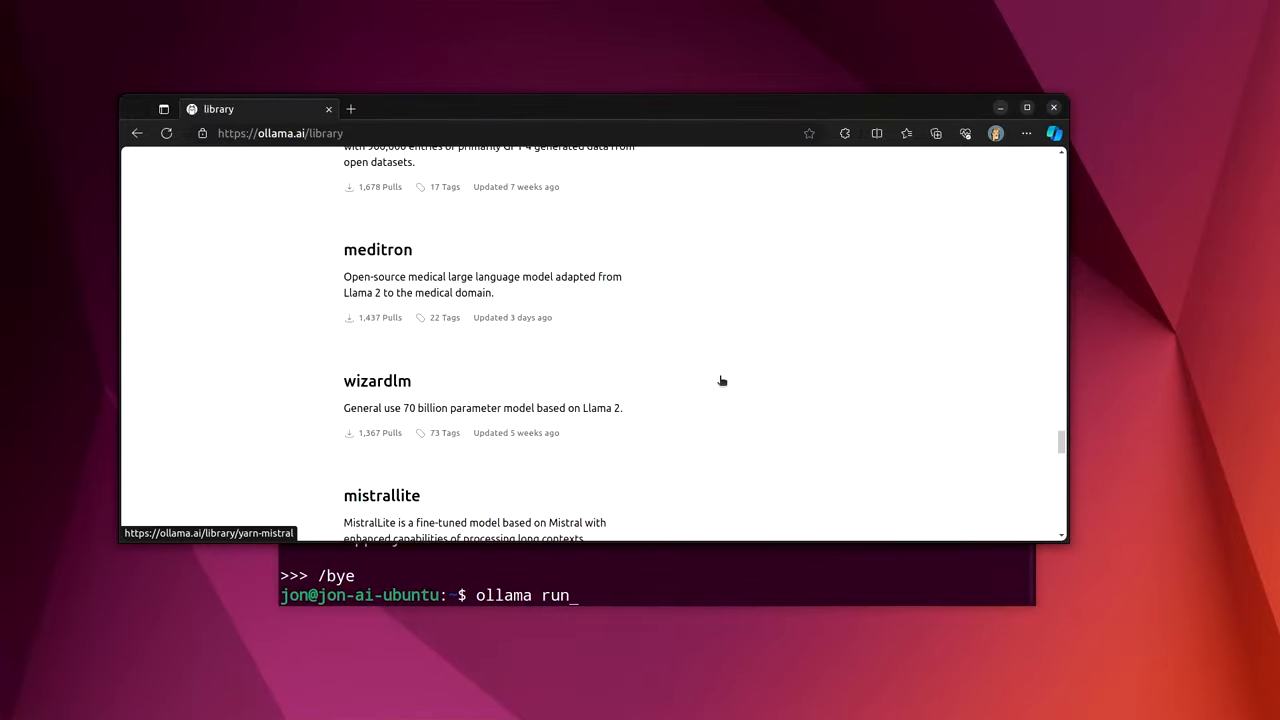
pyautogui.scroll(-3)
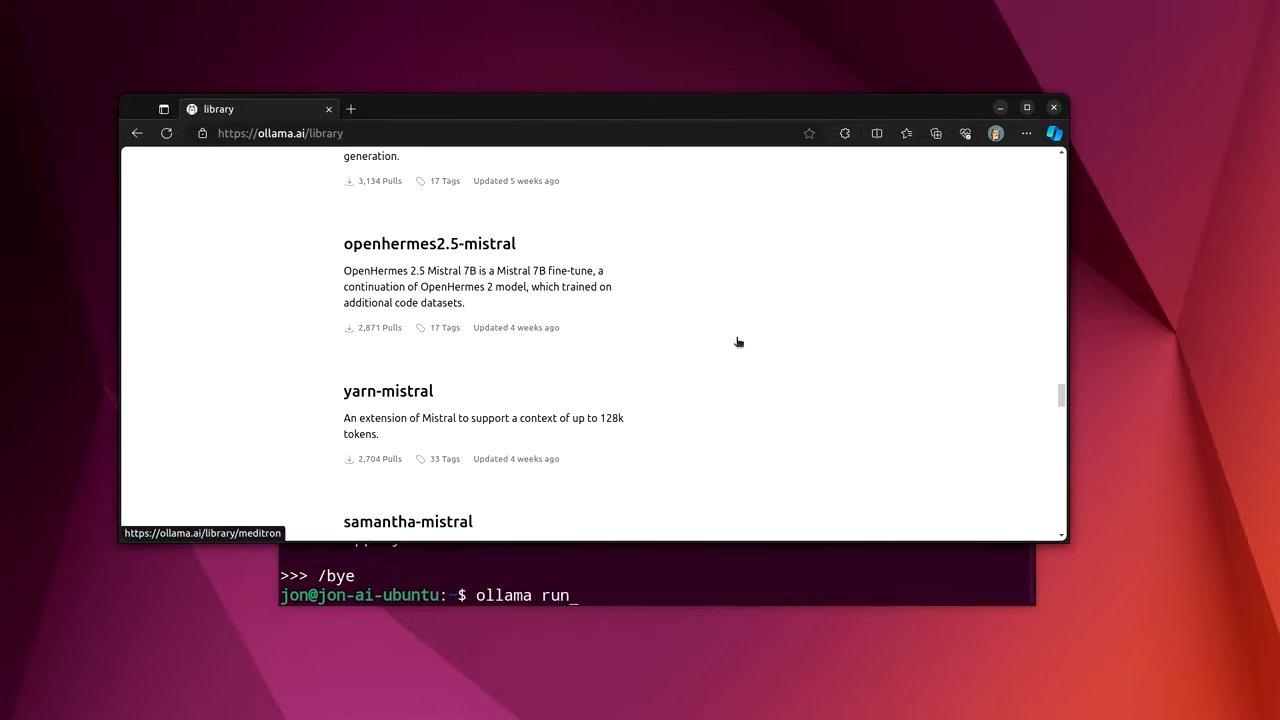
pyautogui.scroll(-3)
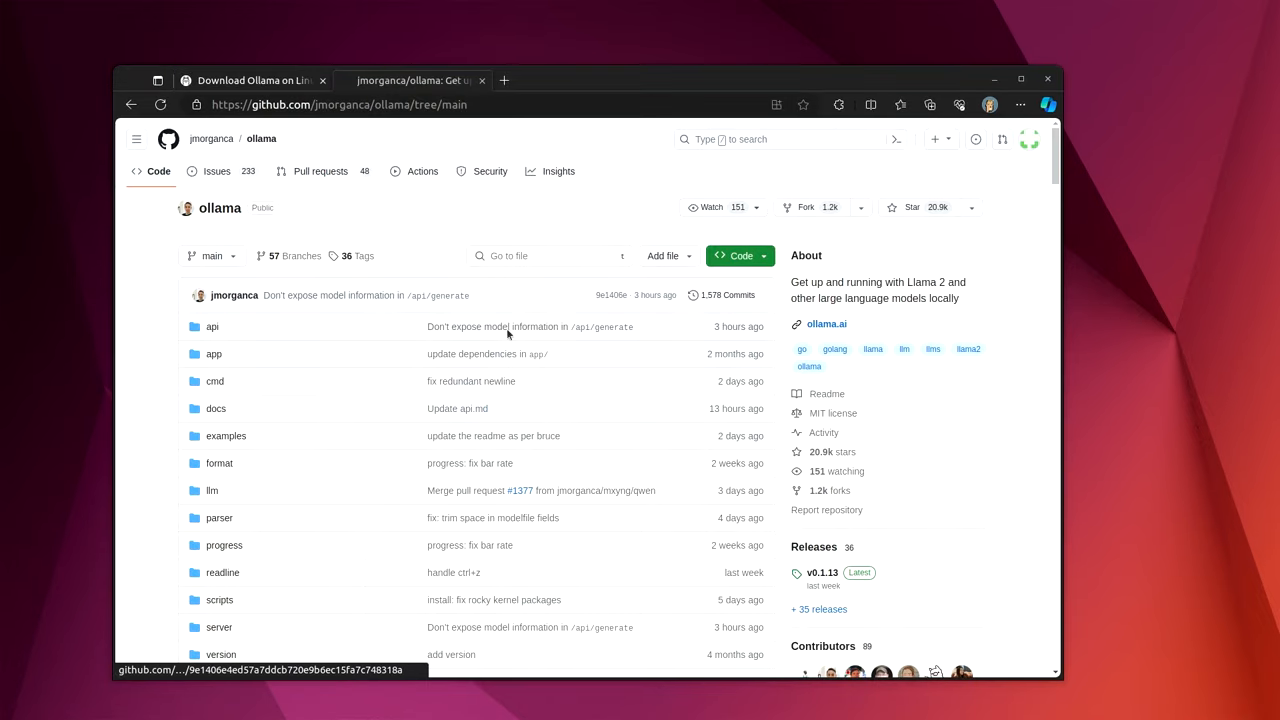
pyautogui.moveTo(517, 375)
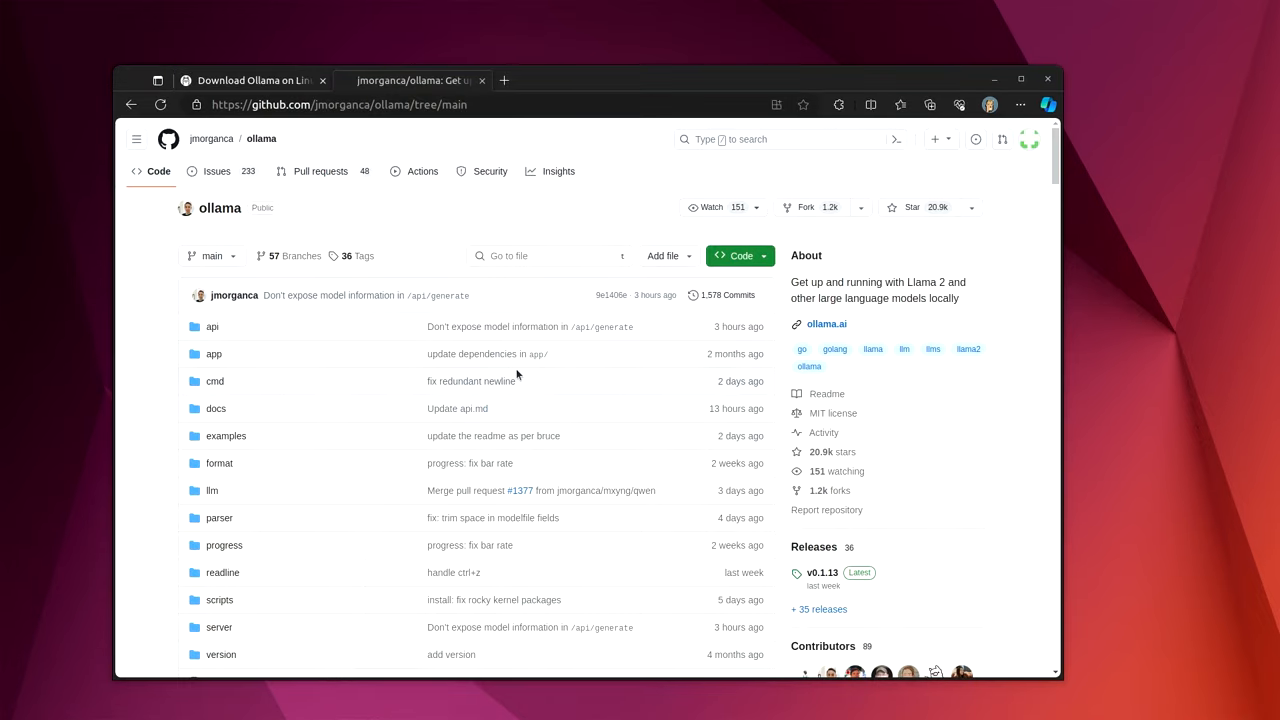
pyautogui.moveTo(481, 296)
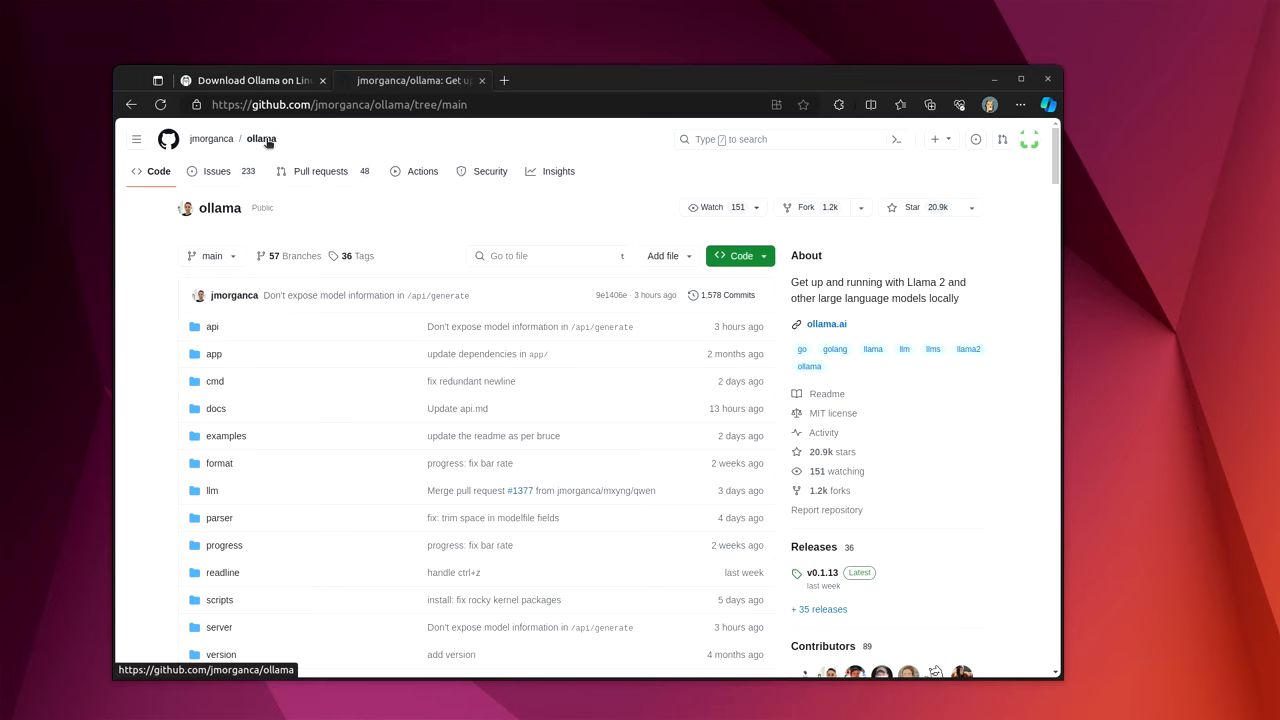
# Step: Open the jmorganca/ollama repository page on GitHub
pyautogui.scroll(-3)
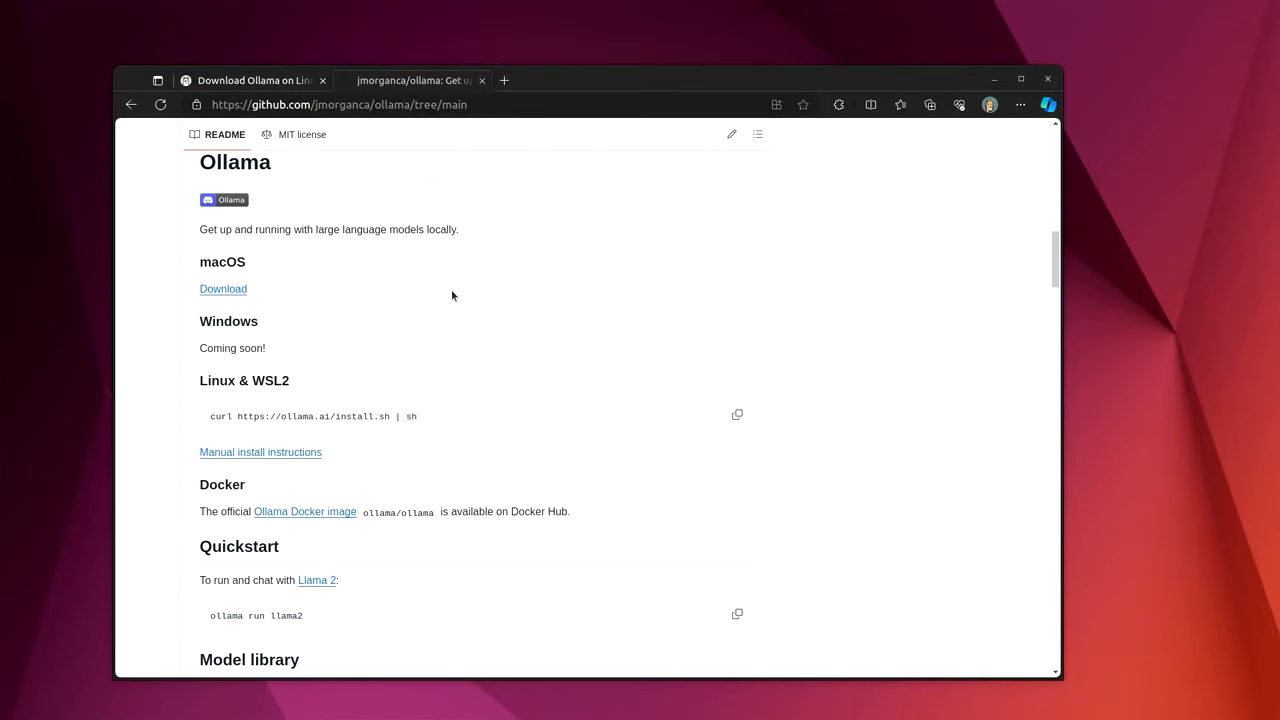
pyautogui.moveTo(393, 304)
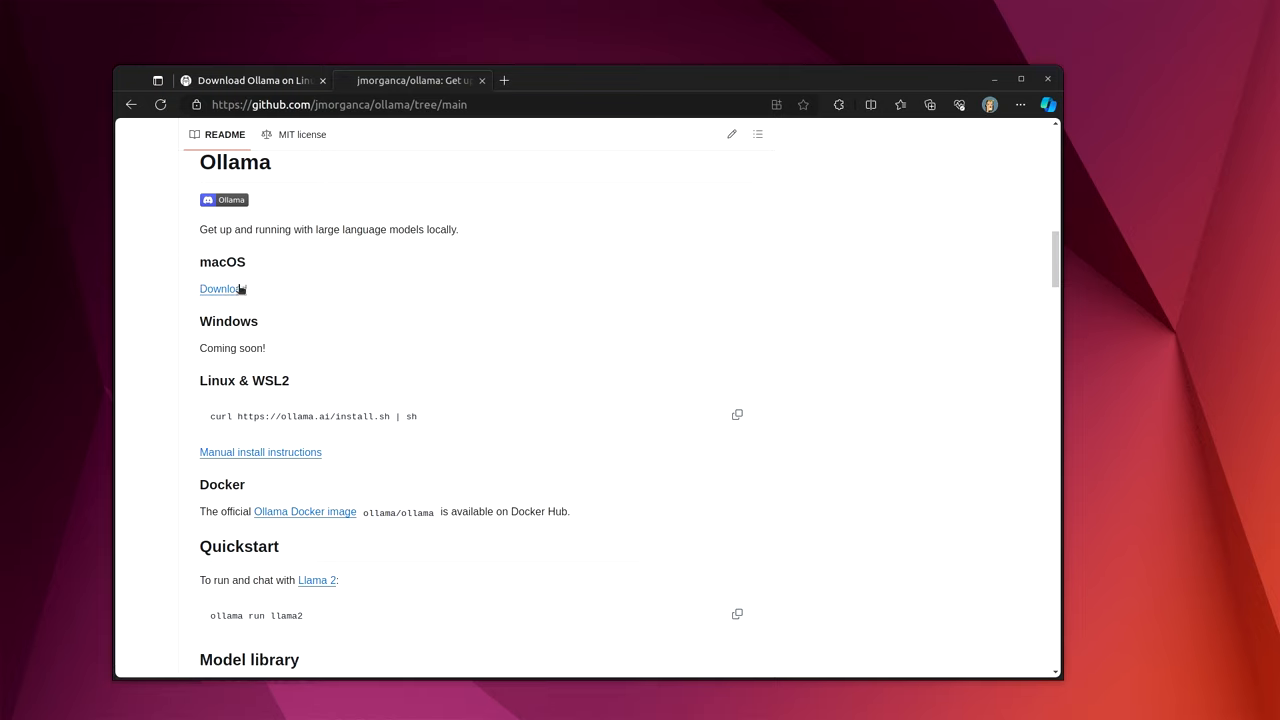
pyautogui.moveTo(266, 355)
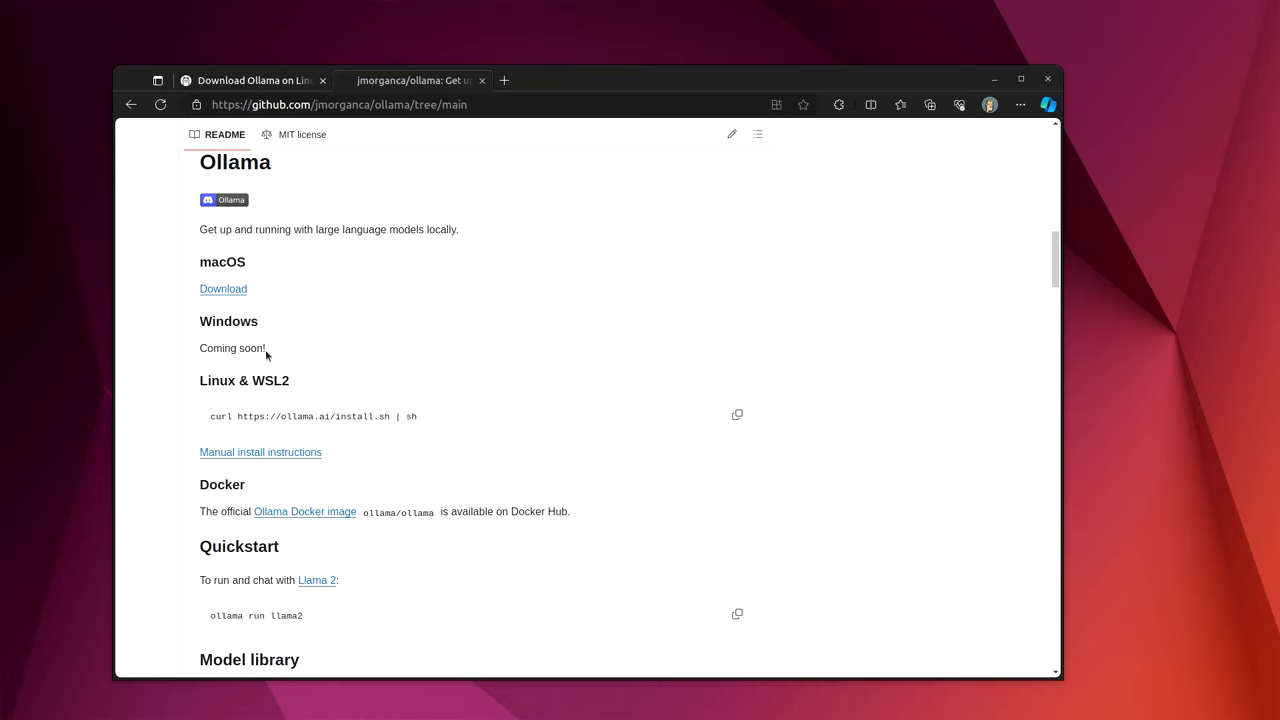
pyautogui.moveTo(244, 380)
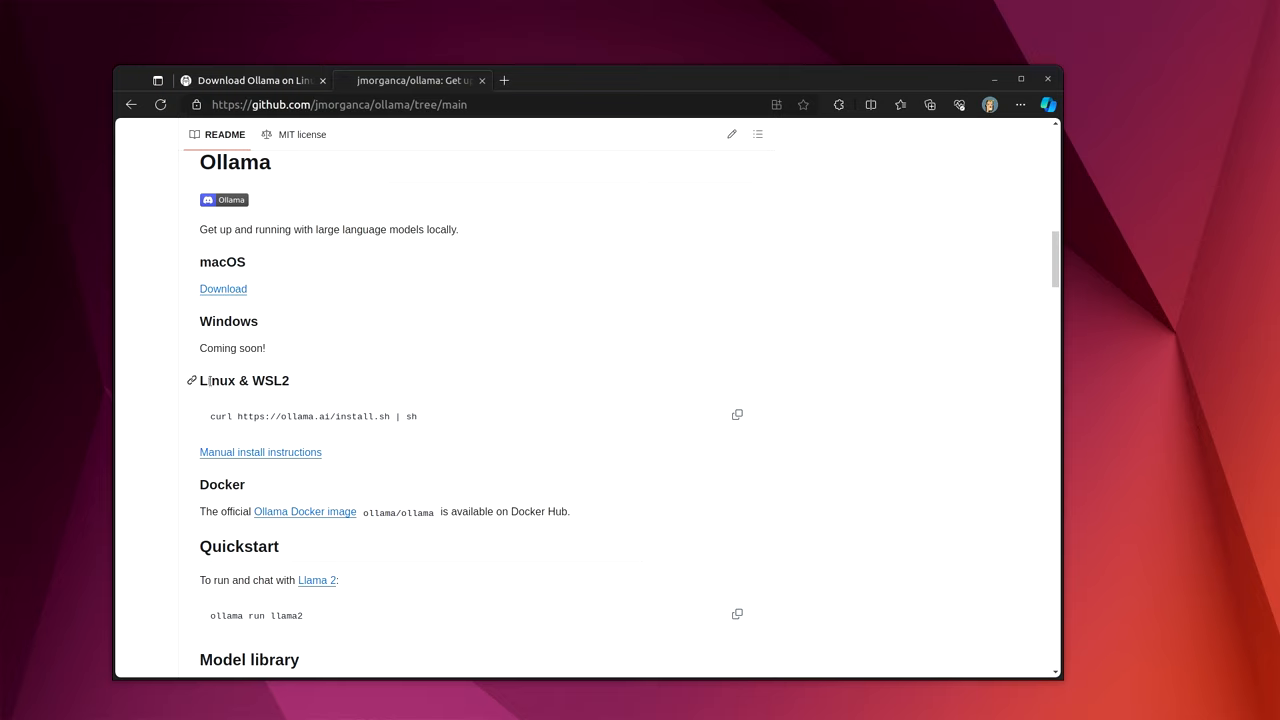
pyautogui.moveTo(347, 463)
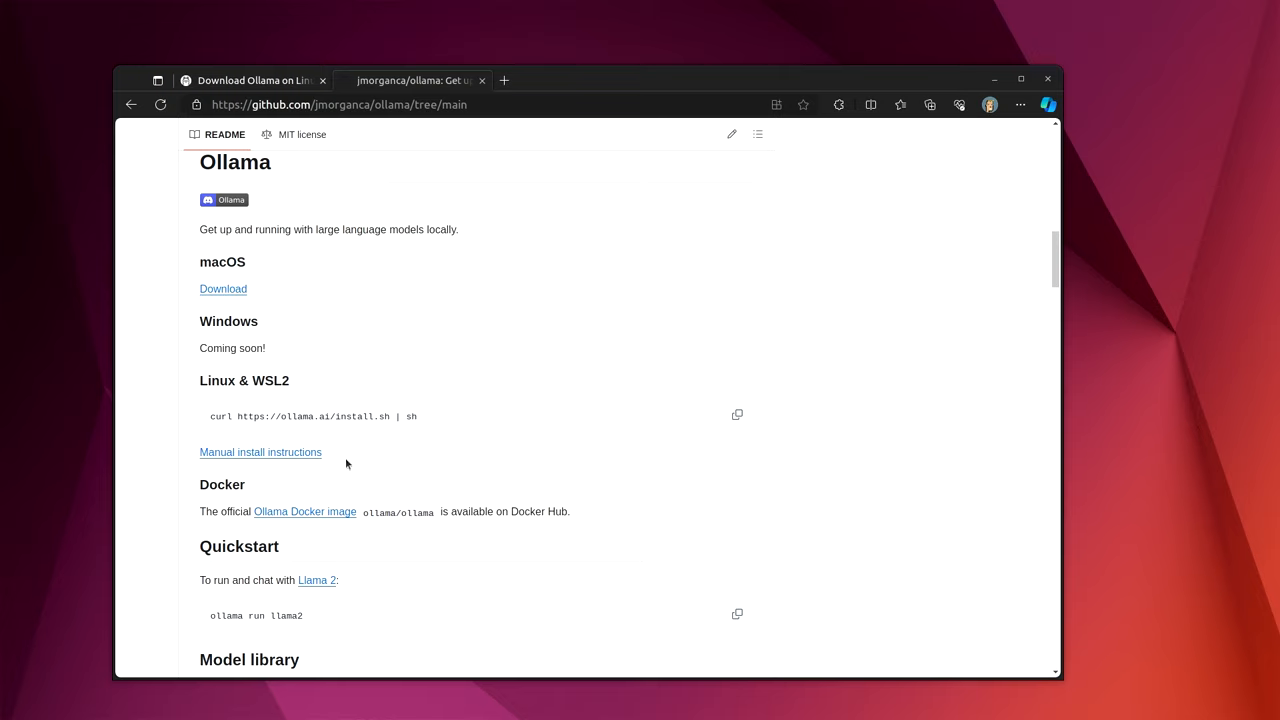
pyautogui.moveTo(233, 401)
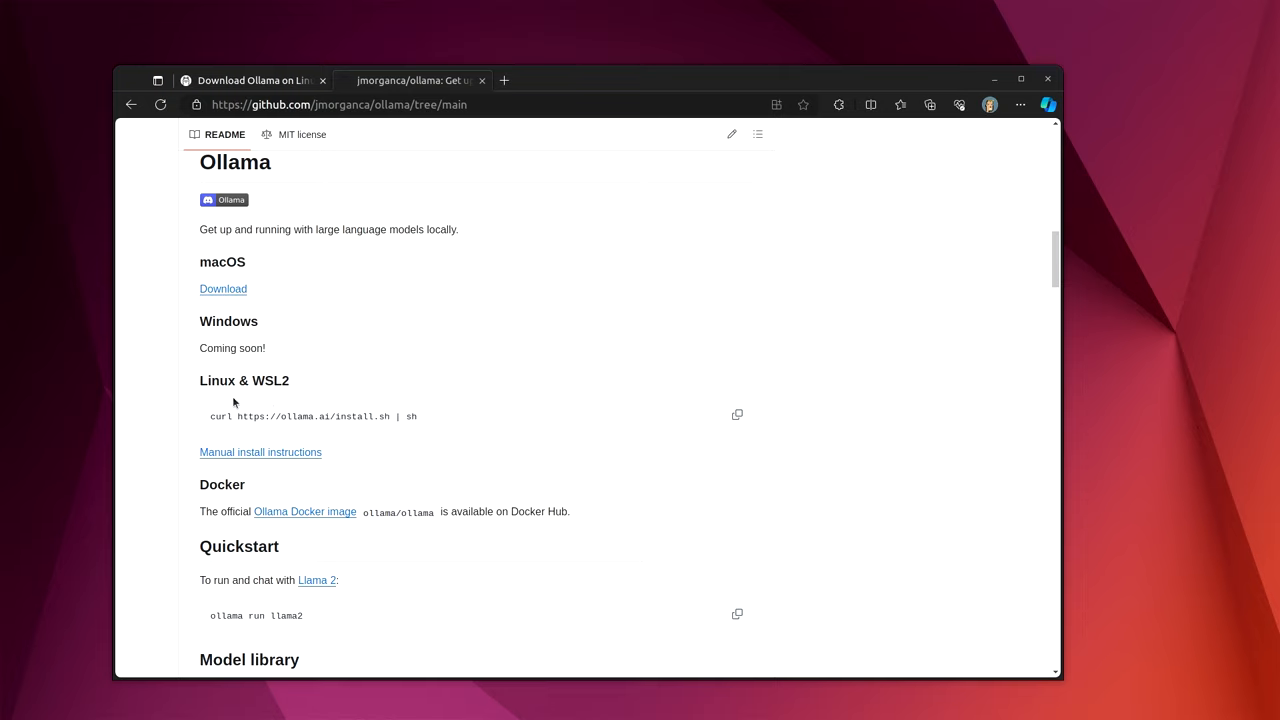
pyautogui.moveTo(271, 416)
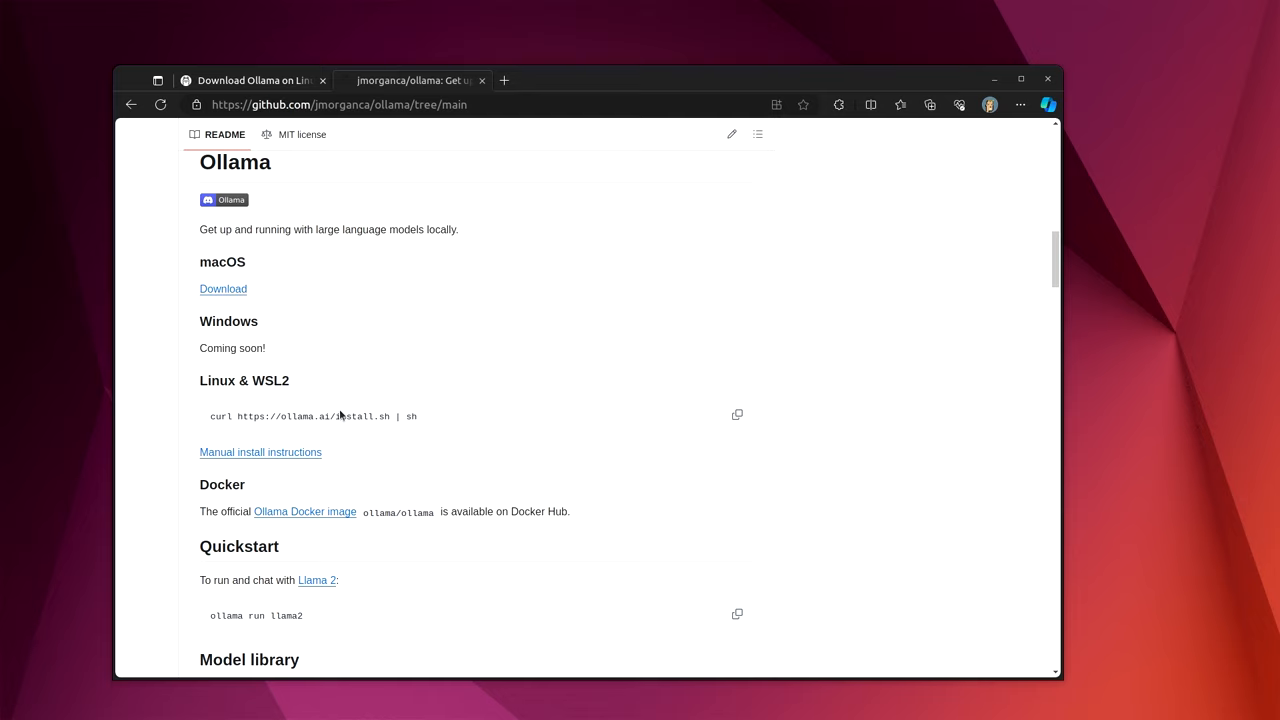
pyautogui.moveTo(419, 459)
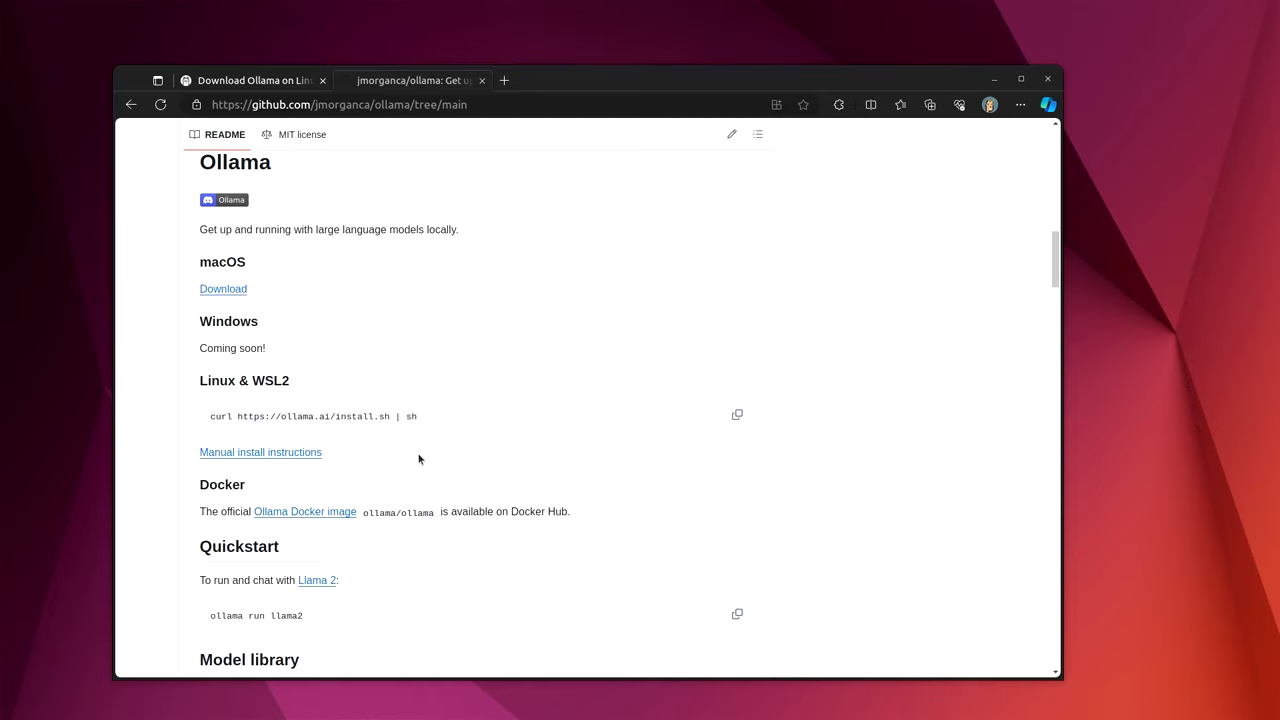
# Step: Scroll the Ollama README to its macOS, Windows and Linux install sections
pyautogui.scroll(-3)
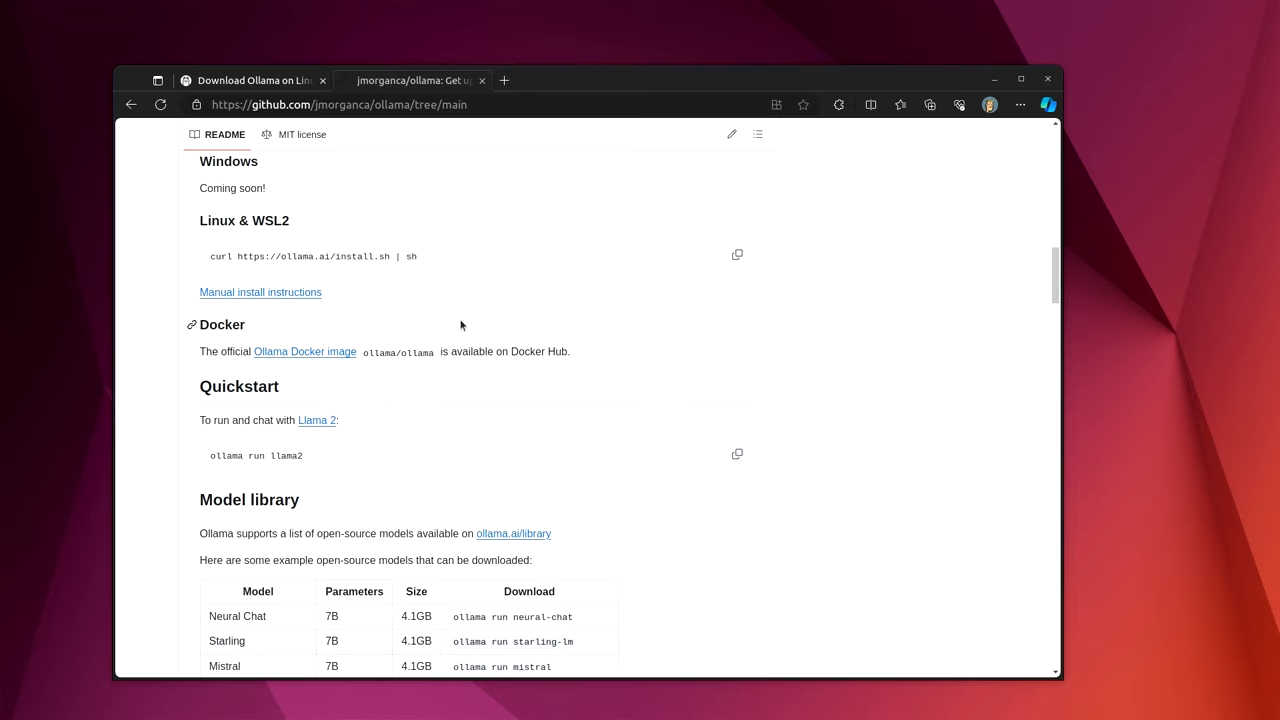
# Step: Scroll to the README quickstart and select the 'ollama run llama2' command
pyautogui.scroll(-3)
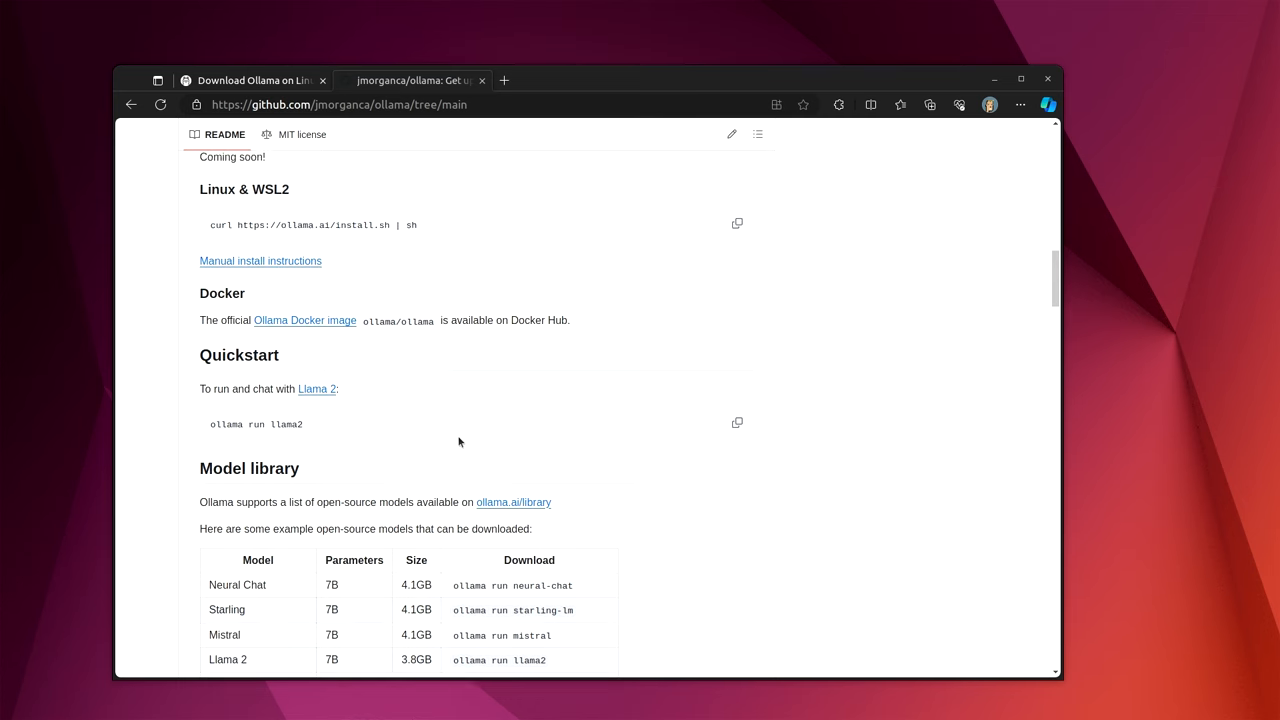
pyautogui.scroll(-3)
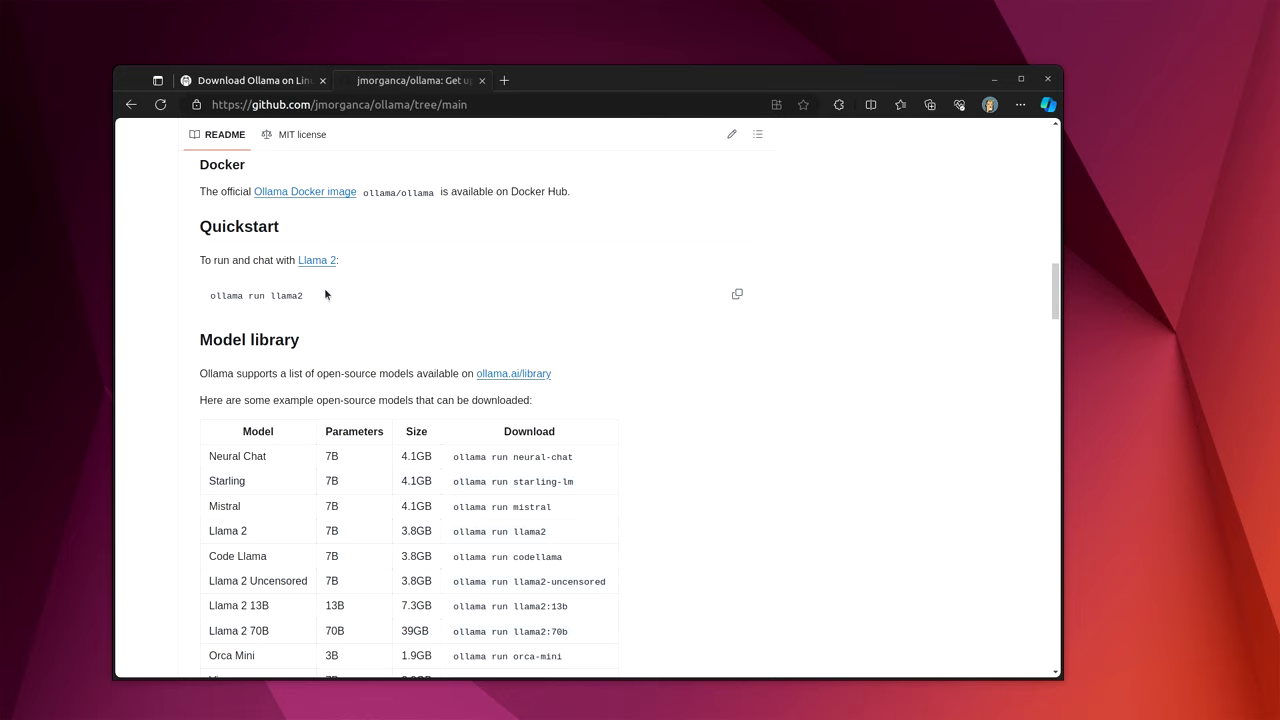
pyautogui.doubleClick(255, 295)
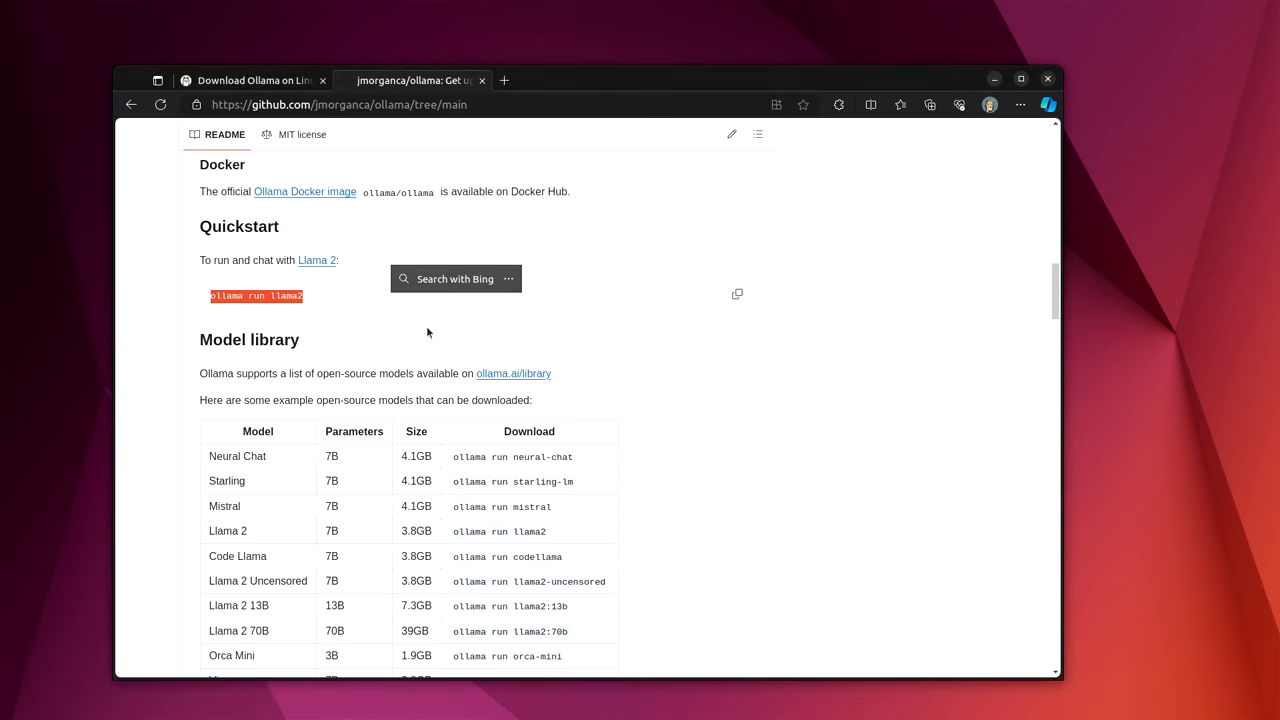
# Step: Scroll through the model library and customization sections down to the REST API examples
pyautogui.scroll(-3)
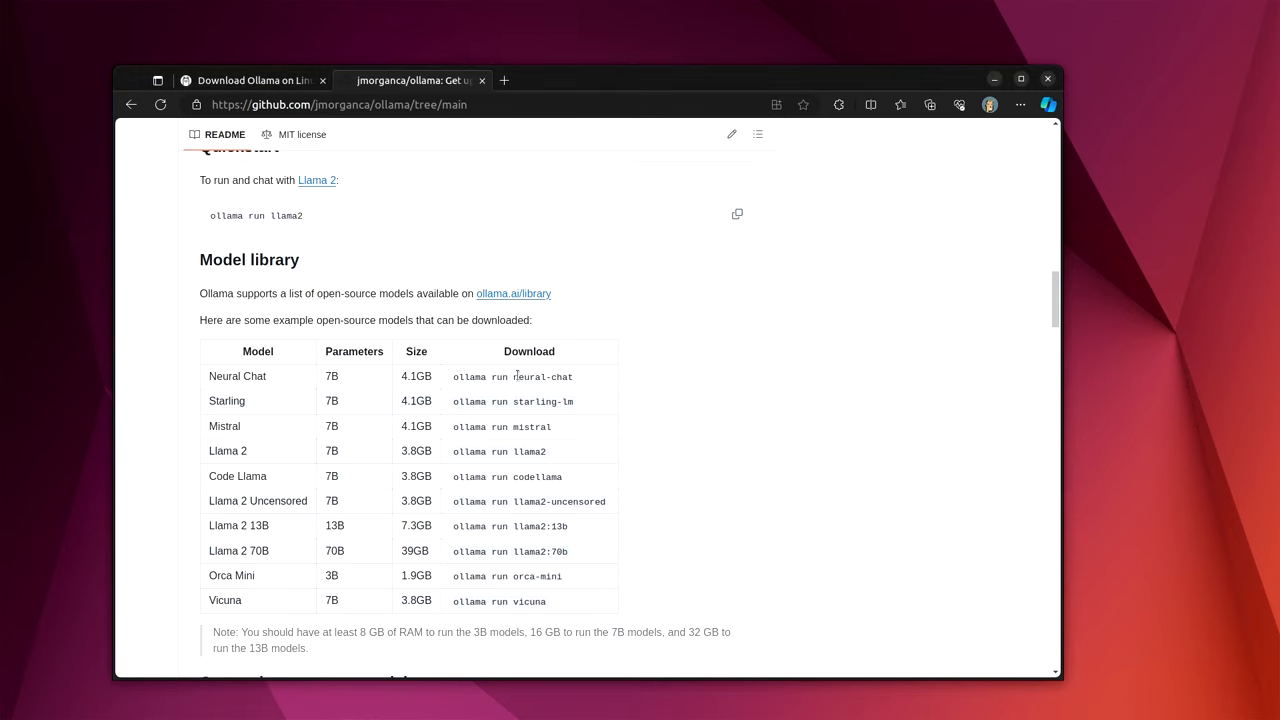
pyautogui.scroll(-3)
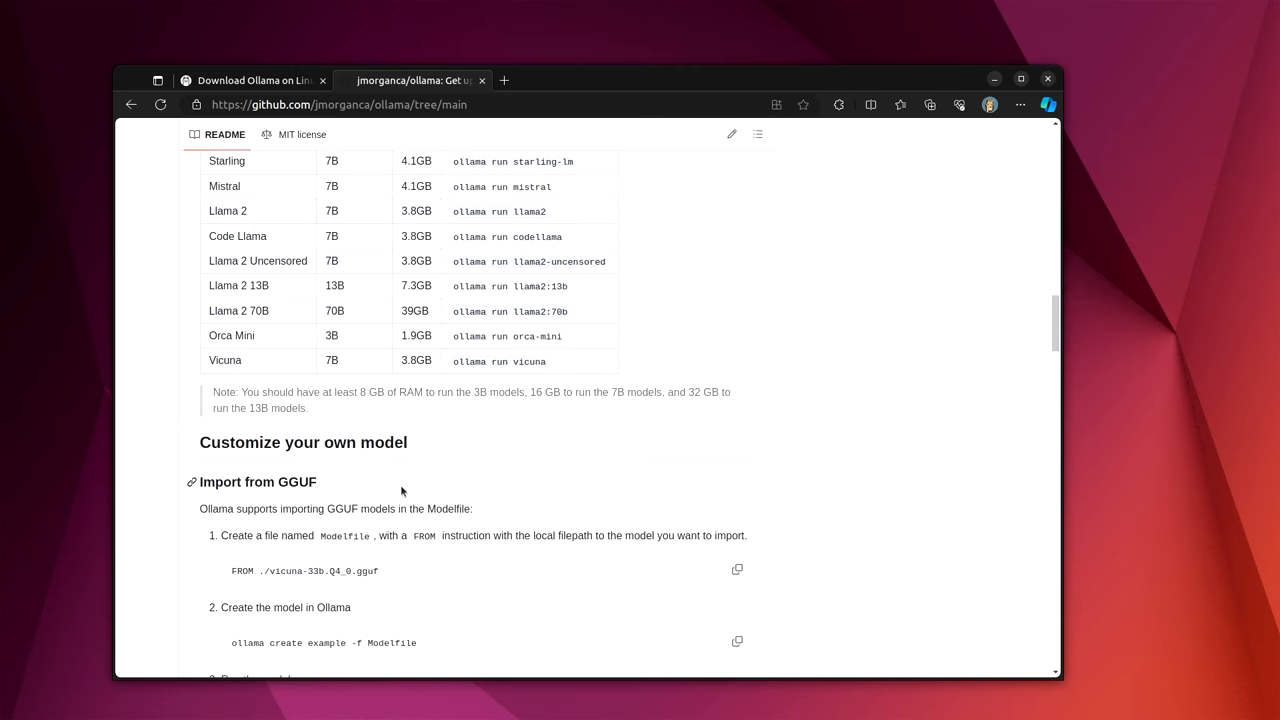
pyautogui.scroll(-3)
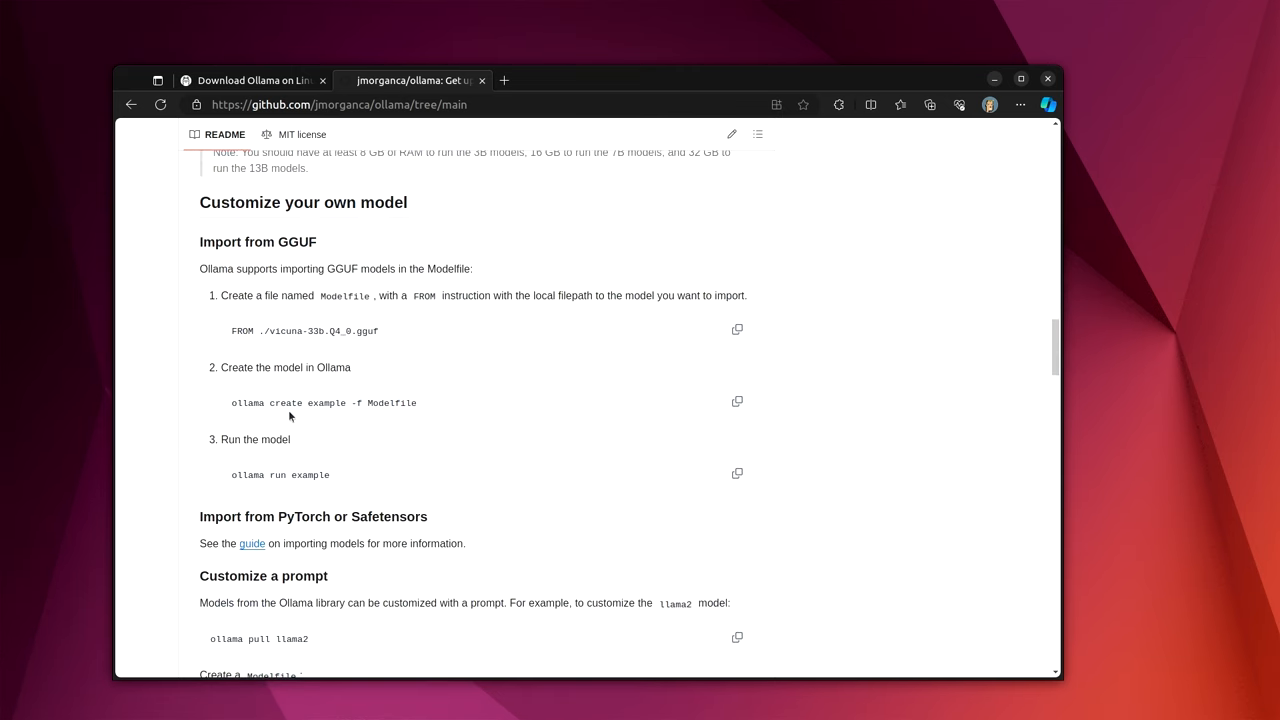
pyautogui.scroll(-3)
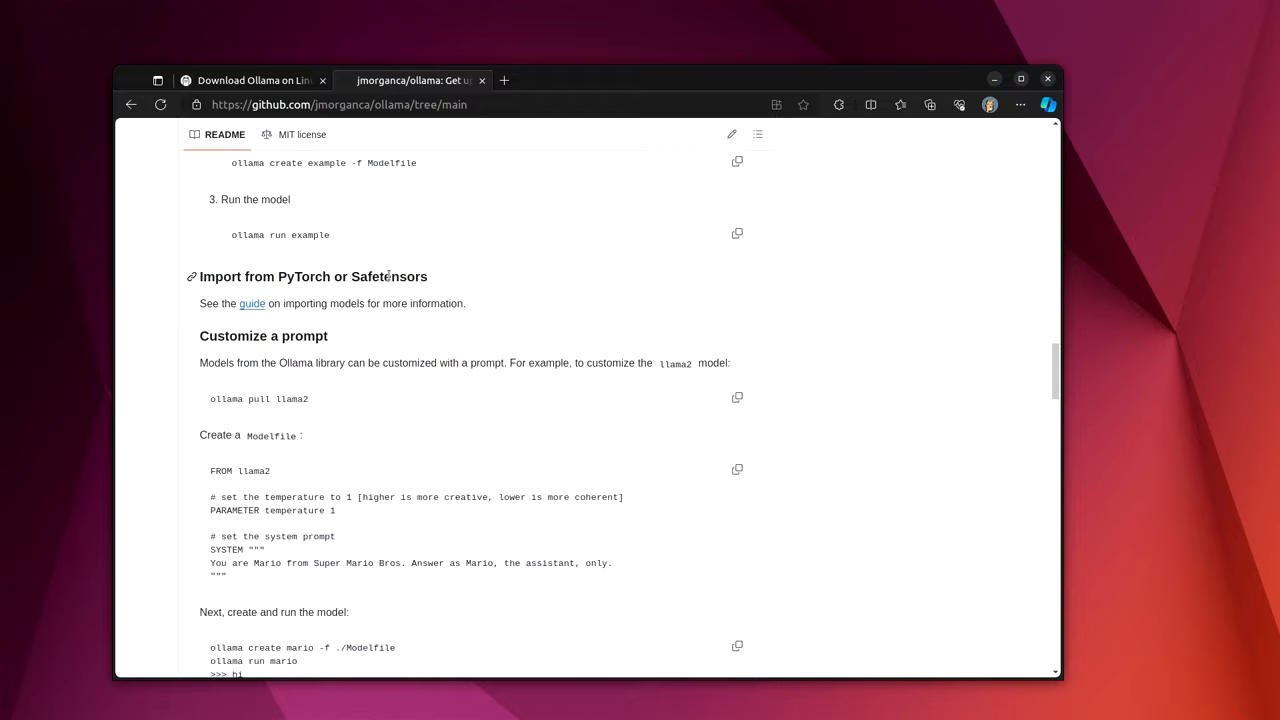
pyautogui.moveTo(418, 445)
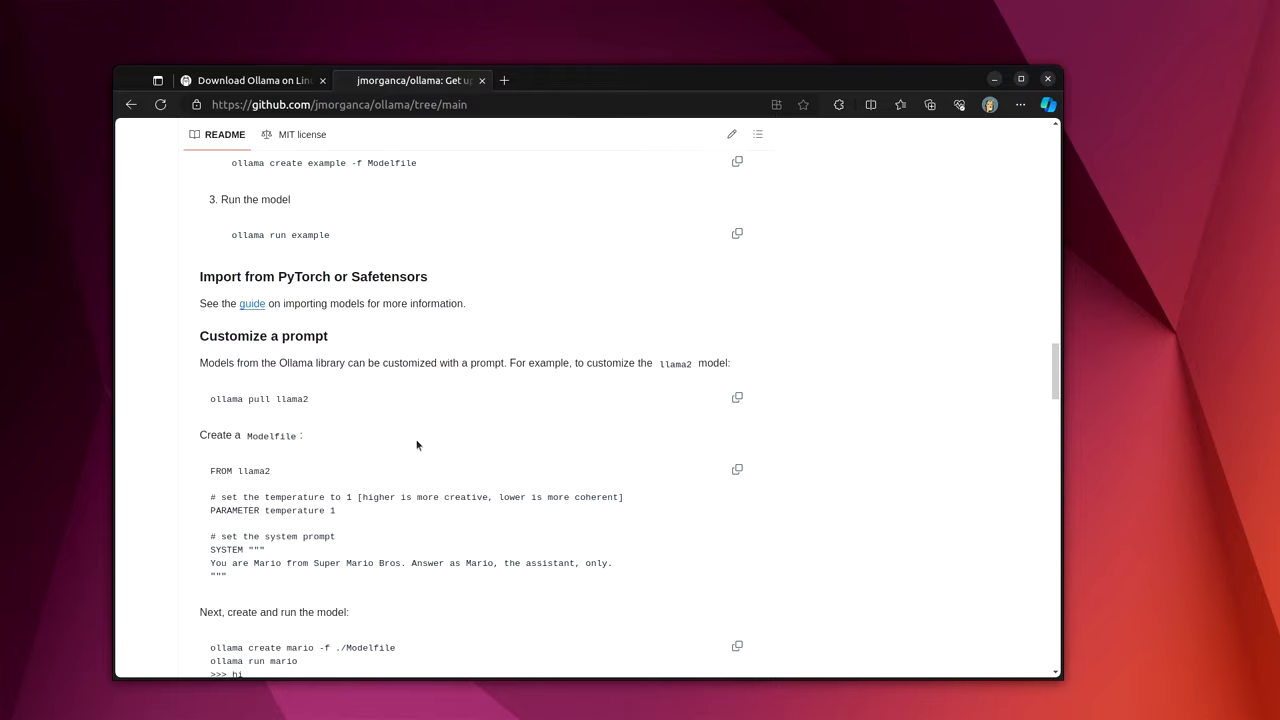
pyautogui.scroll(-3)
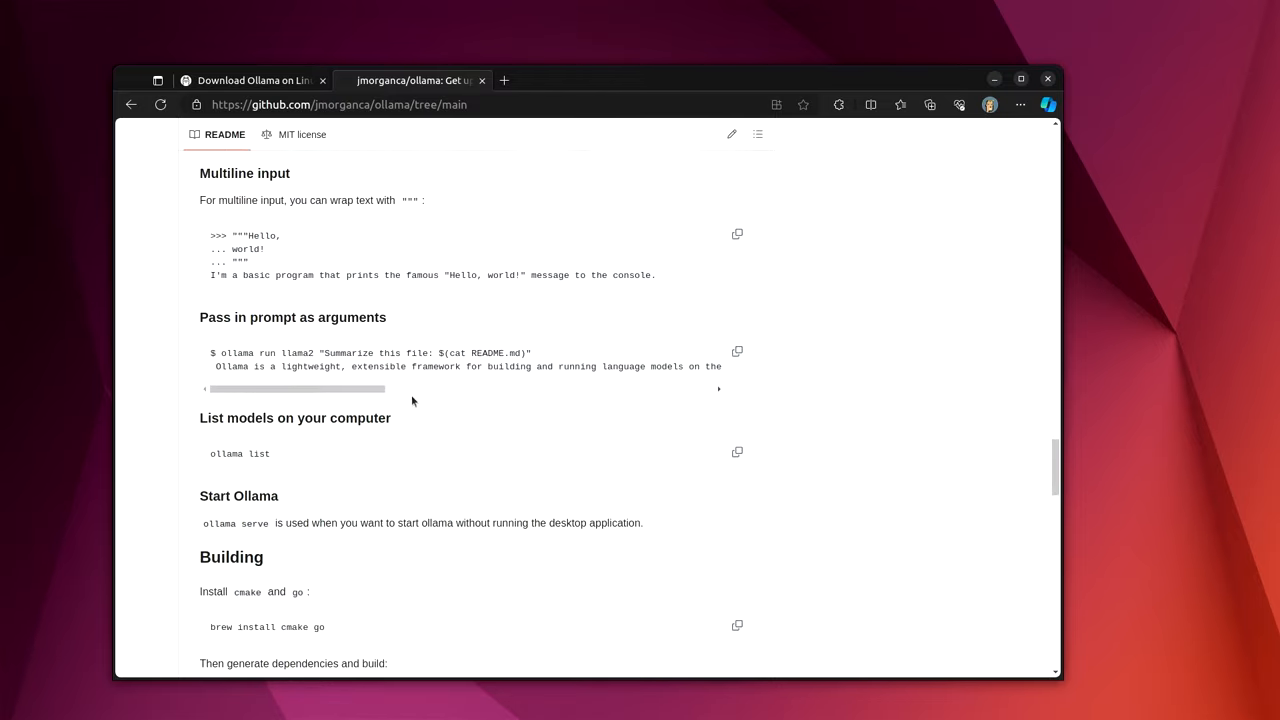
pyautogui.scroll(-3)
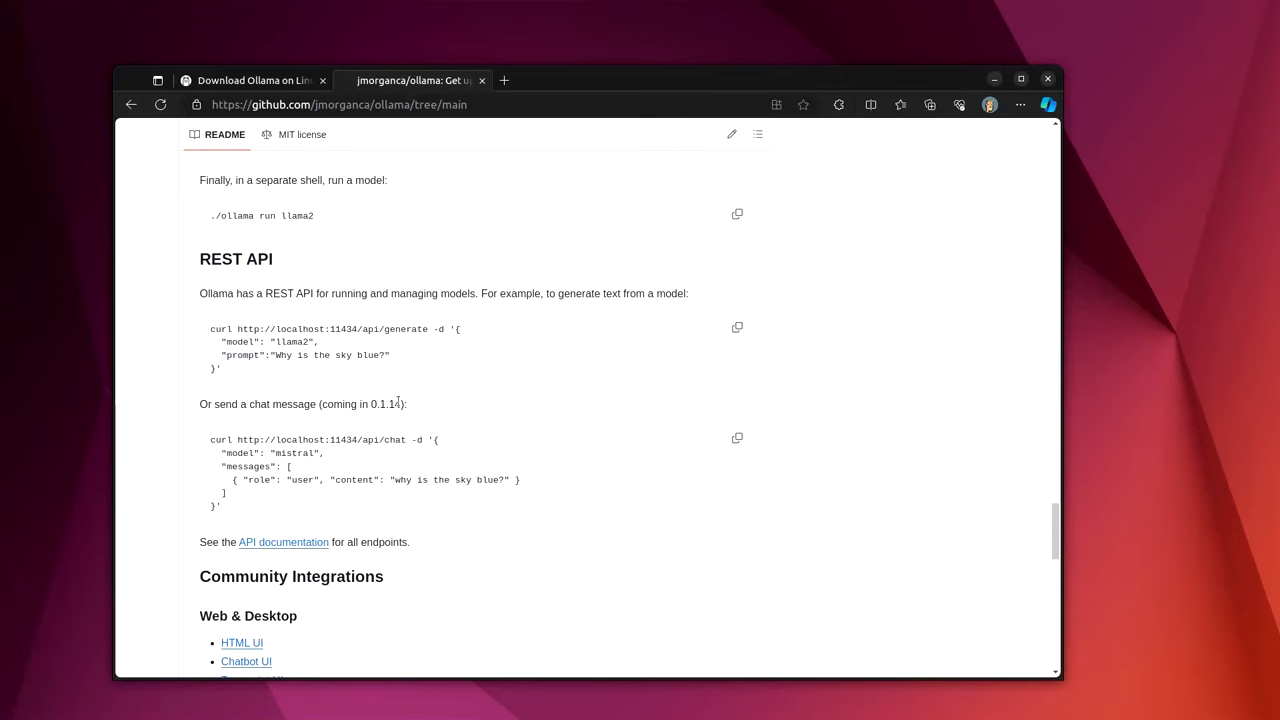
pyautogui.moveTo(250, 307)
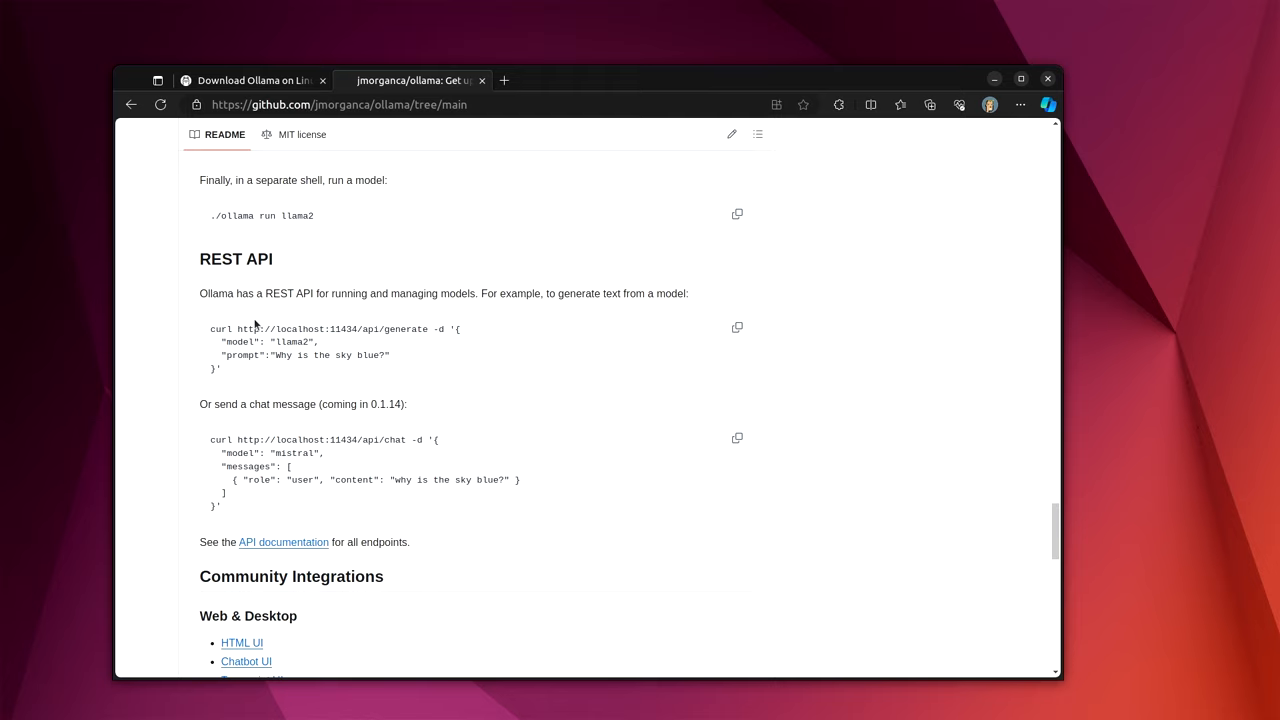
pyautogui.moveTo(287, 353)
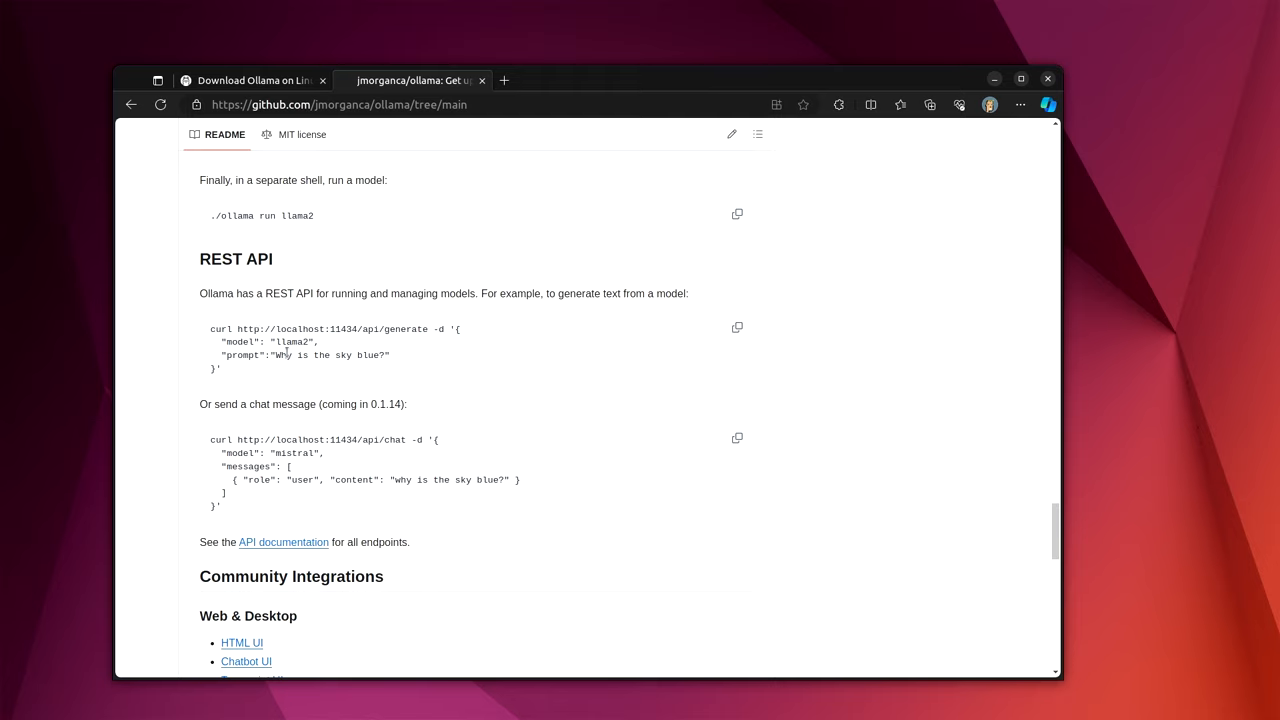
pyautogui.moveTo(287, 368)
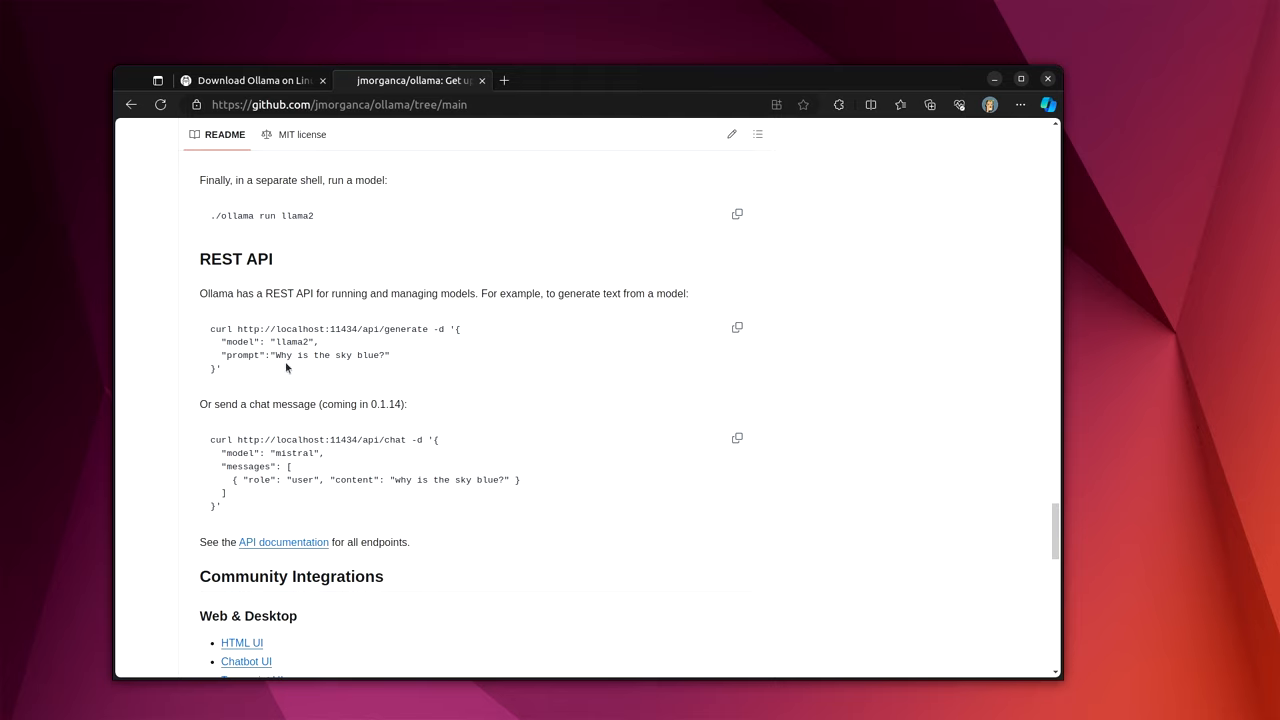
pyautogui.moveTo(292, 399)
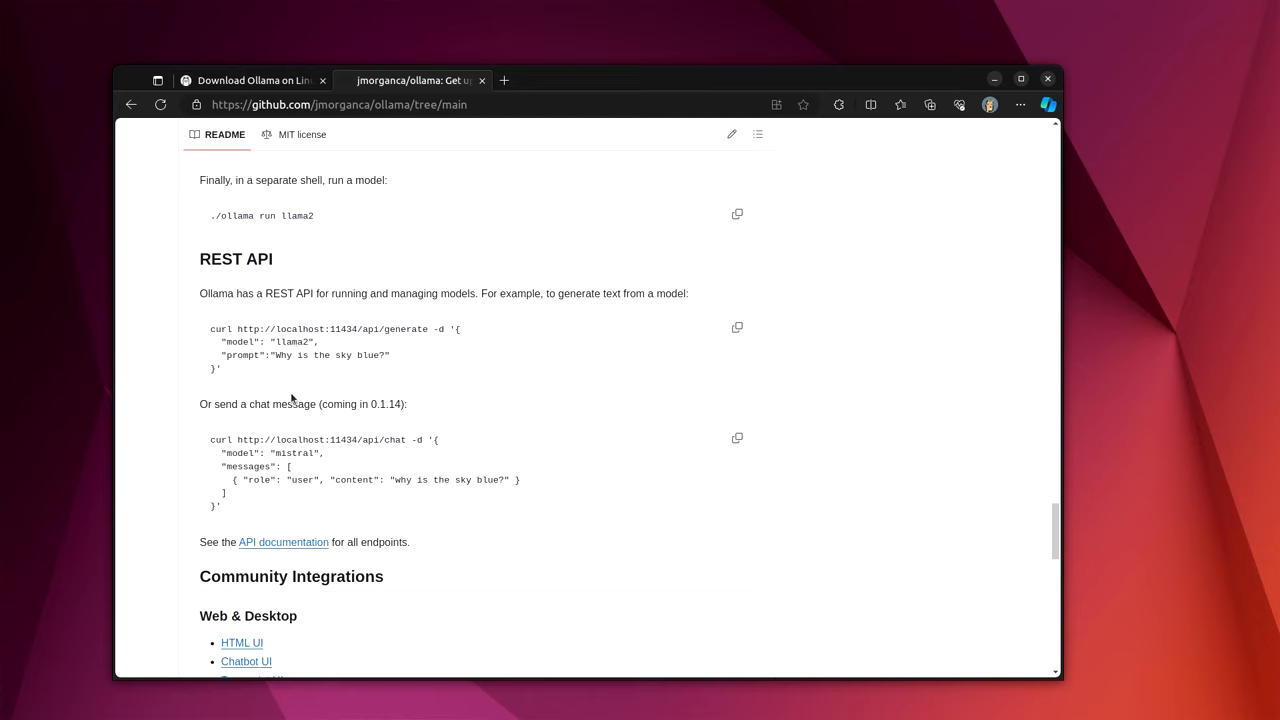
pyautogui.moveTo(405, 329)
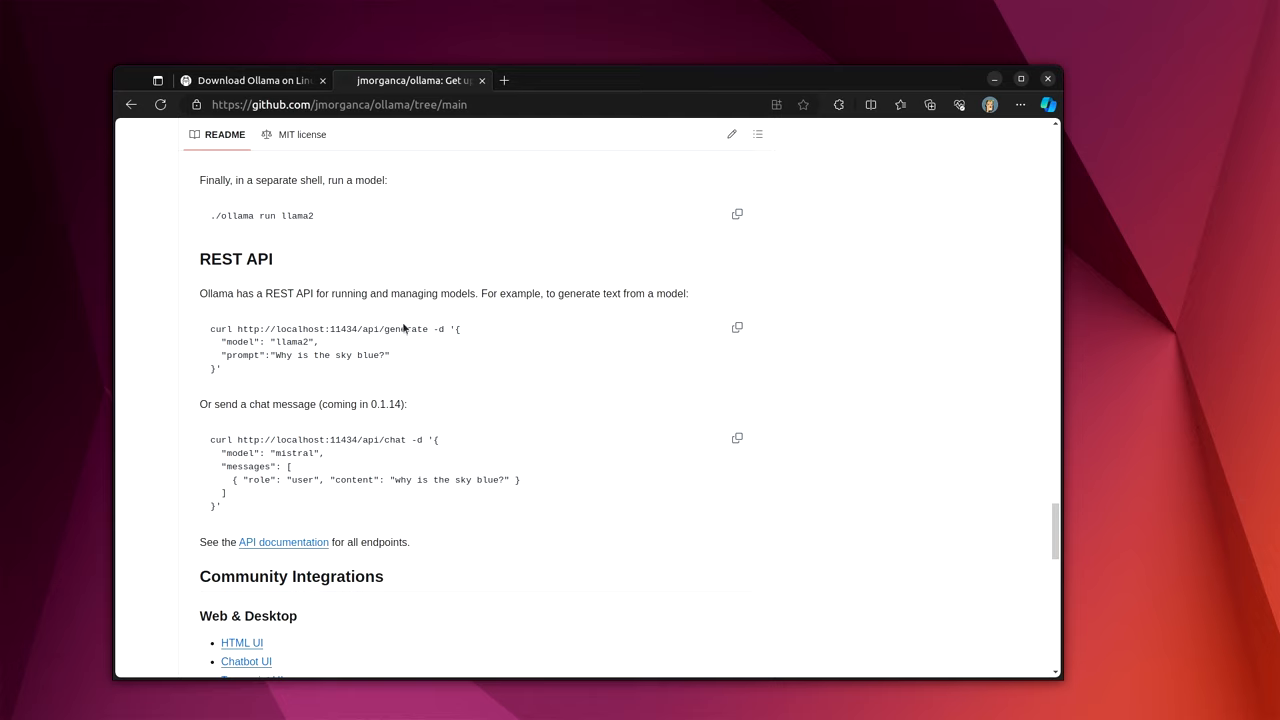
pyautogui.moveTo(399, 354)
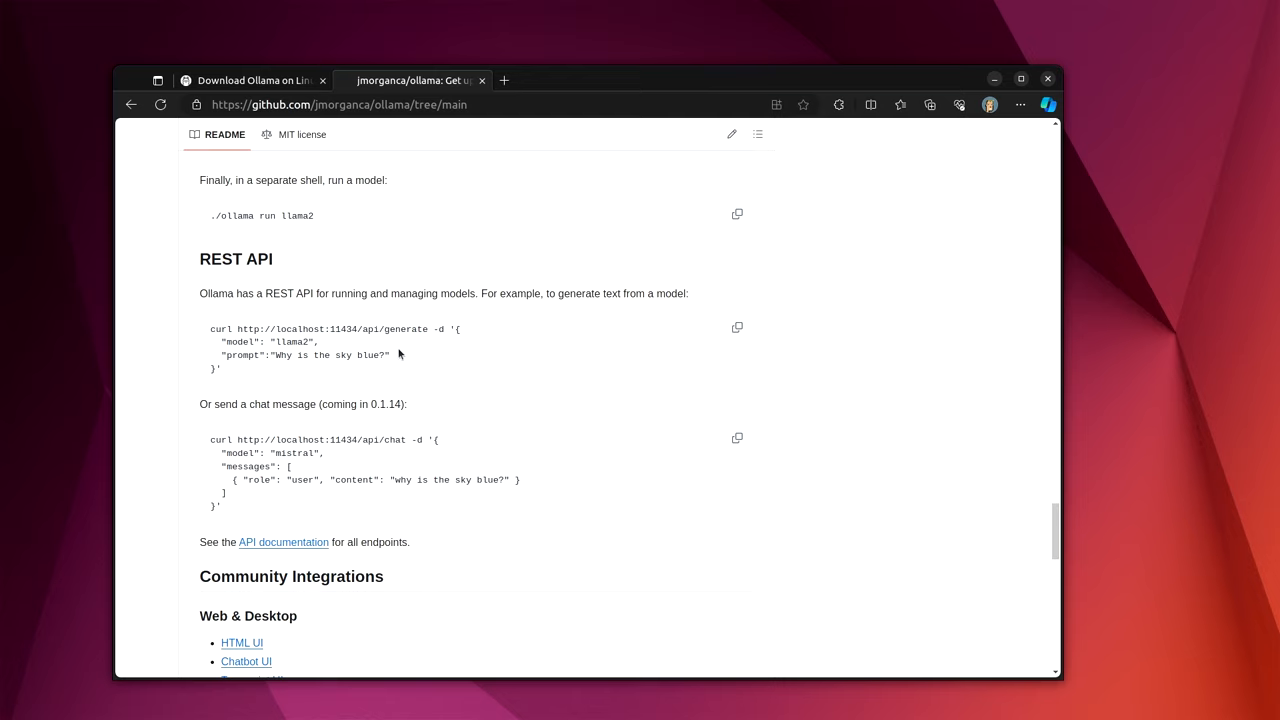
pyautogui.moveTo(378, 371)
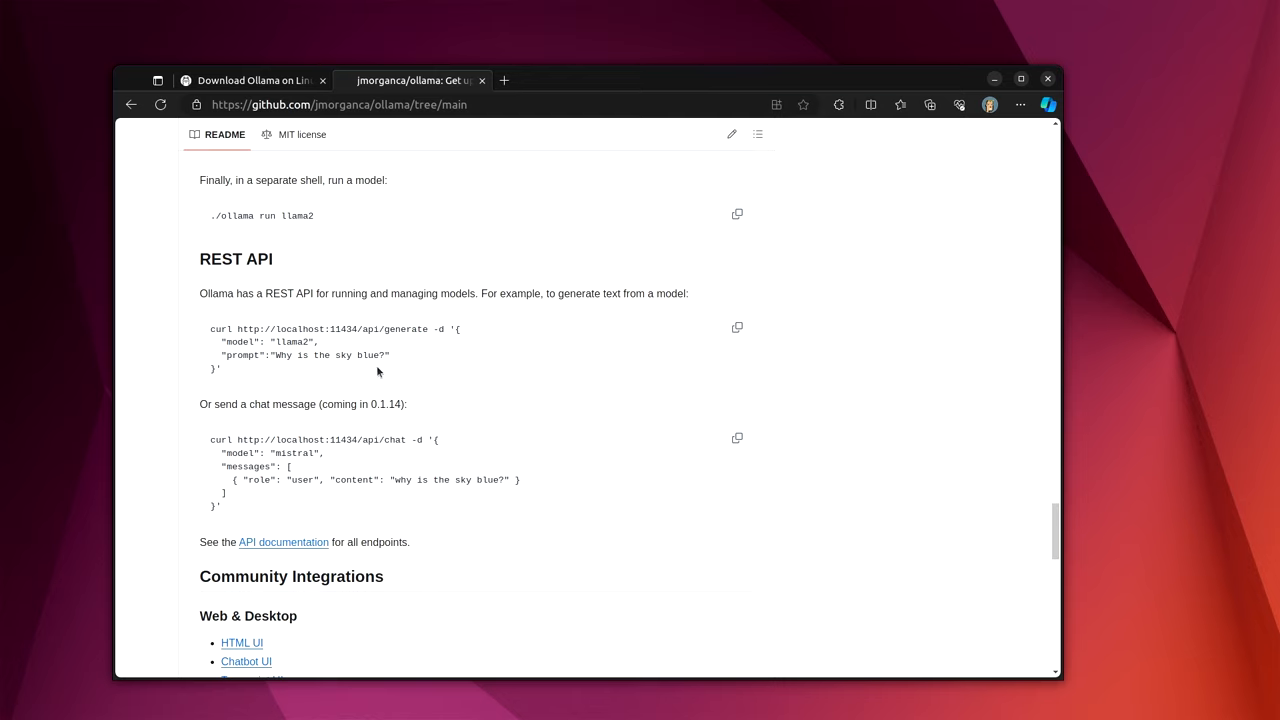
pyautogui.moveTo(376, 376)
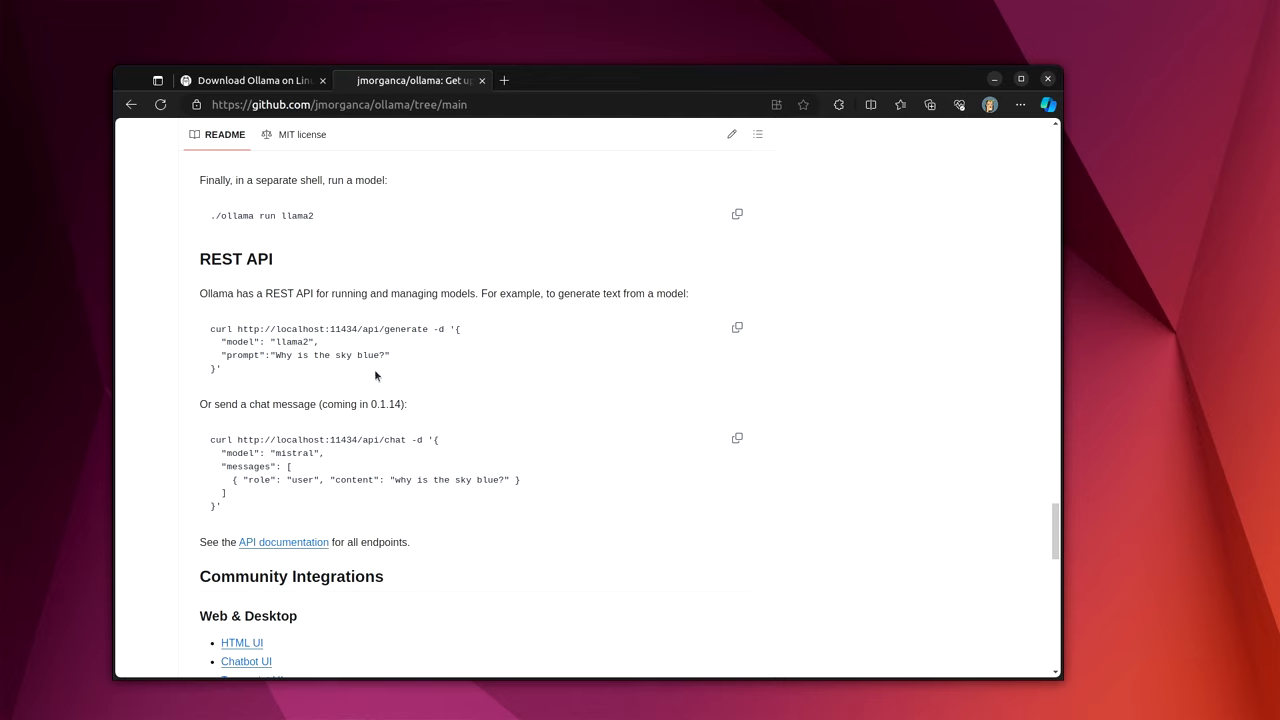
pyautogui.moveTo(343, 407)
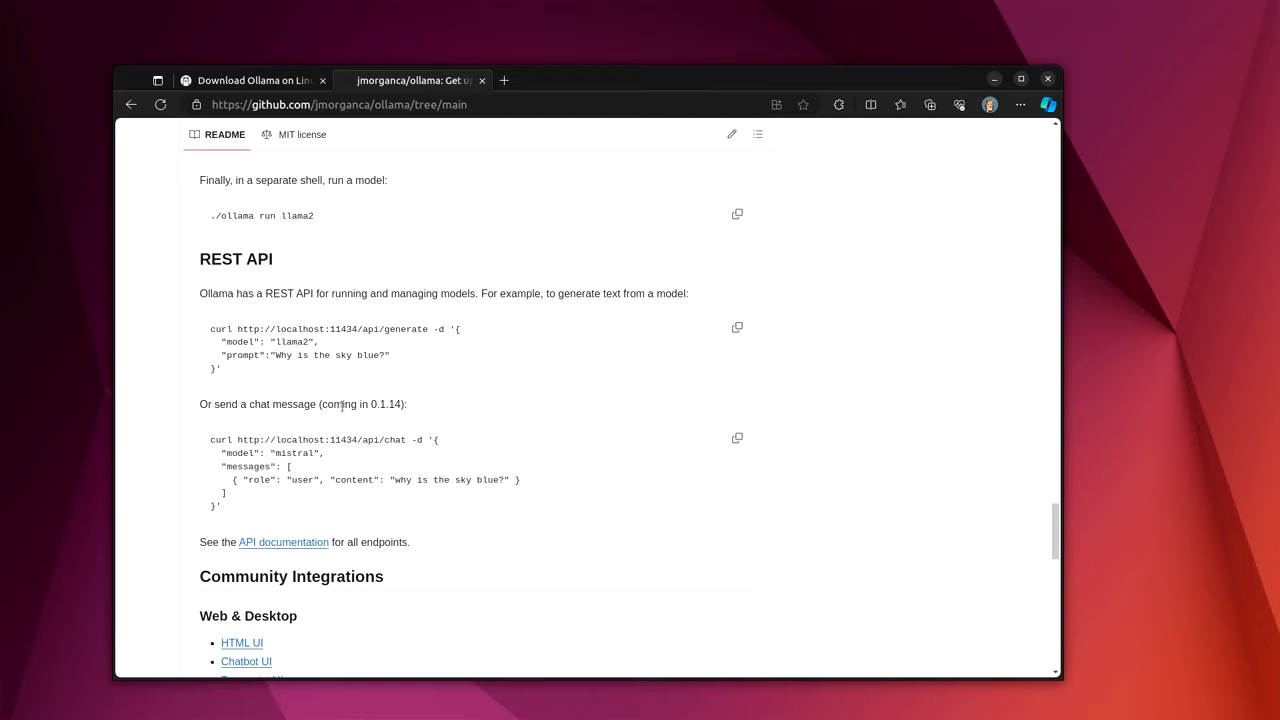
pyautogui.moveTo(293, 510)
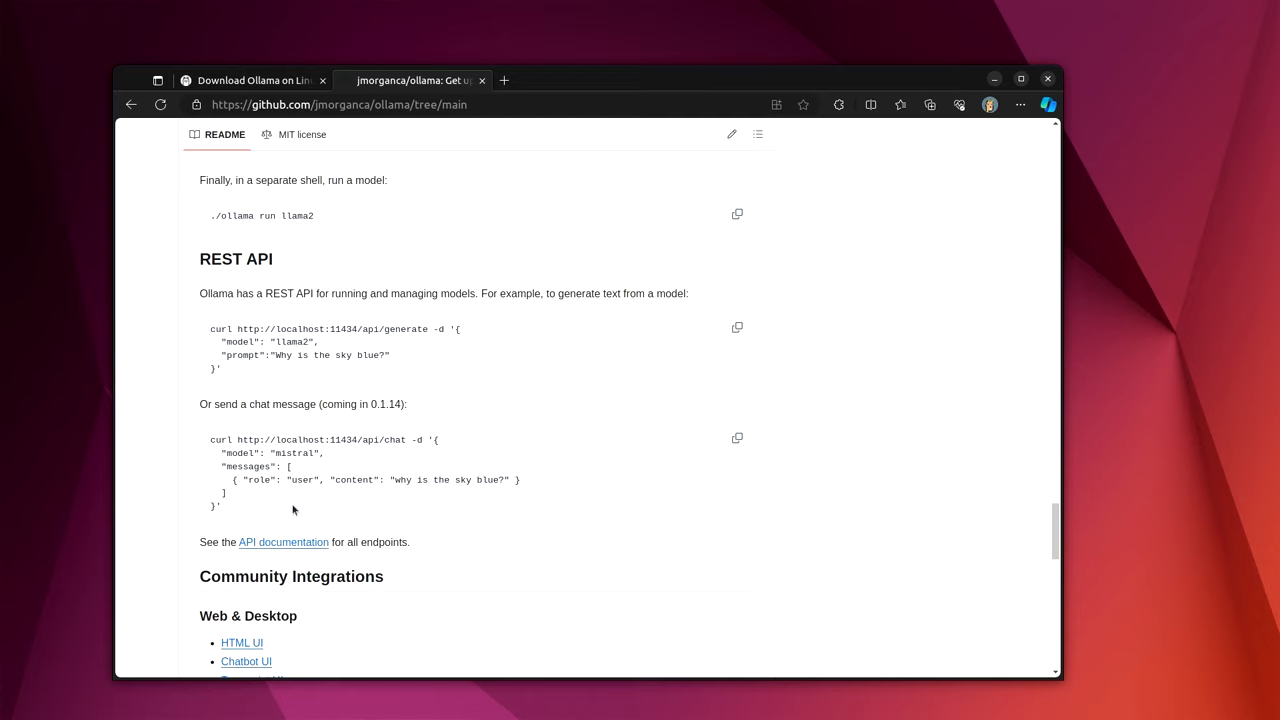
pyautogui.moveTo(306, 318)
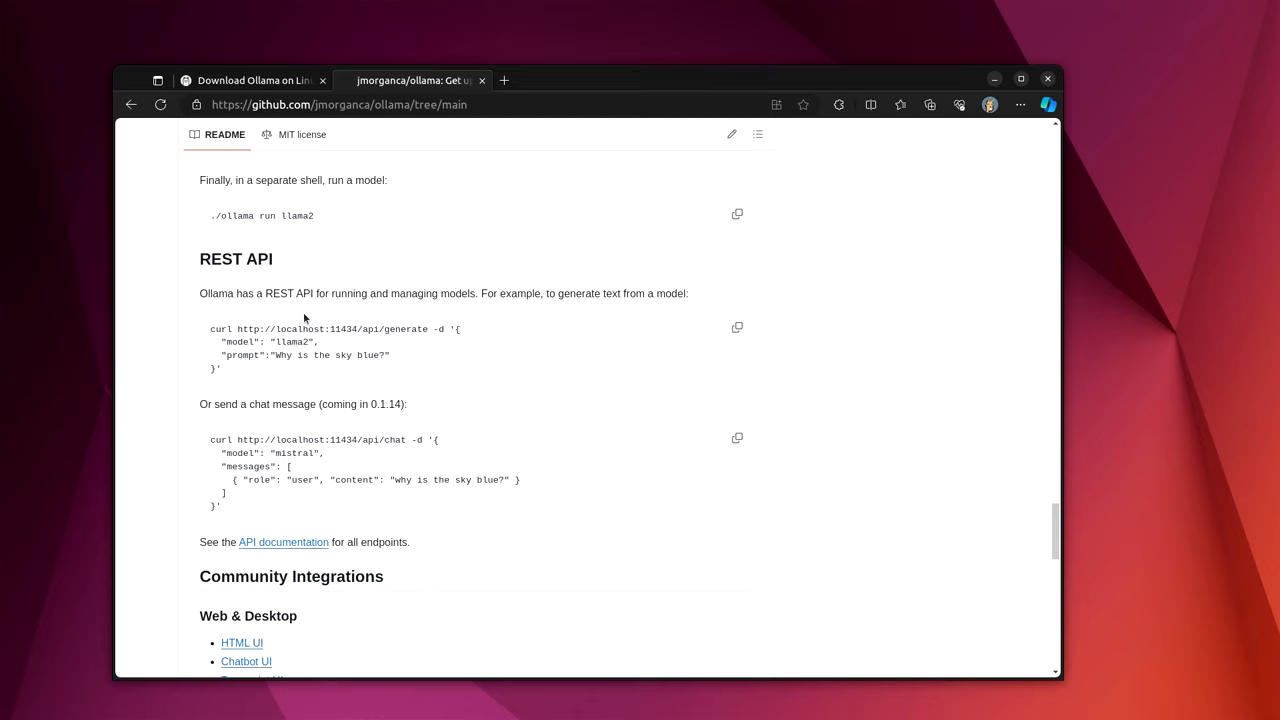
pyautogui.moveTo(264, 308)
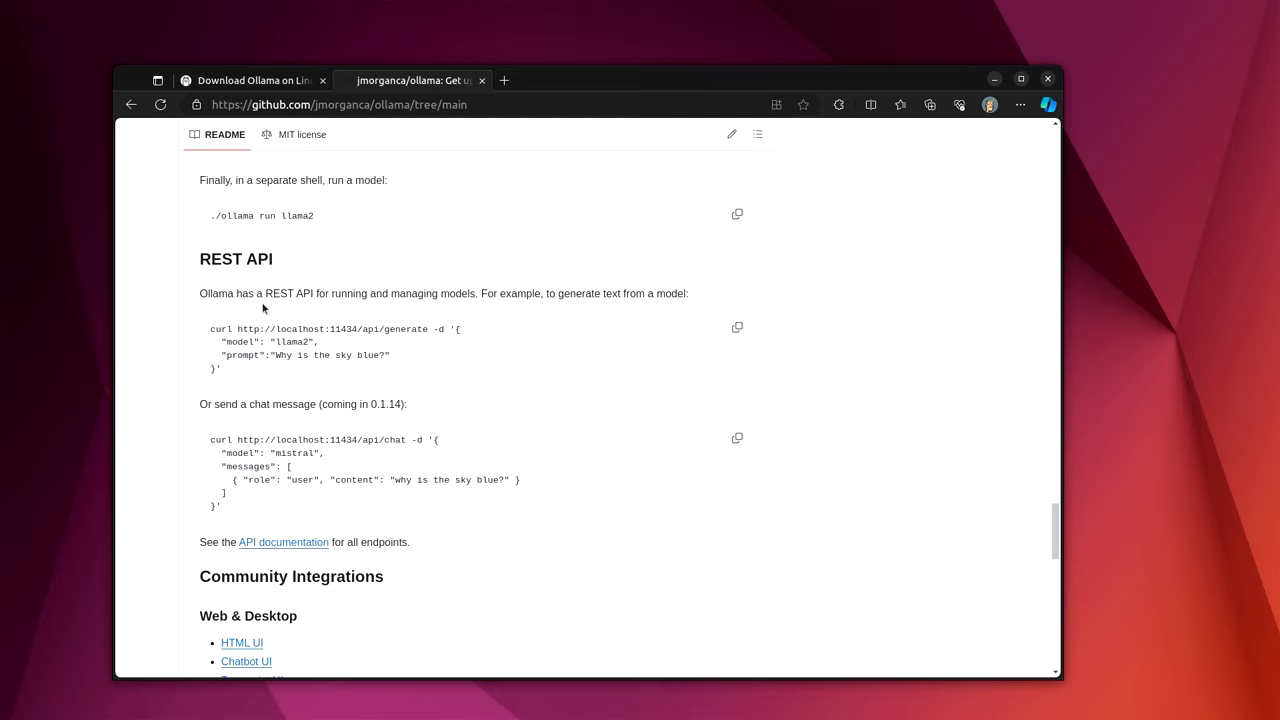
pyautogui.moveTo(283, 335)
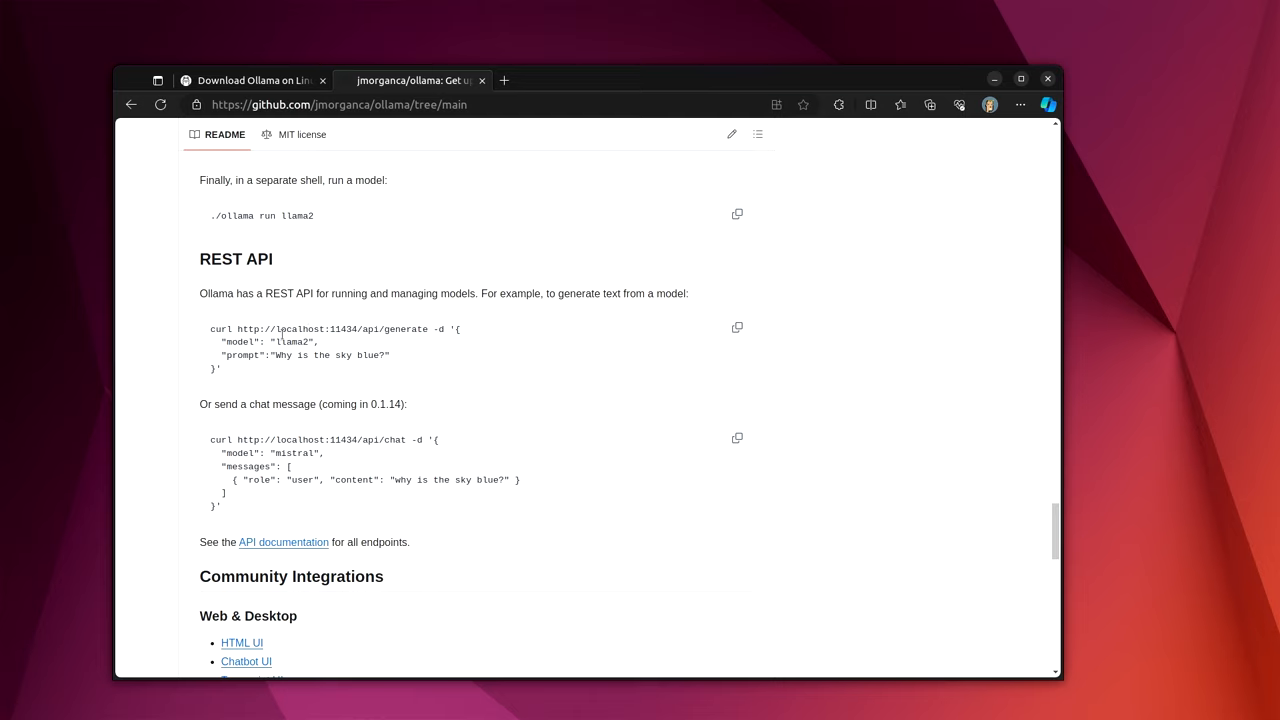
pyautogui.moveTo(287, 445)
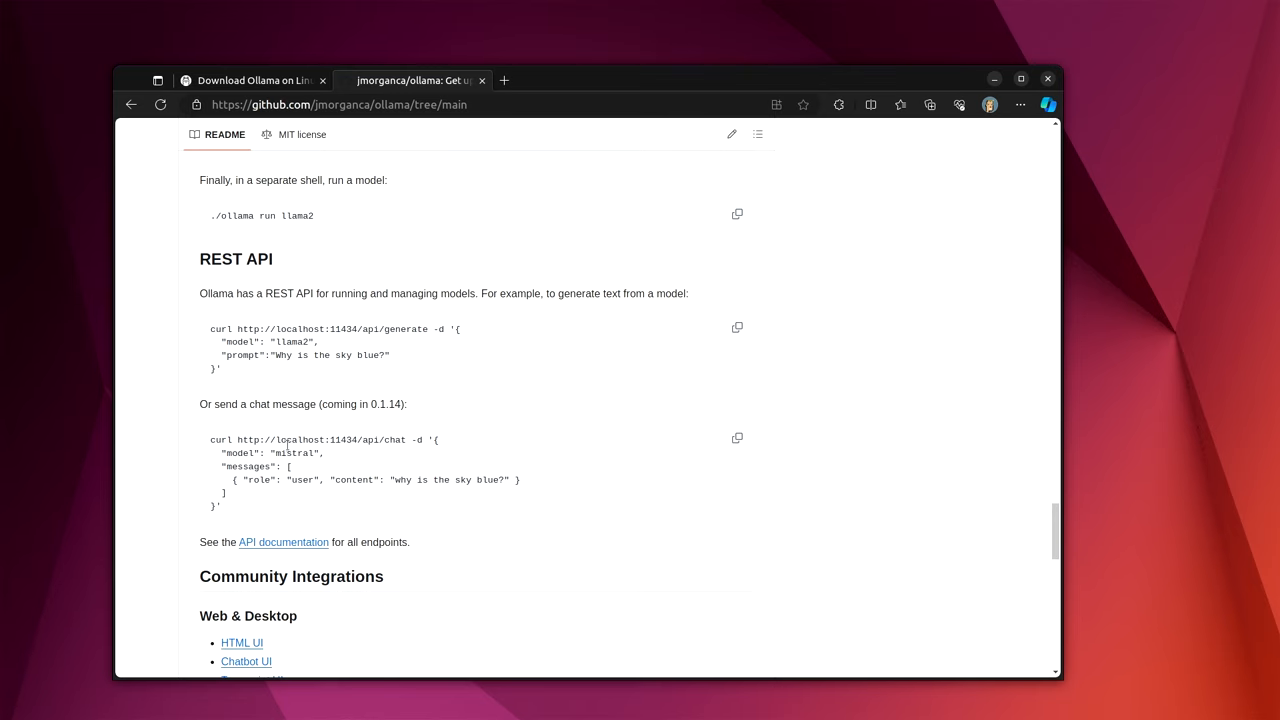
pyautogui.scroll(-3)
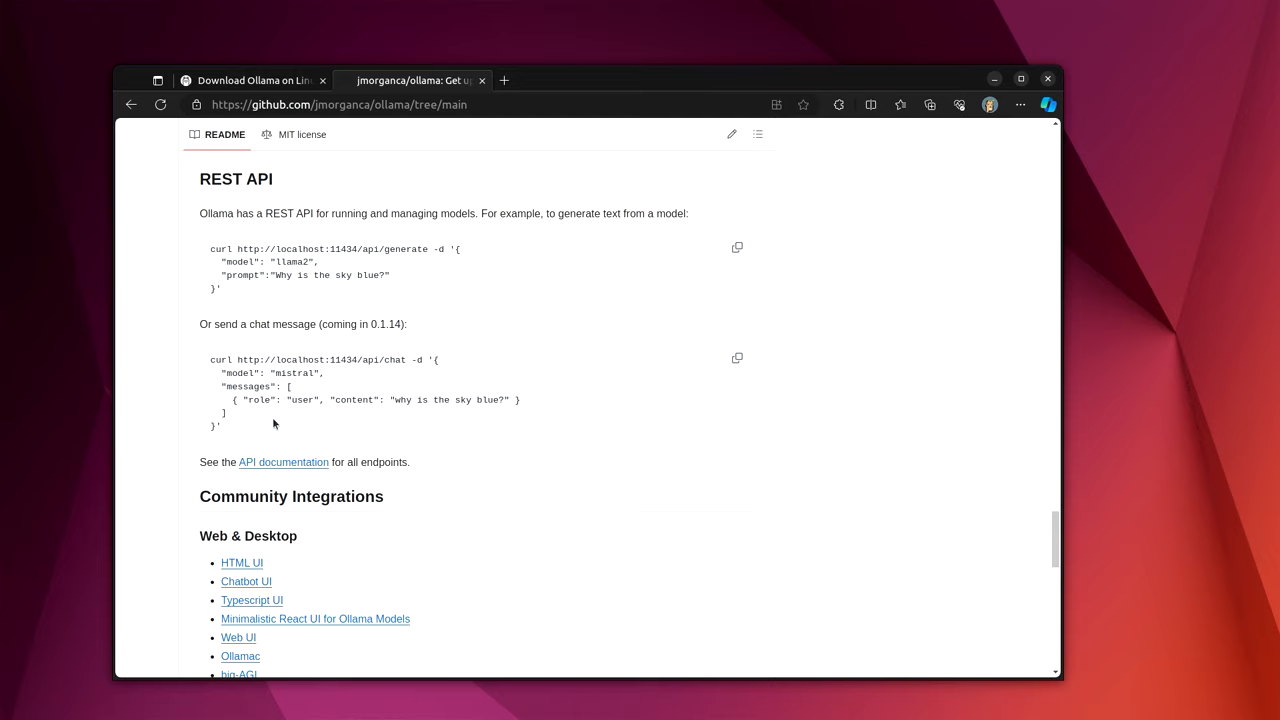
pyautogui.moveTo(294, 412)
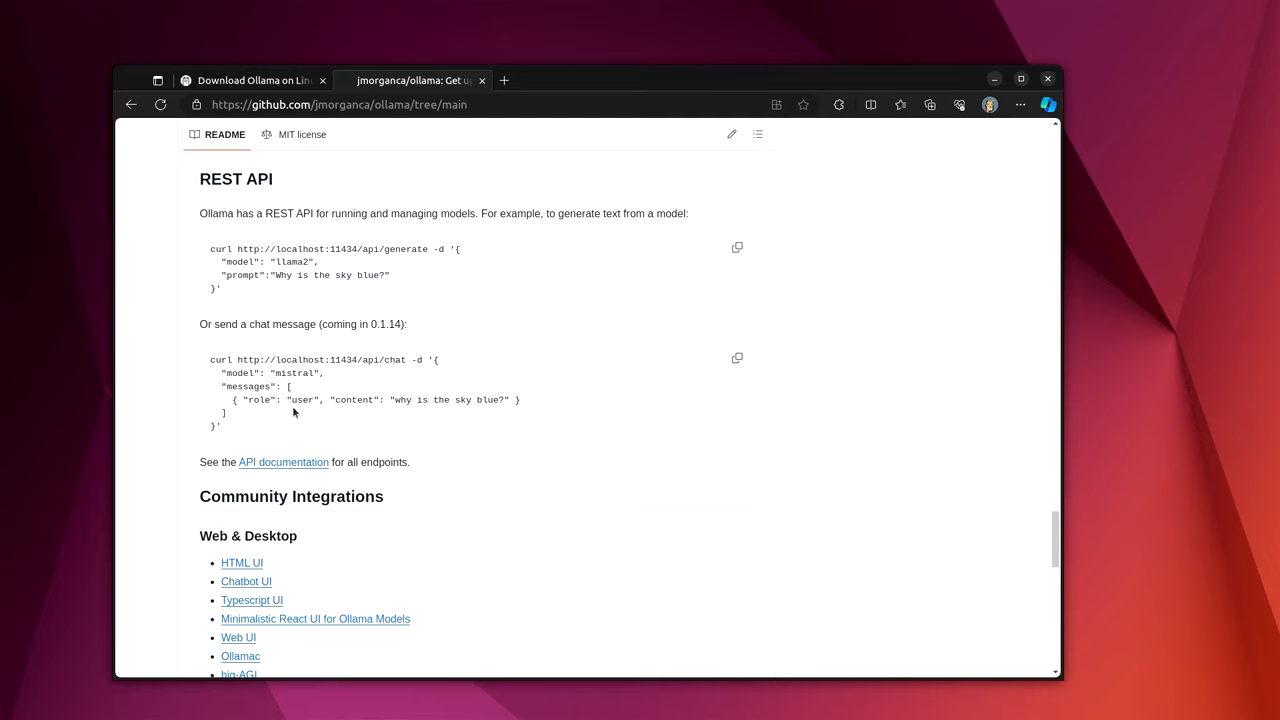
pyautogui.moveTo(328, 398)
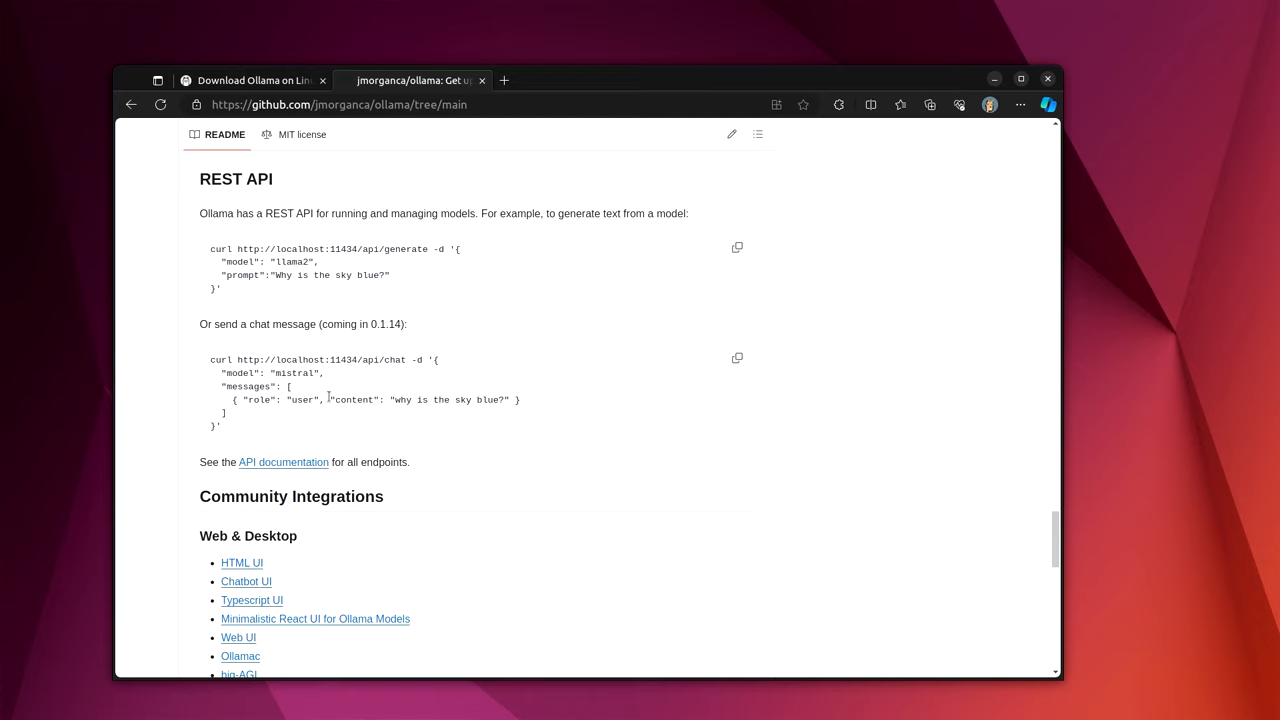
pyautogui.moveTo(158, 348)
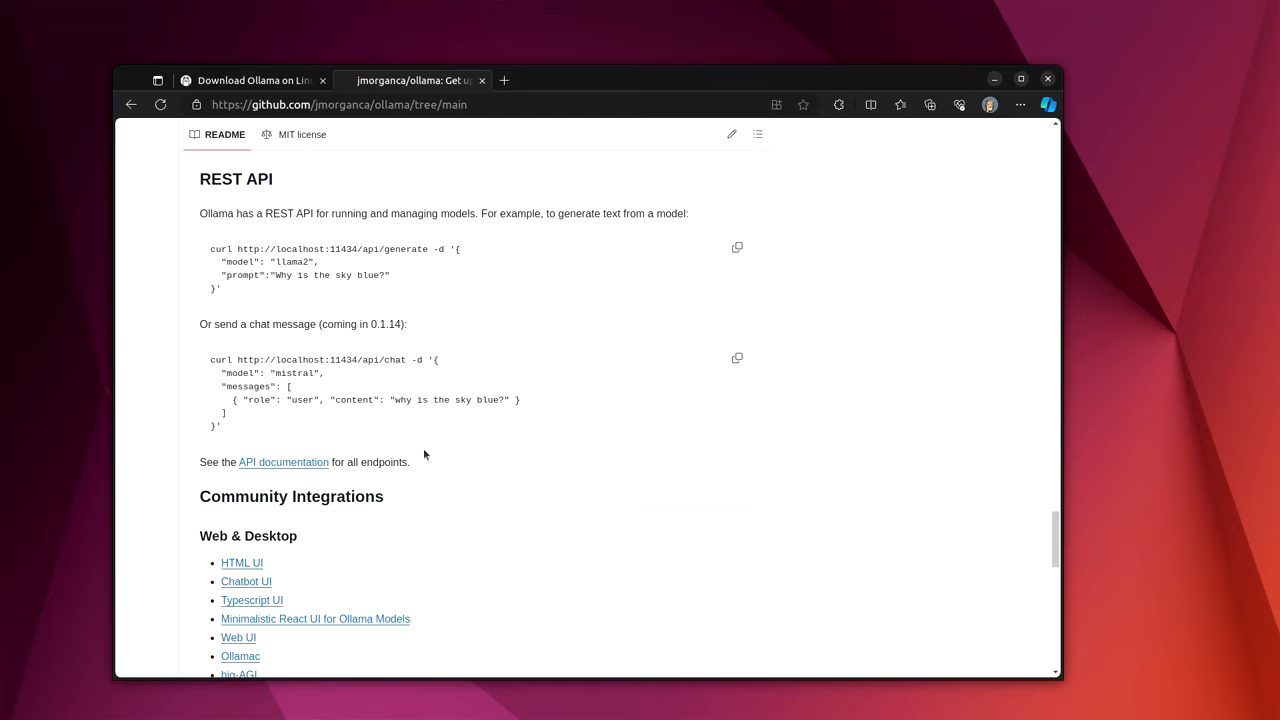
pyautogui.moveTo(373, 396)
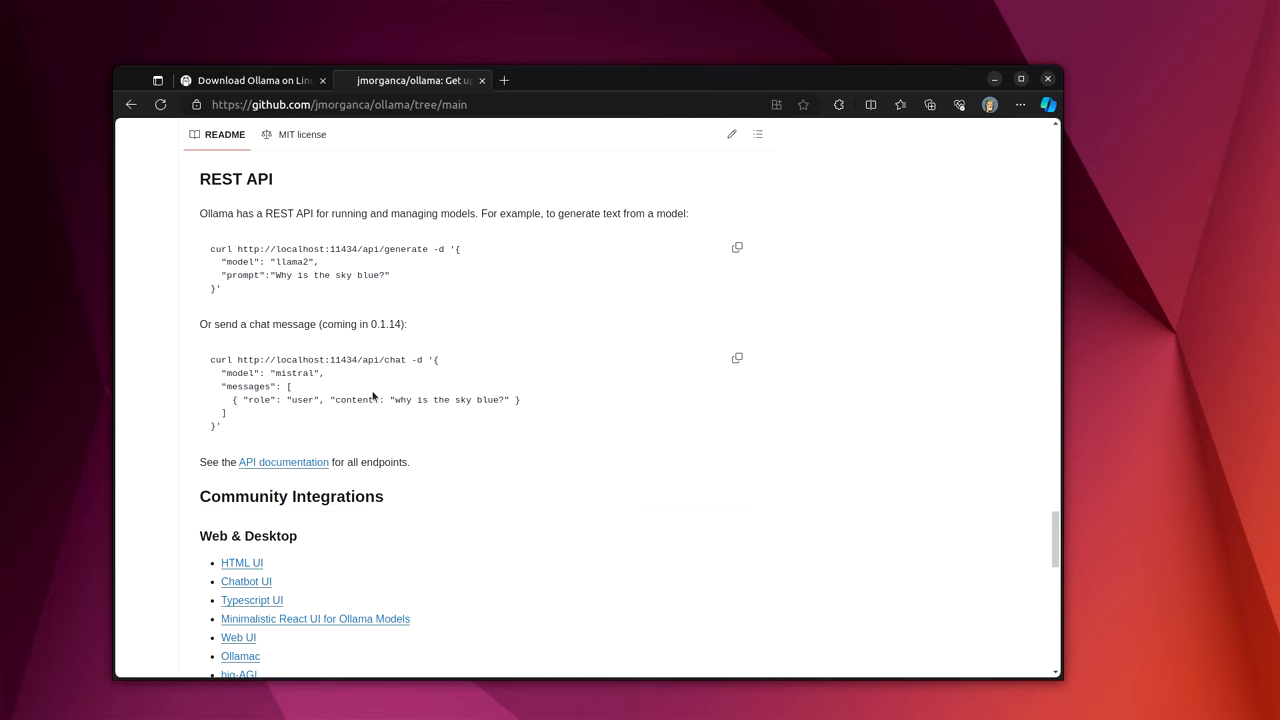
pyautogui.moveTo(645, 238)
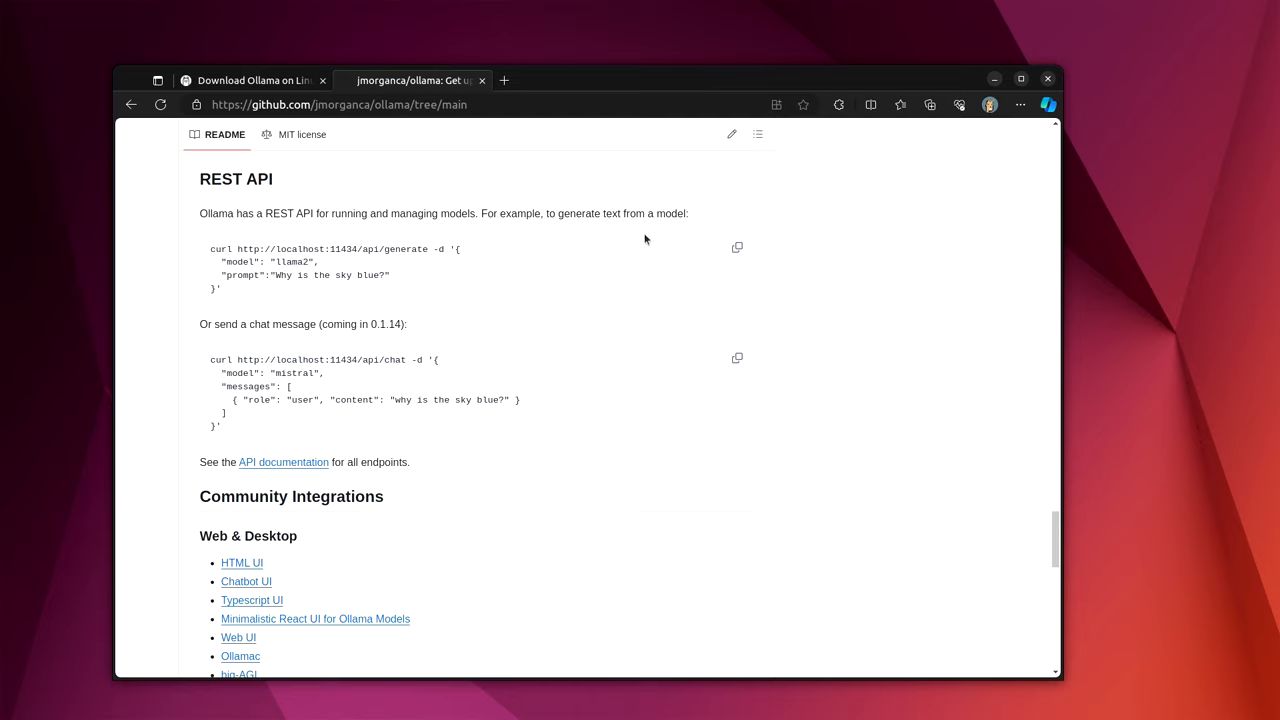
pyautogui.moveTo(453, 389)
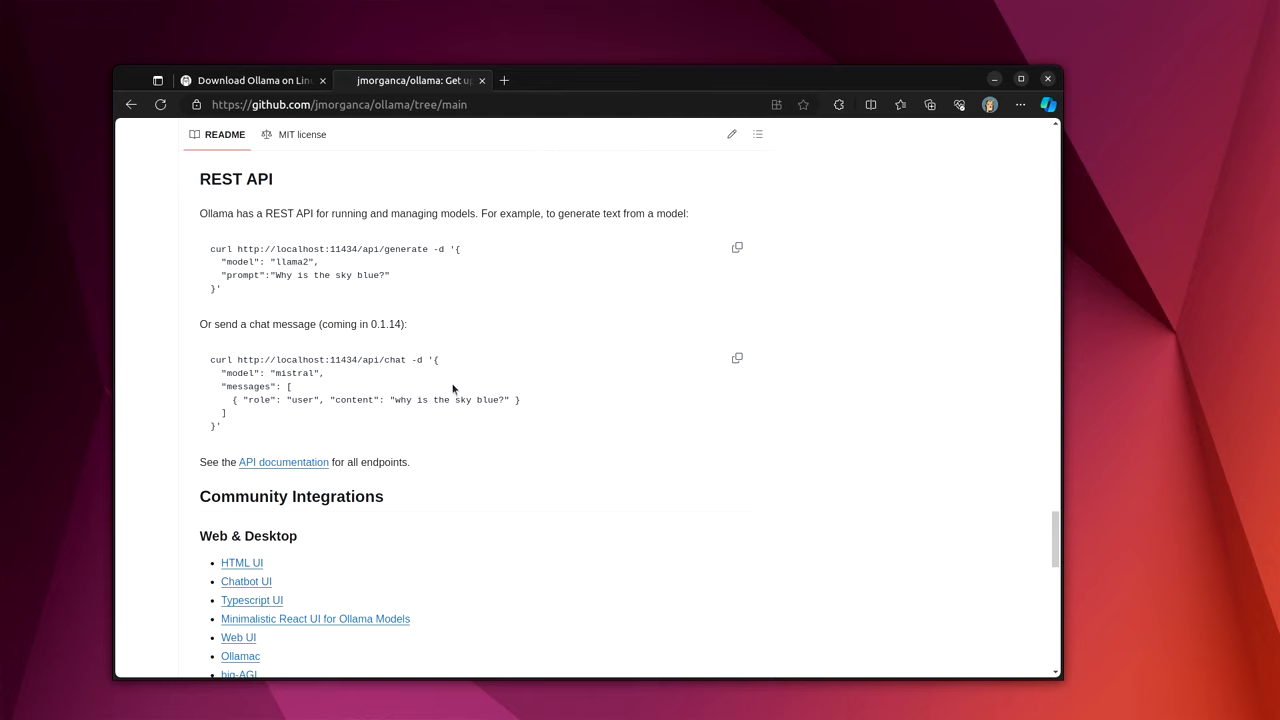
pyautogui.moveTo(338, 388)
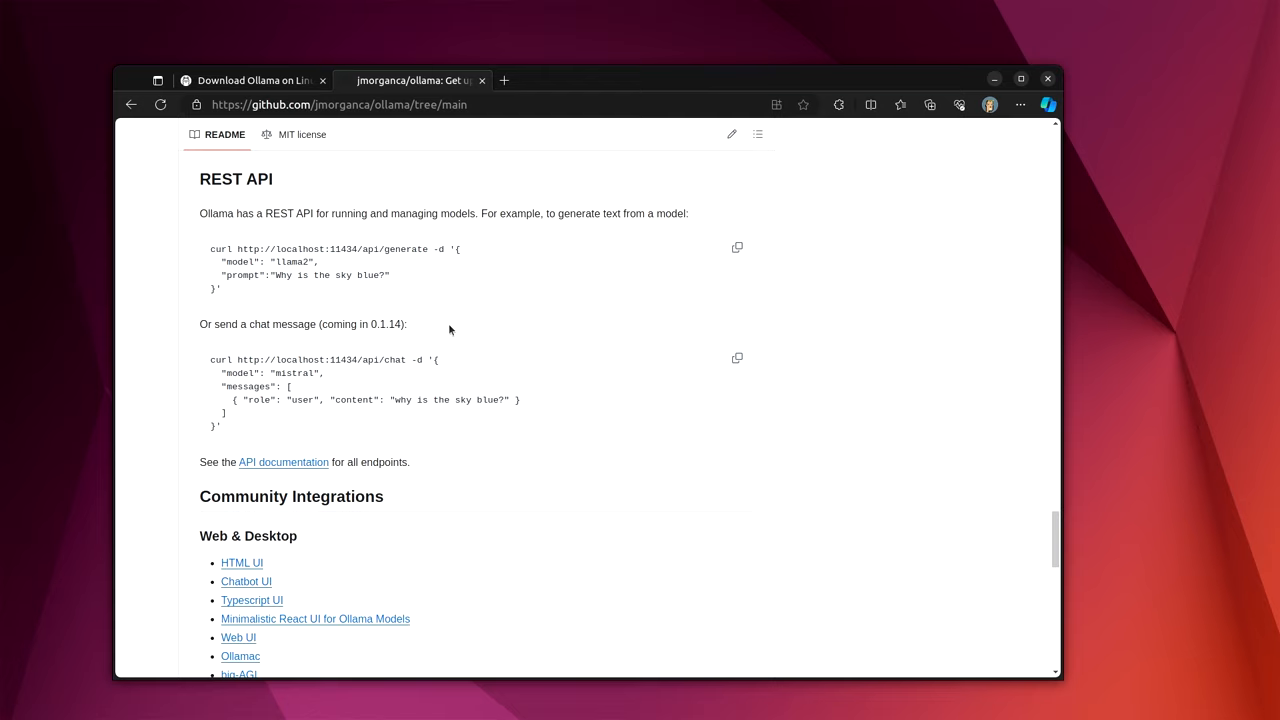
pyautogui.moveTo(336, 424)
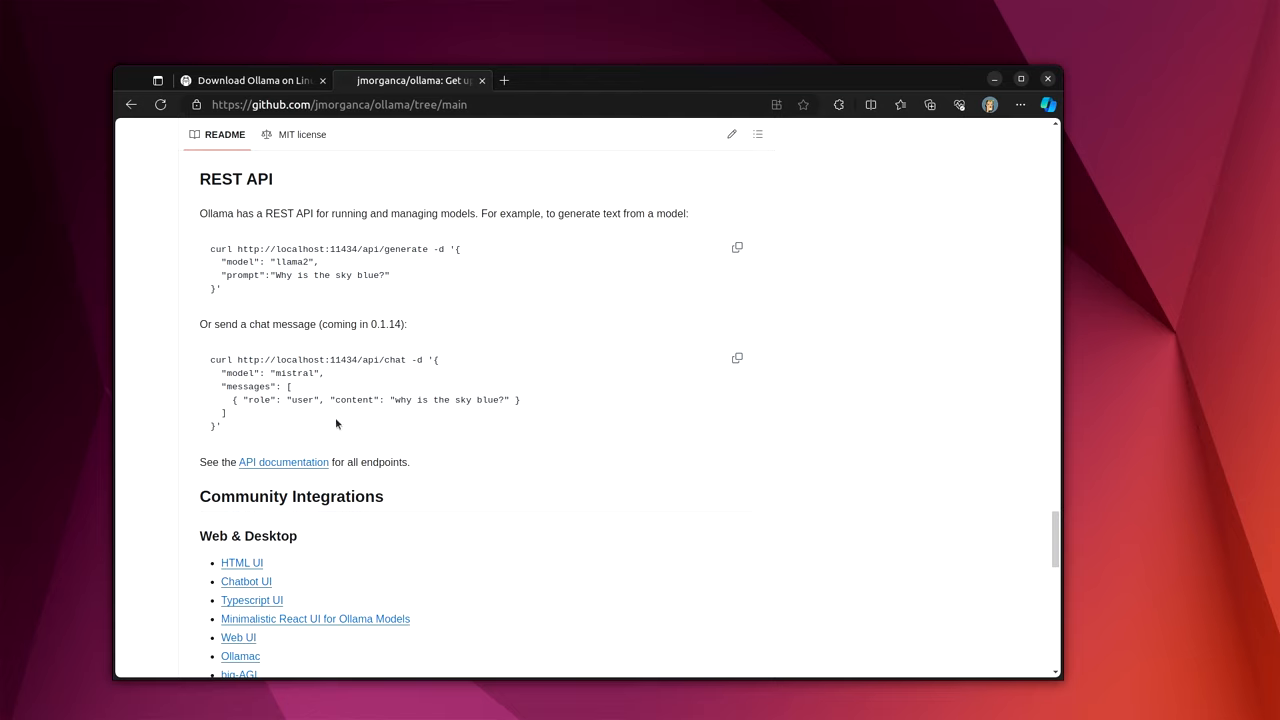
pyautogui.moveTo(389, 396)
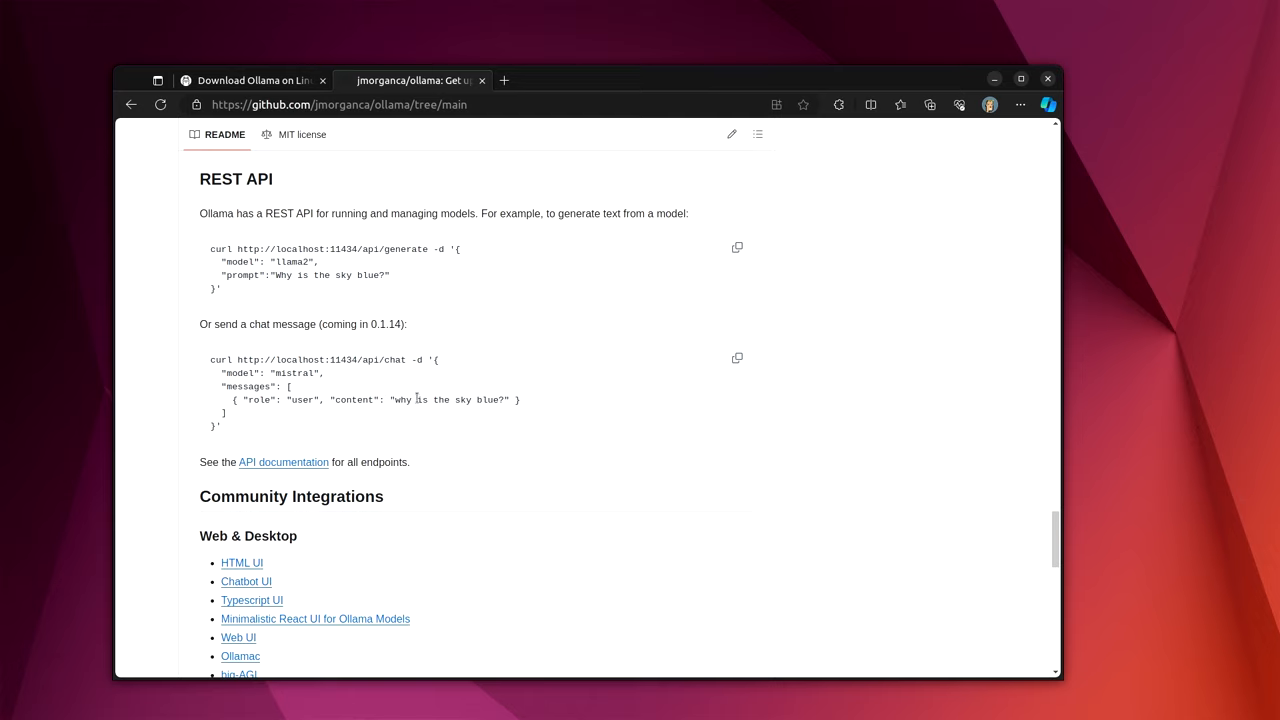
pyautogui.moveTo(302, 438)
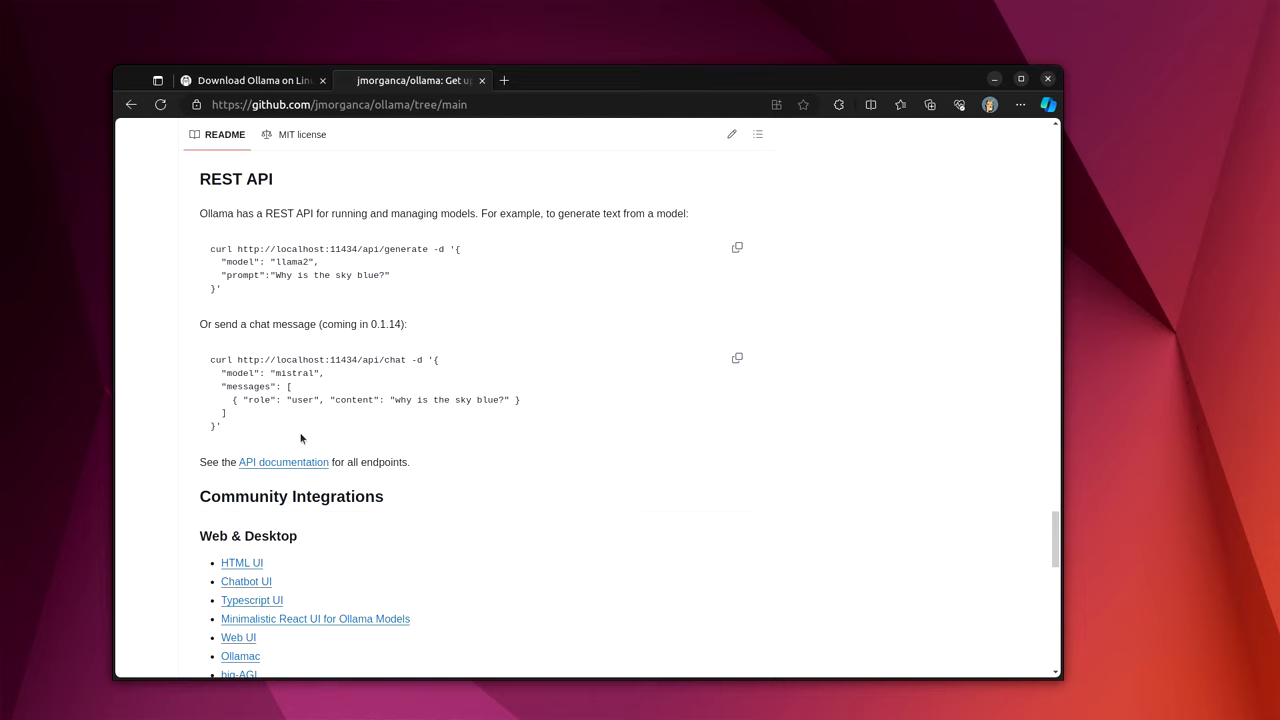
pyautogui.moveTo(240, 423)
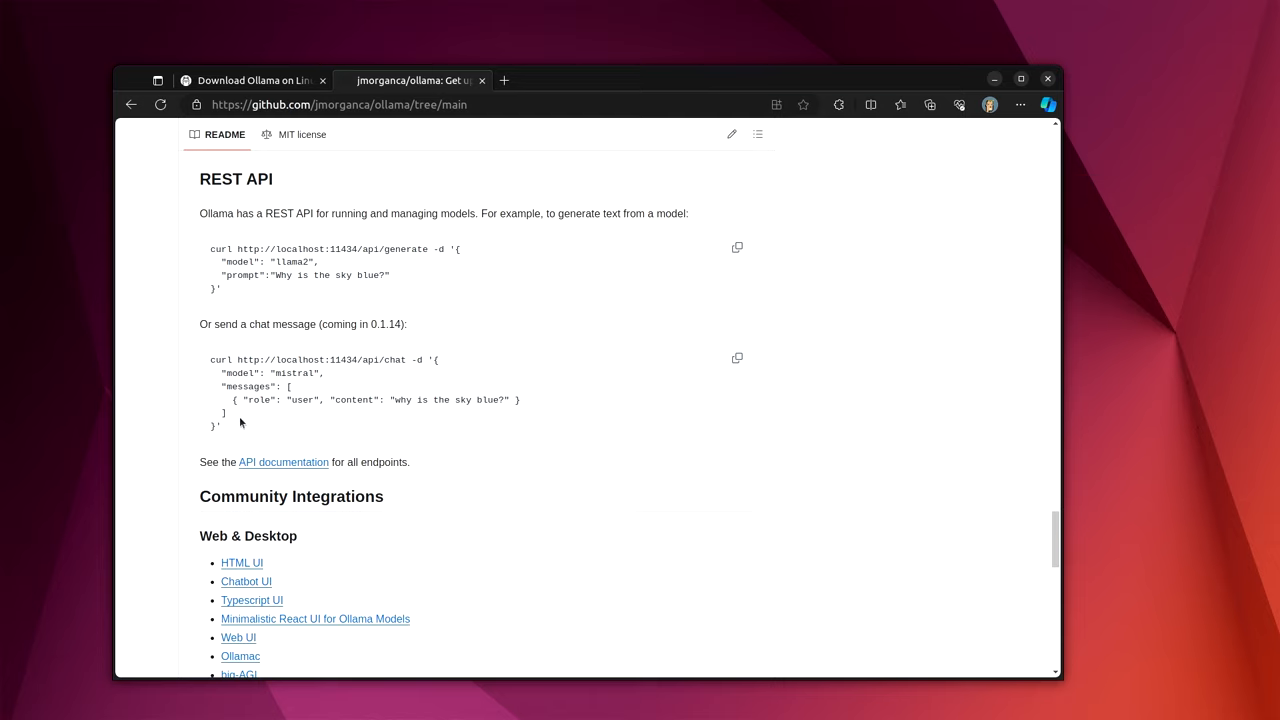
pyautogui.moveTo(268, 414)
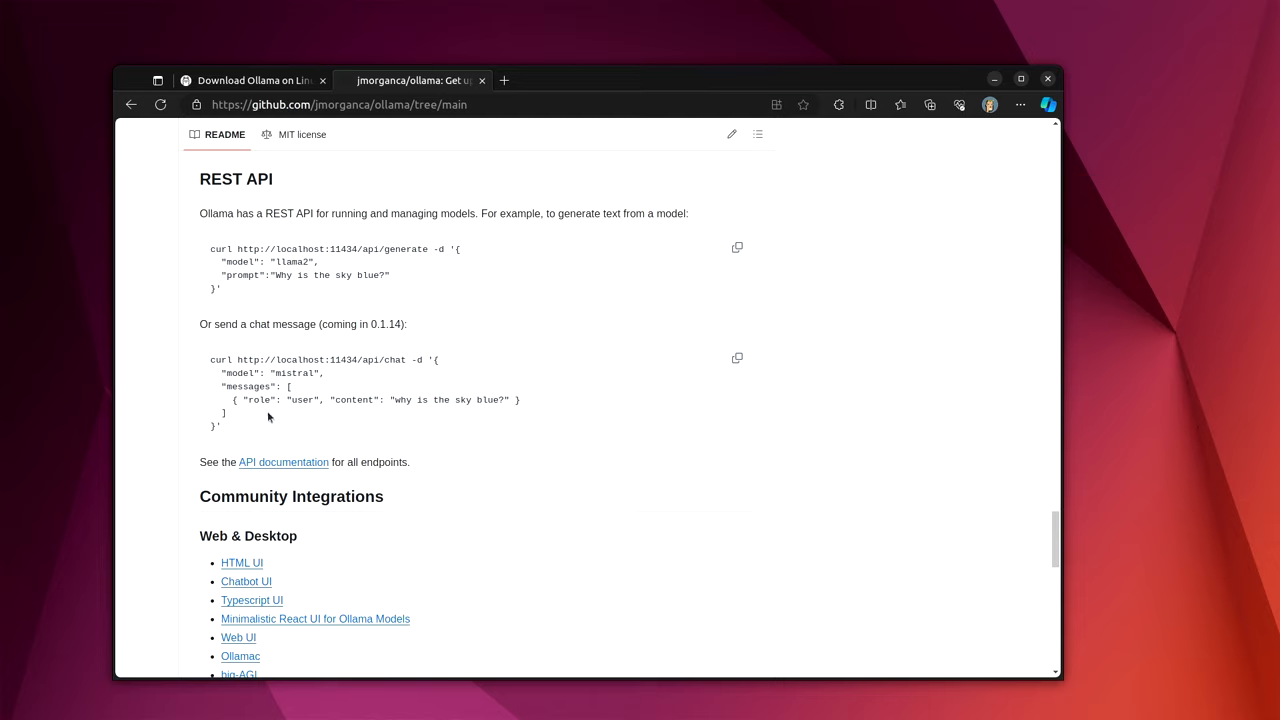
pyautogui.moveTo(314, 423)
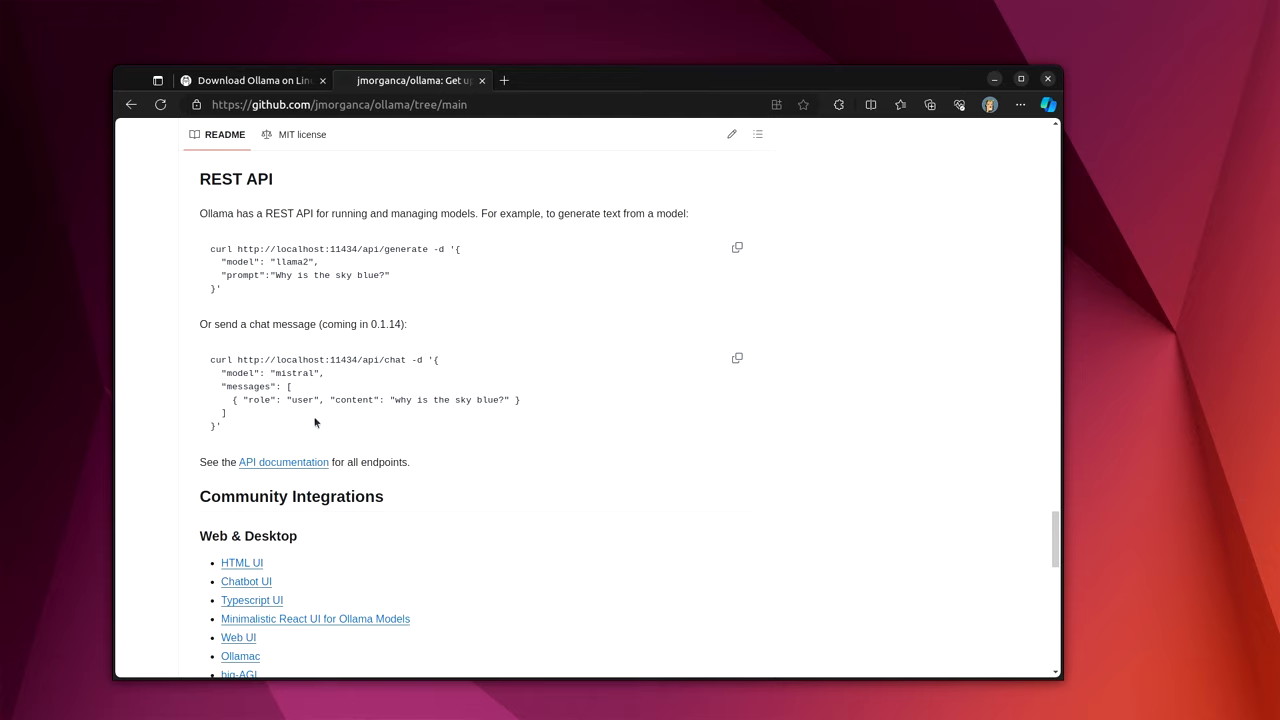
pyautogui.moveTo(319, 424)
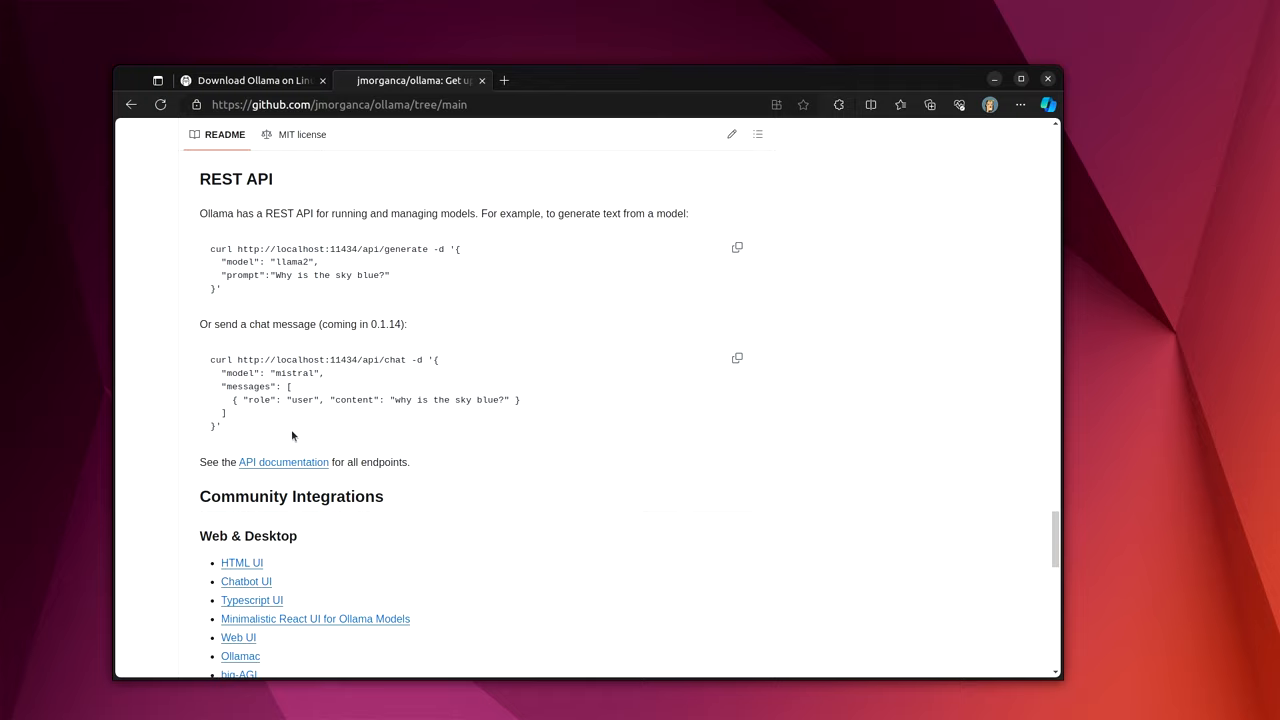
# Step: Scroll past the REST API curl examples and back to the repository's folder listing
pyautogui.scroll(-3)
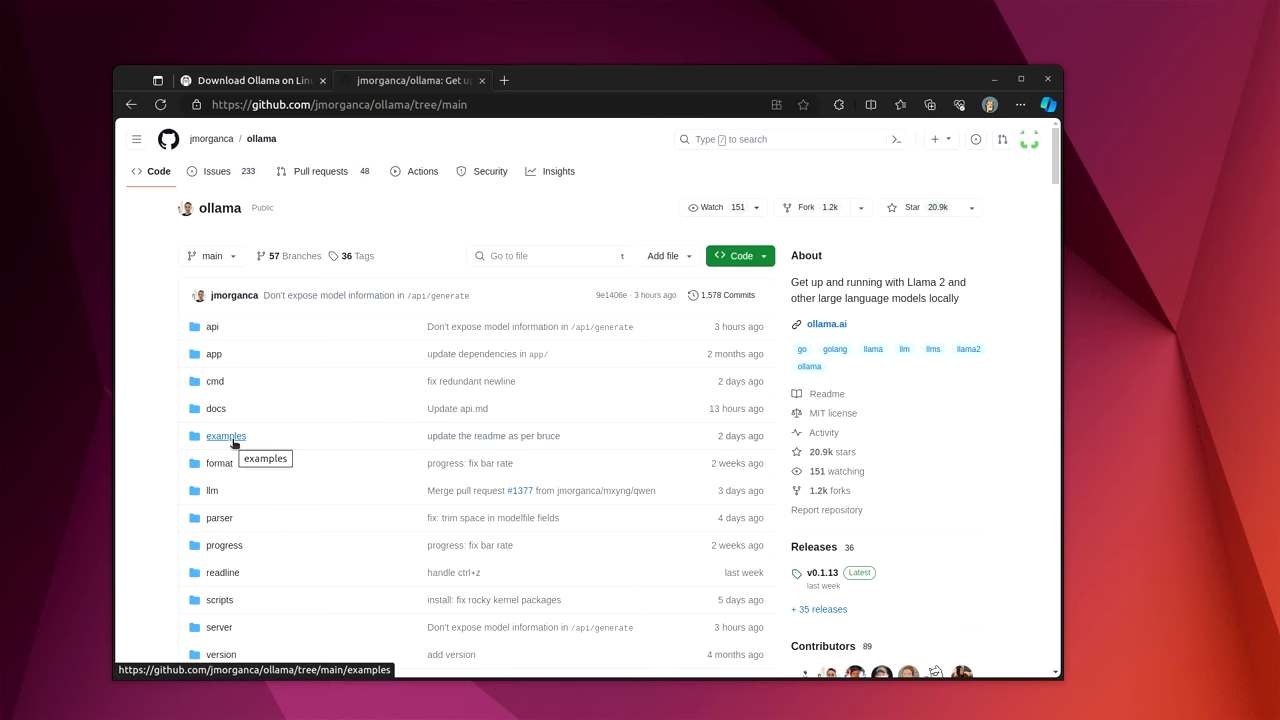
# Step: Scroll the ollama repository and open the examples folder of example projects
pyautogui.scroll(-3)
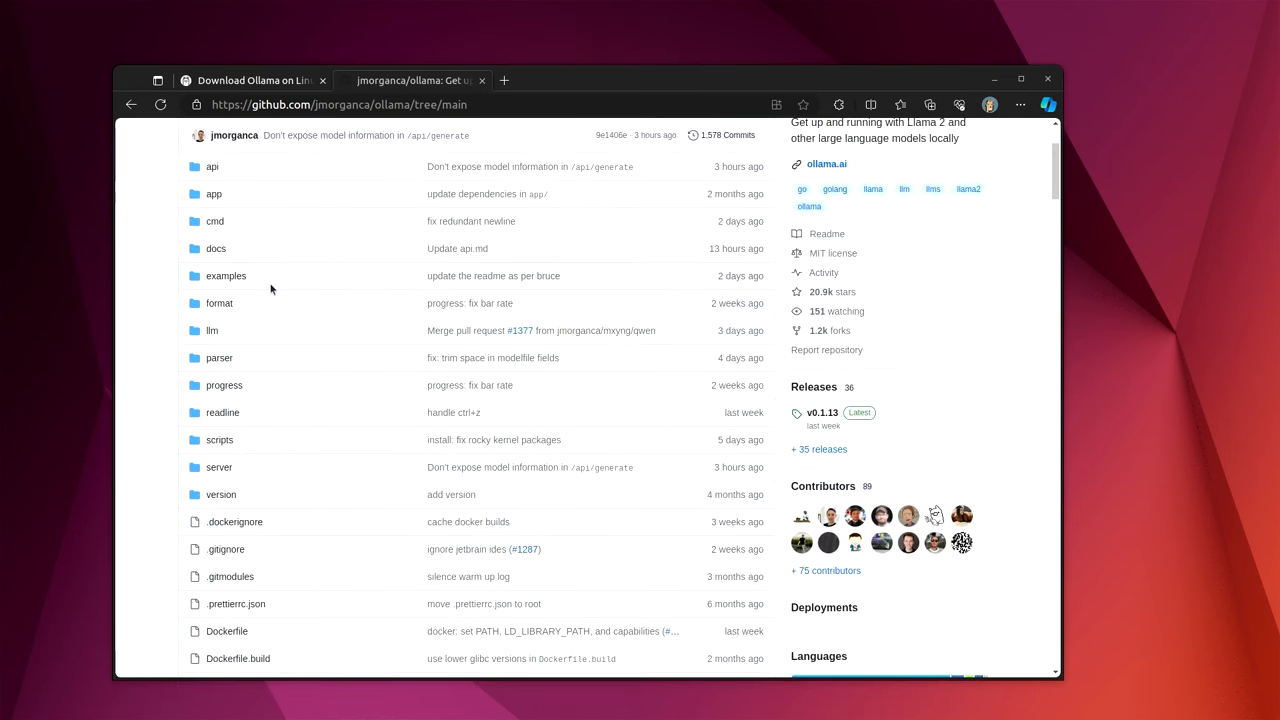
pyautogui.moveTo(226, 276)
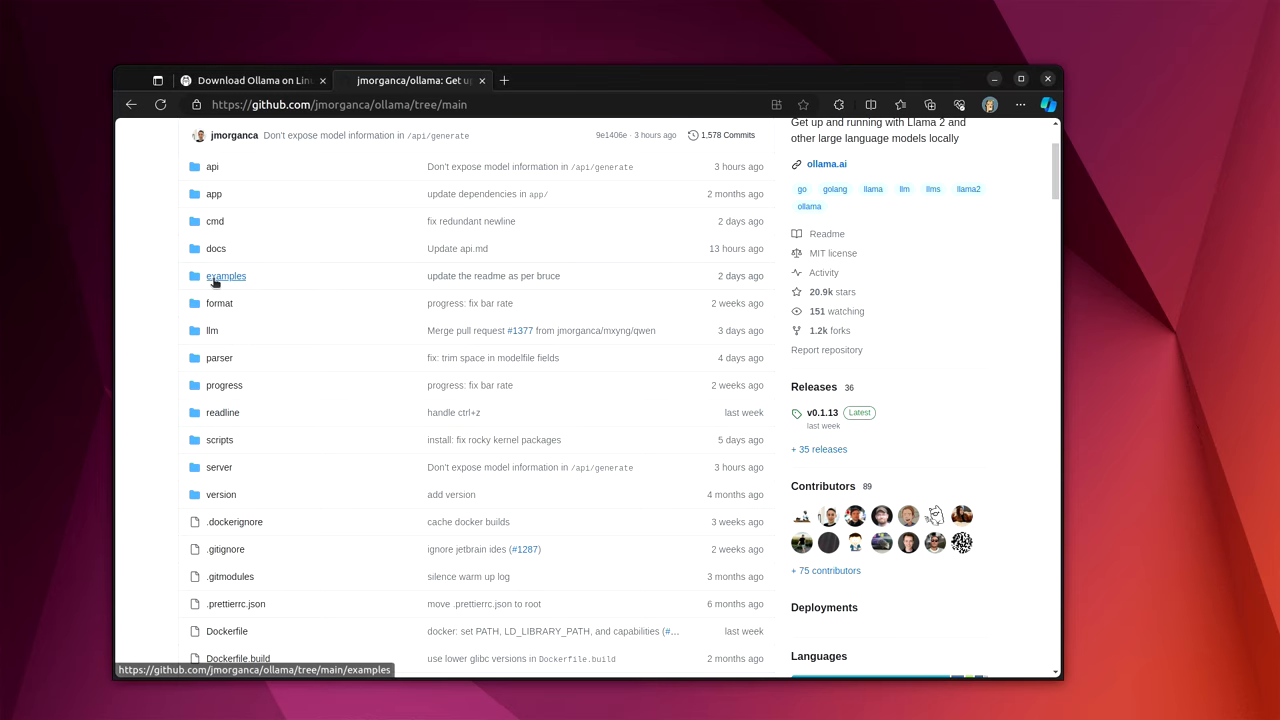
pyautogui.click(225, 275)
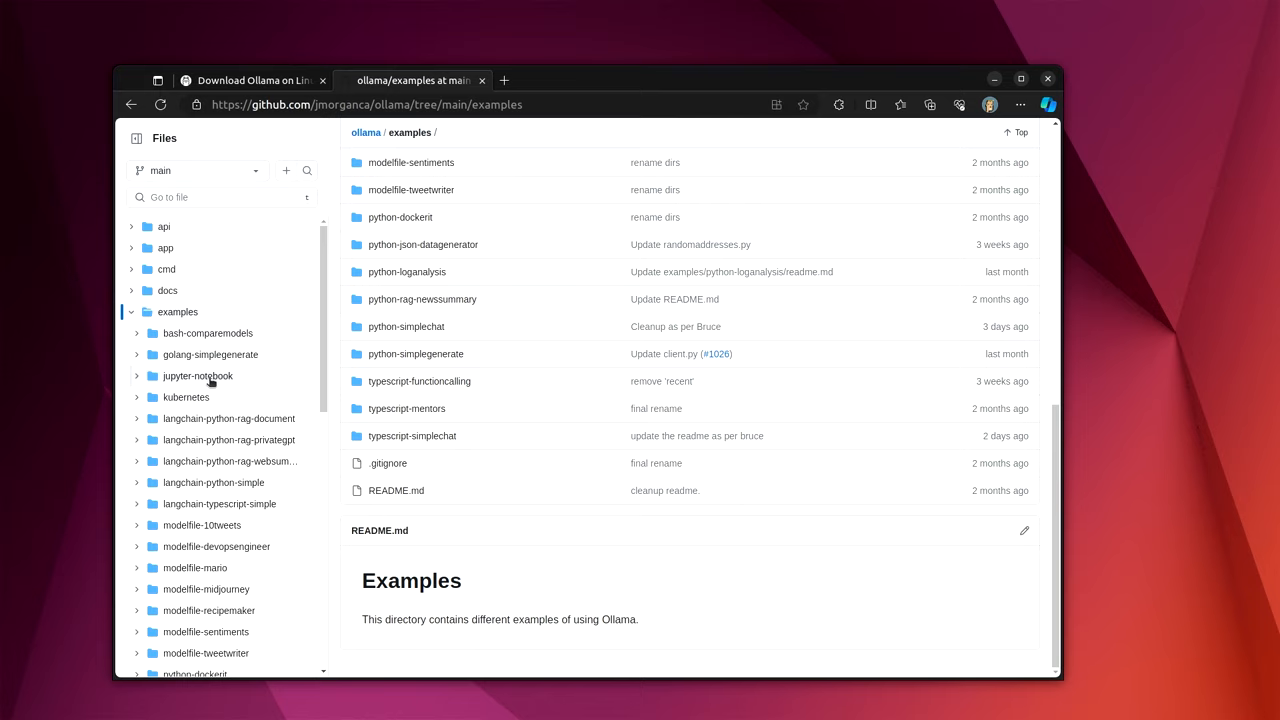
pyautogui.moveTo(211, 378)
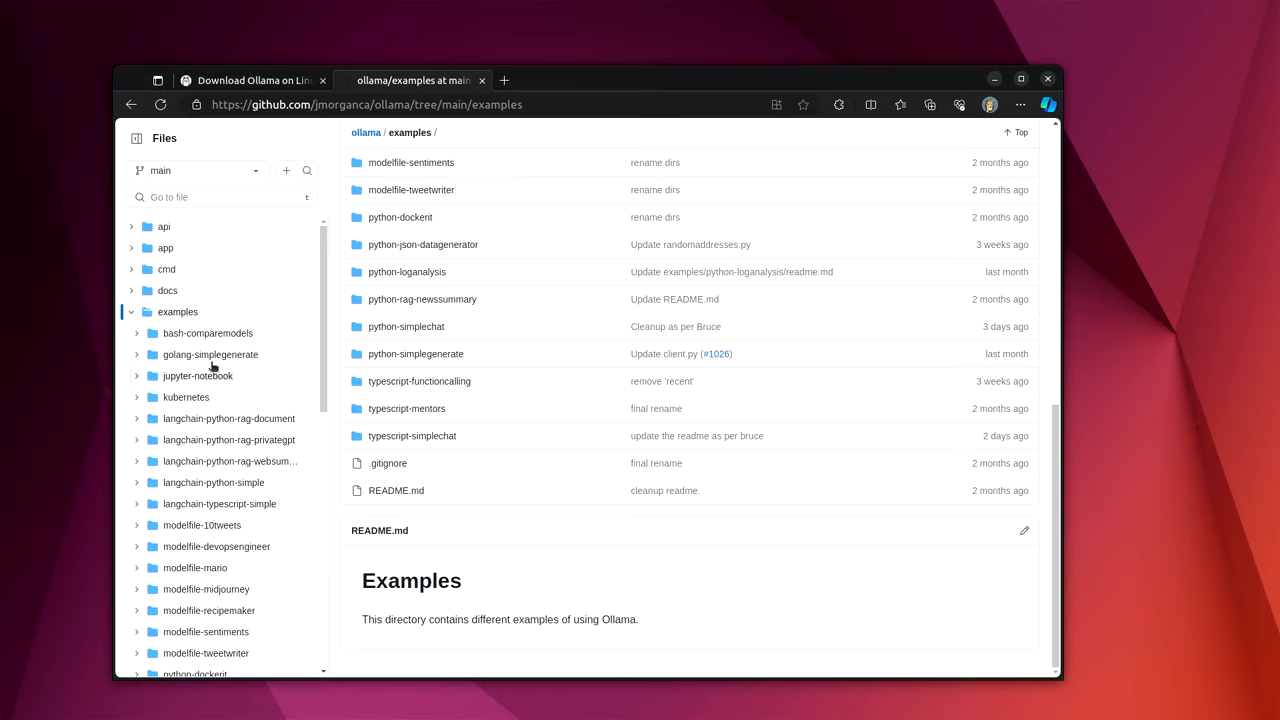
pyautogui.moveTo(240, 532)
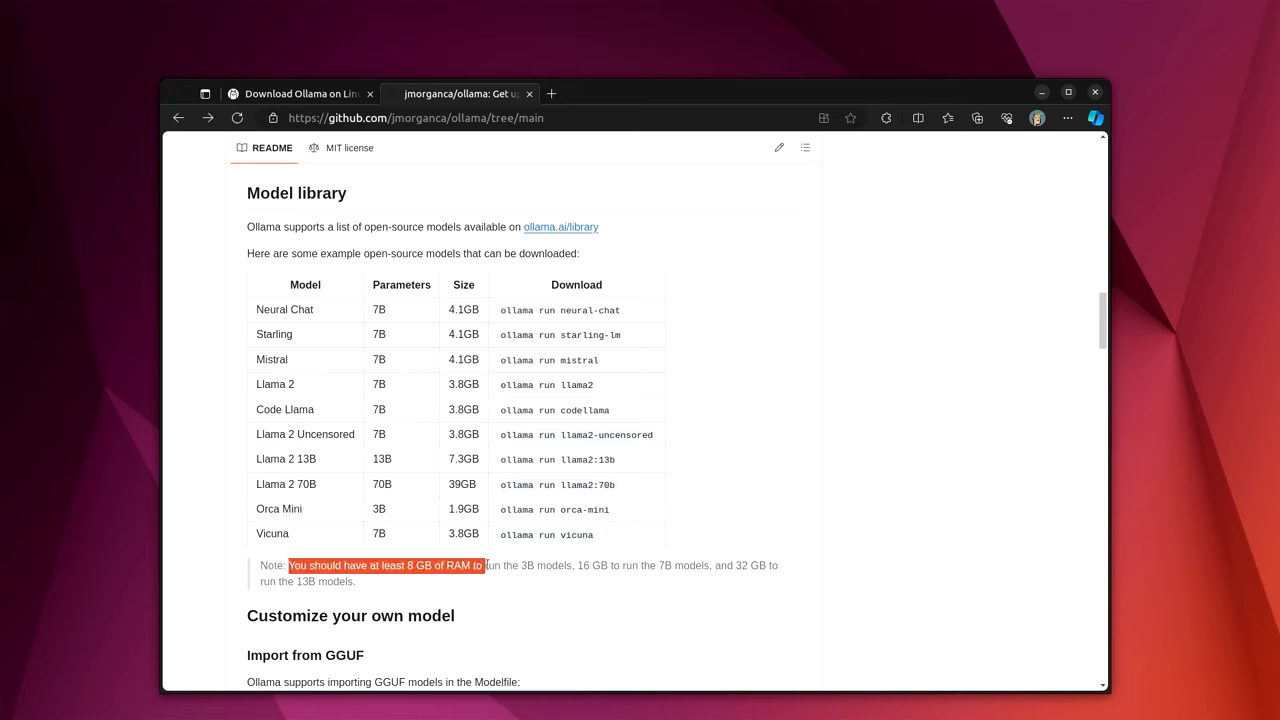
# Step: Highlight the Model library note on RAM required for 3B, 7B and 13B models
pyautogui.moveTo(480, 565); pyautogui.dragTo(576, 565)
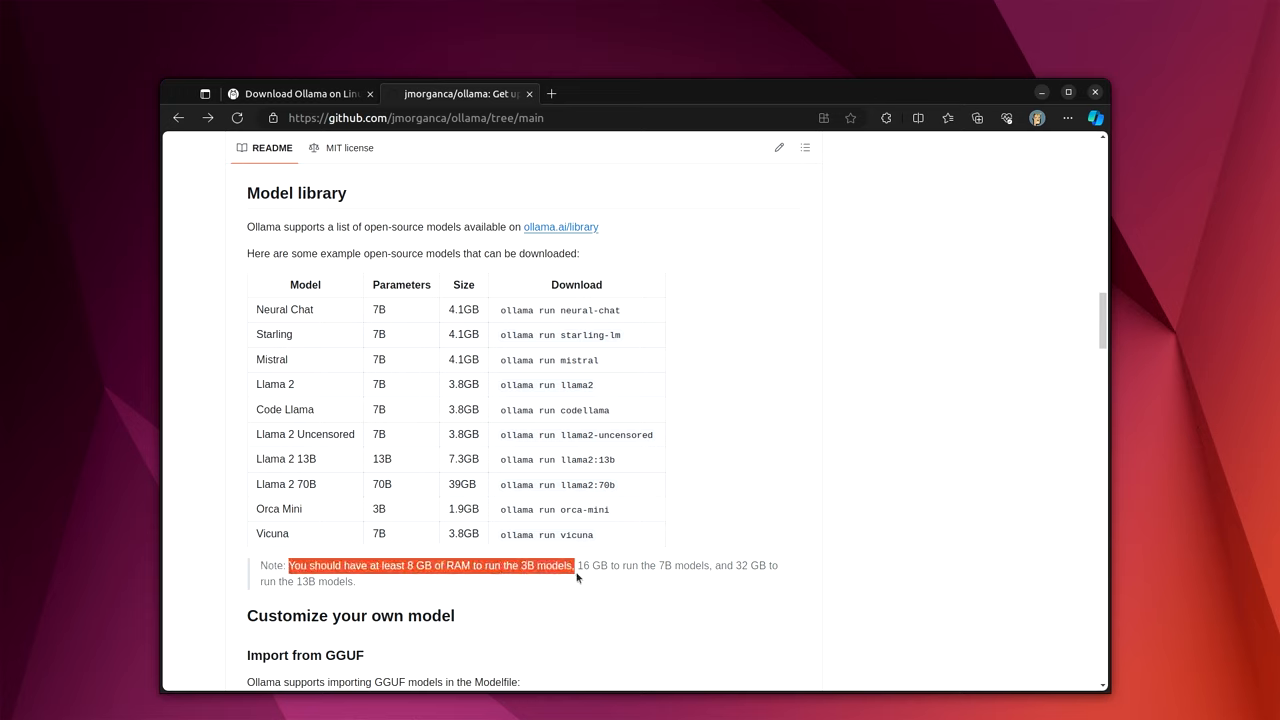
pyautogui.moveTo(575, 565); pyautogui.dragTo(680, 565)
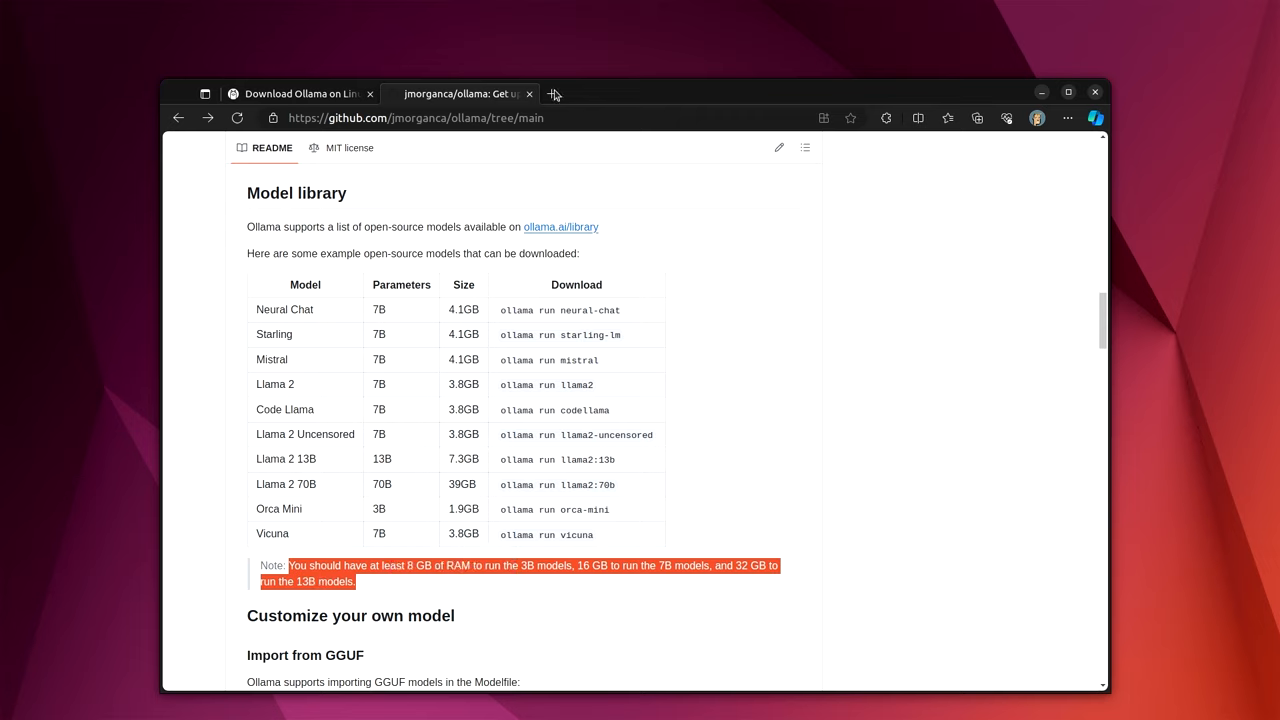
pyautogui.moveTo(595, 90)
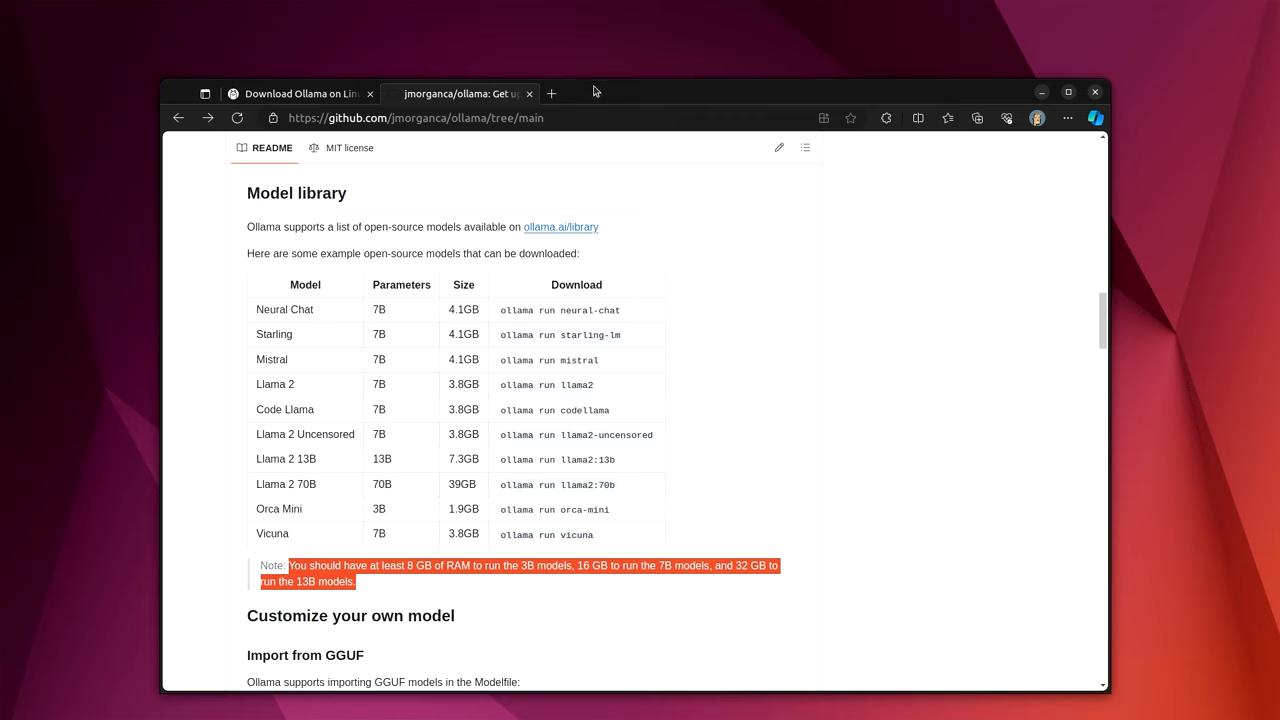
pyautogui.moveTo(610, 103)
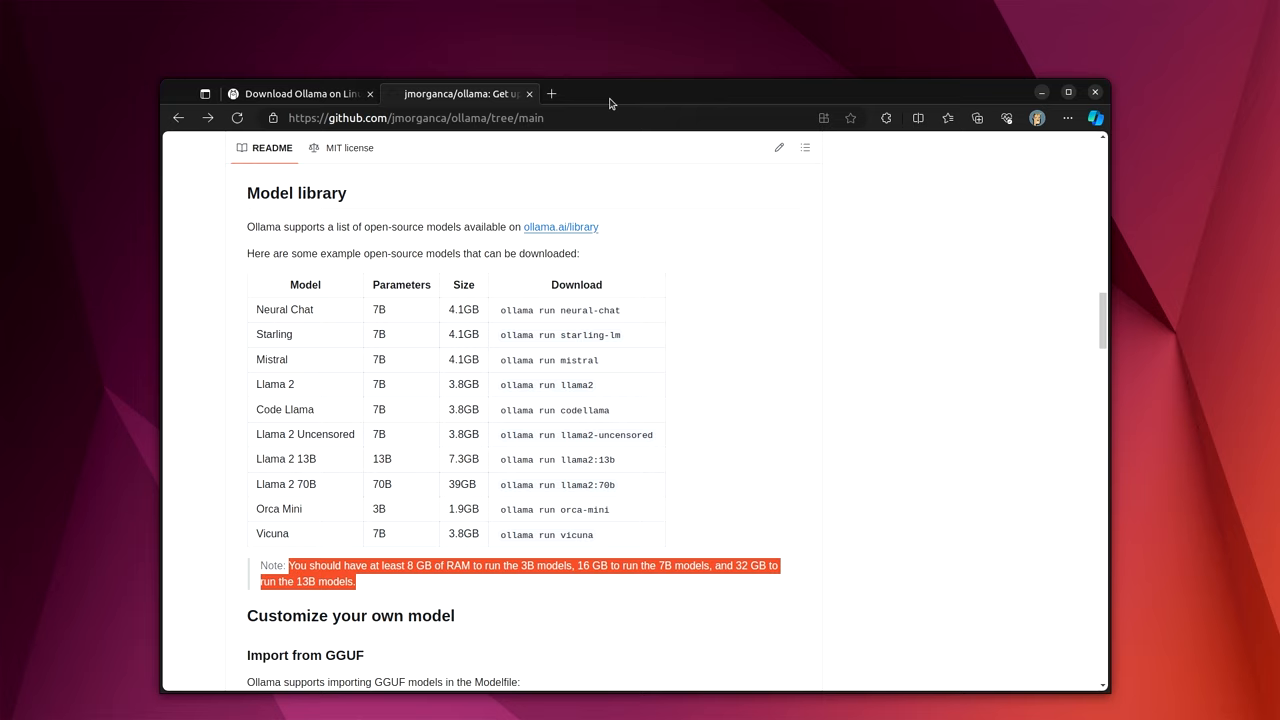
pyautogui.moveTo(615, 94)
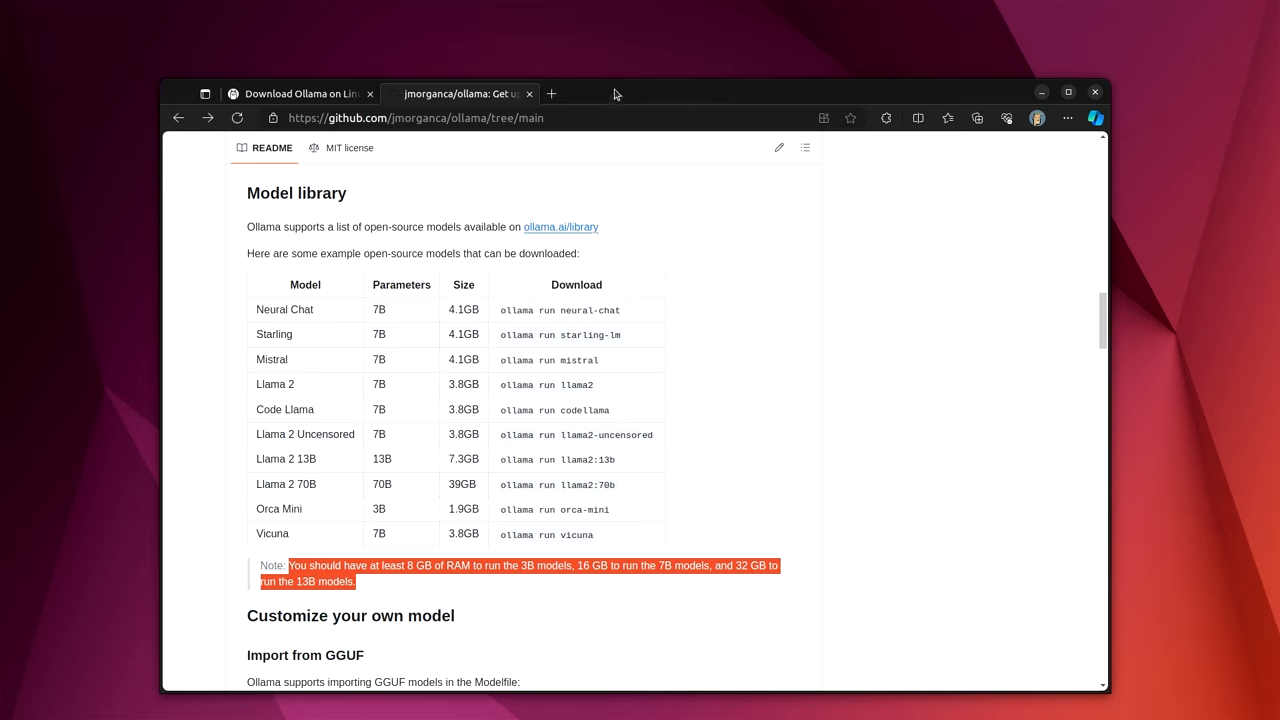
pyautogui.moveTo(730, 560)
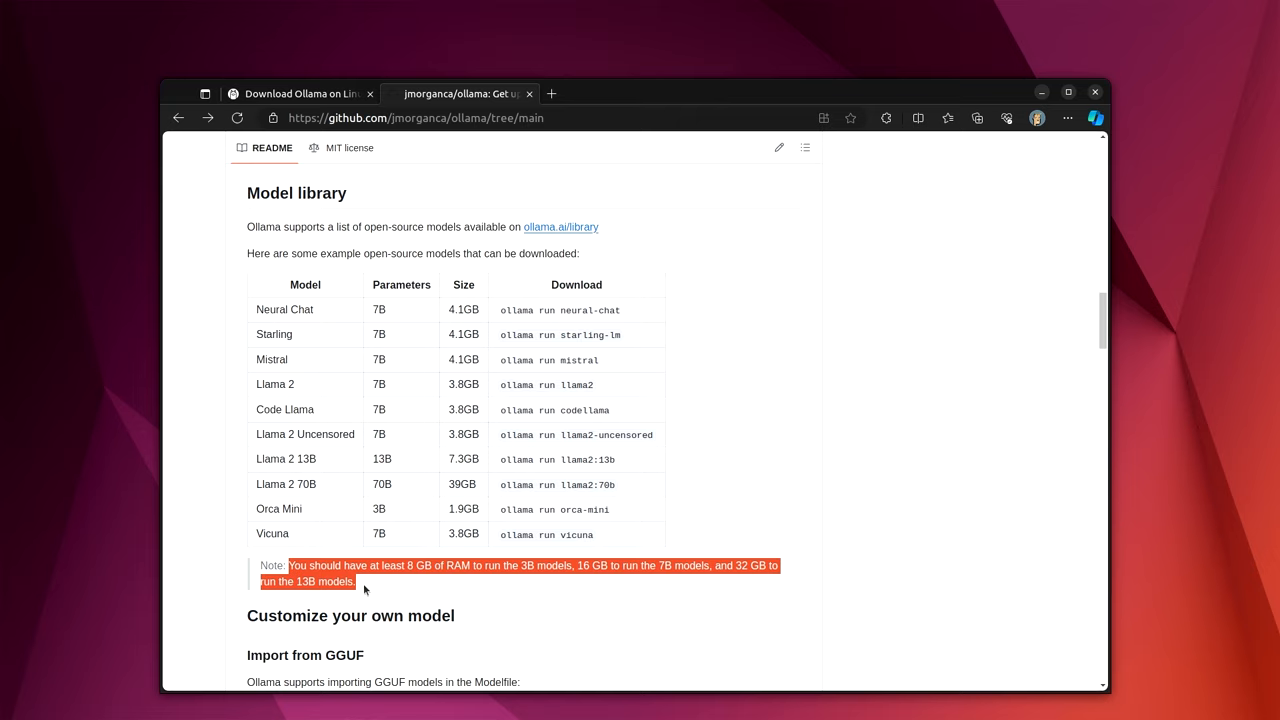
pyautogui.moveTo(765, 275)
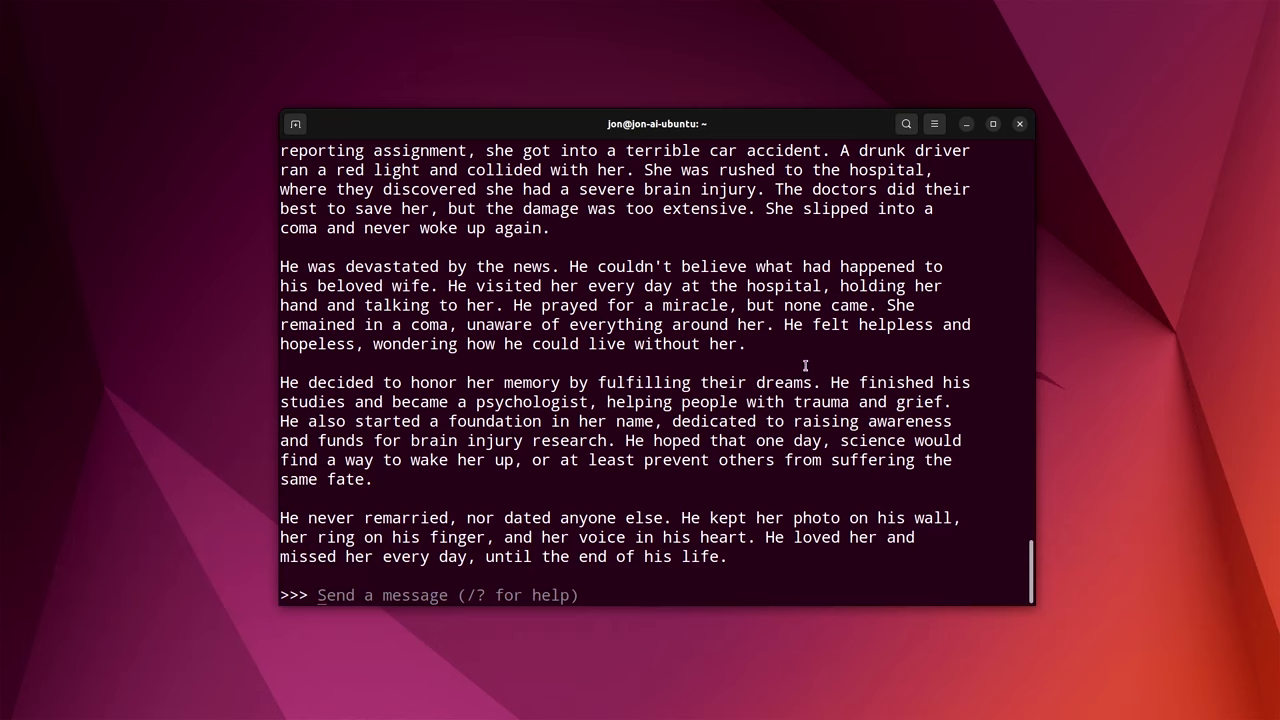
pyautogui.moveTo(797, 380)
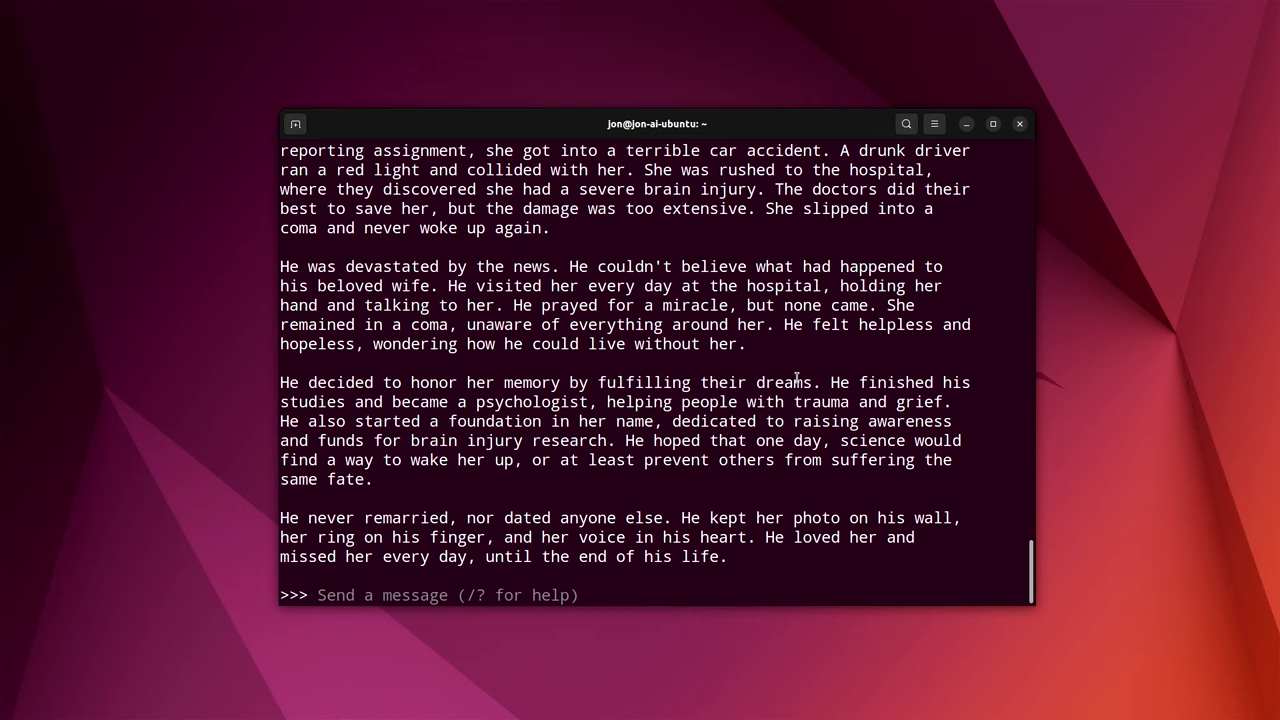
pyautogui.moveTo(768, 485)
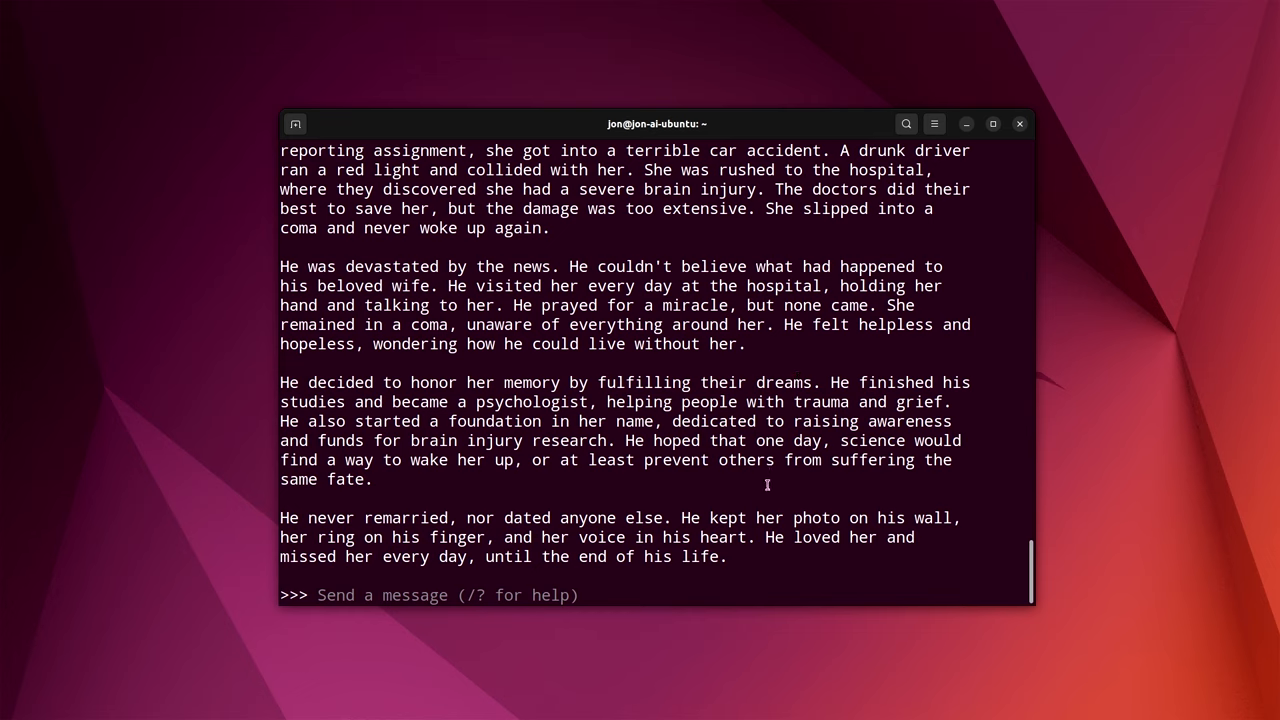
pyautogui.write('/bye')
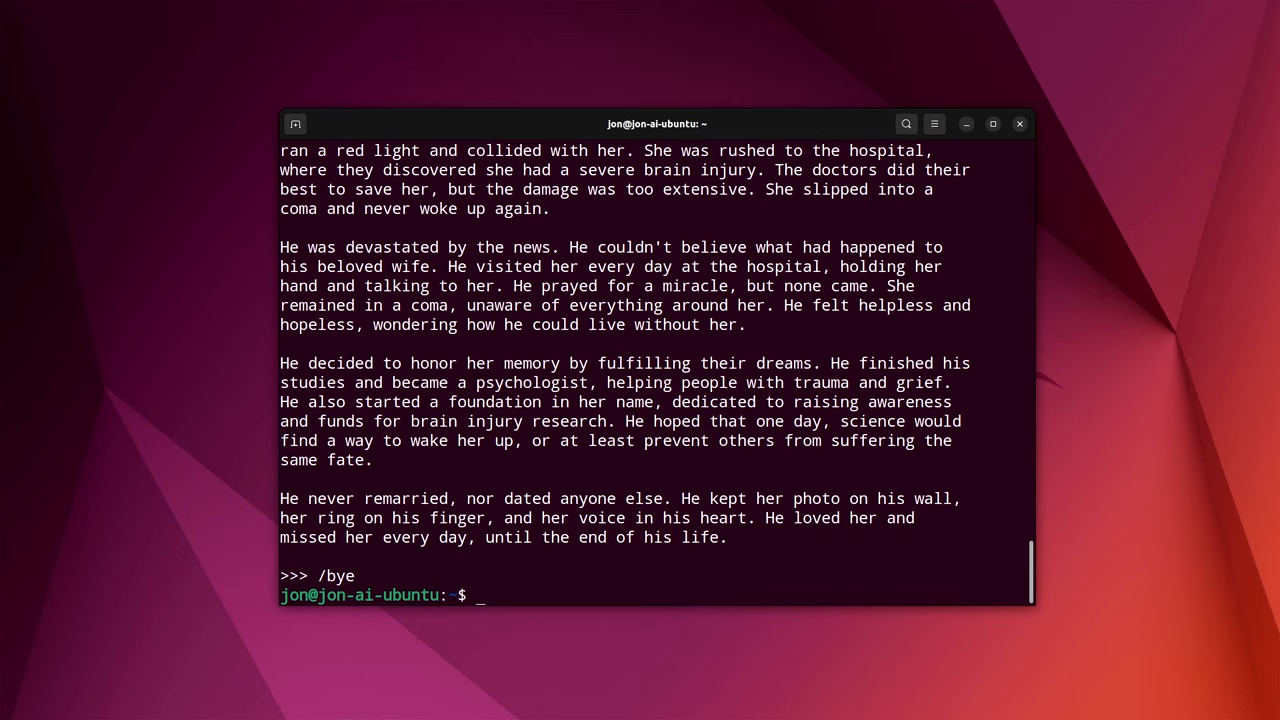
pyautogui.write('o')
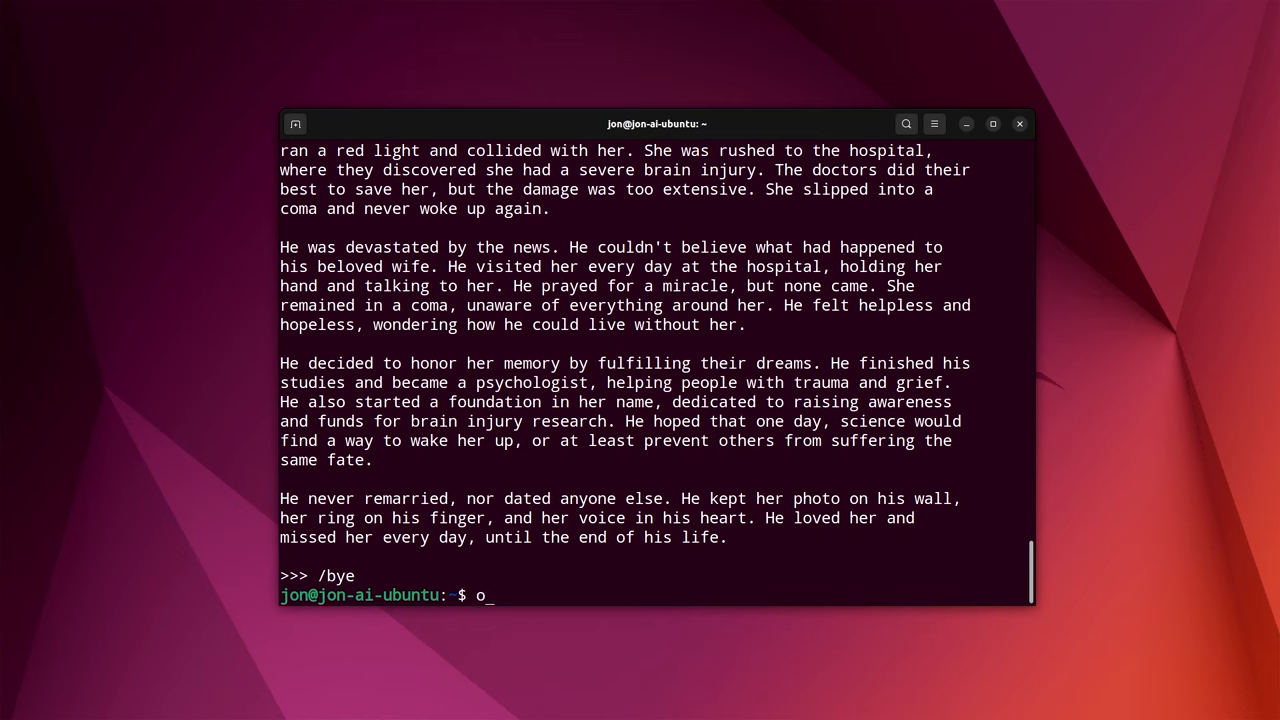
pyautogui.write('llama run')
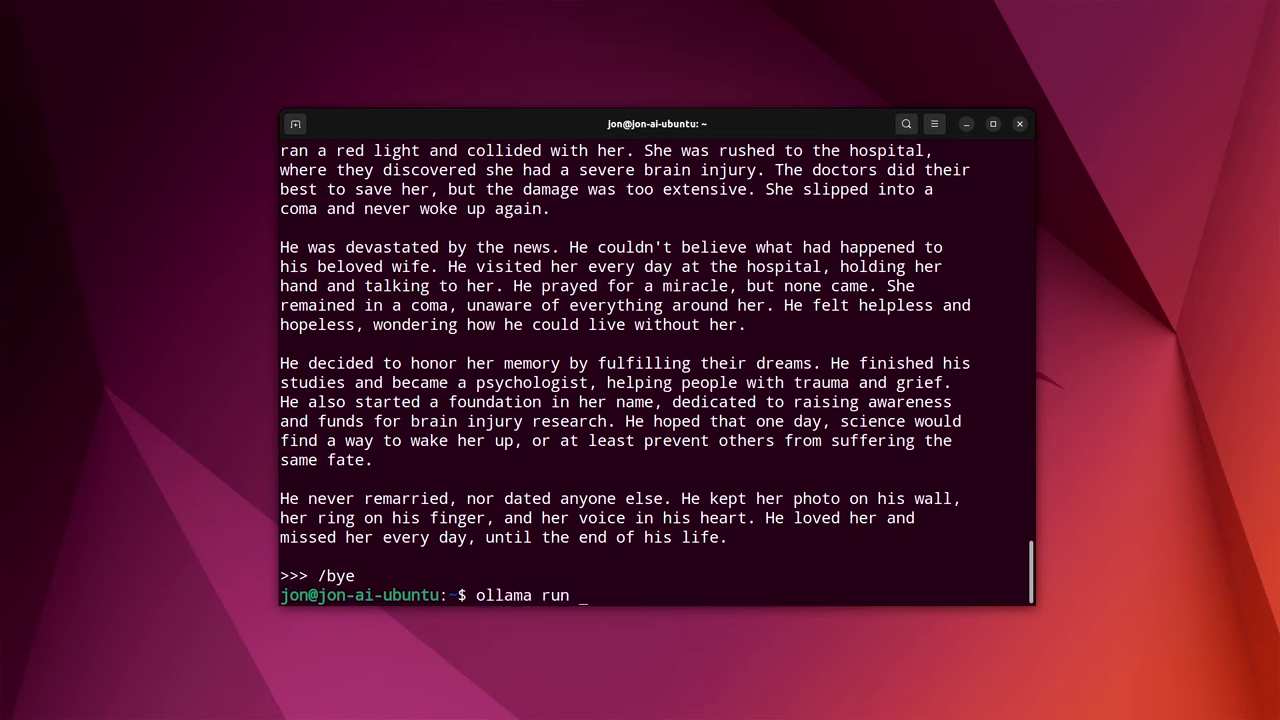
pyautogui.write('miod')
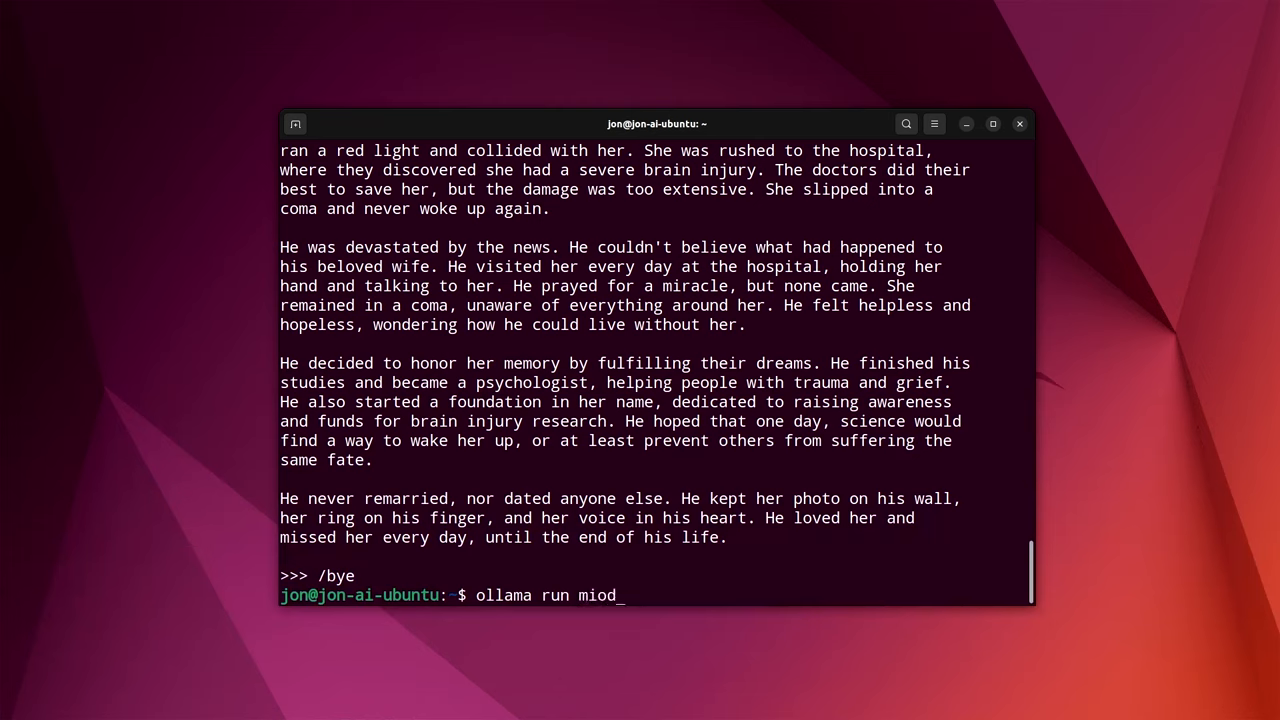
pyautogui.write('odelname')
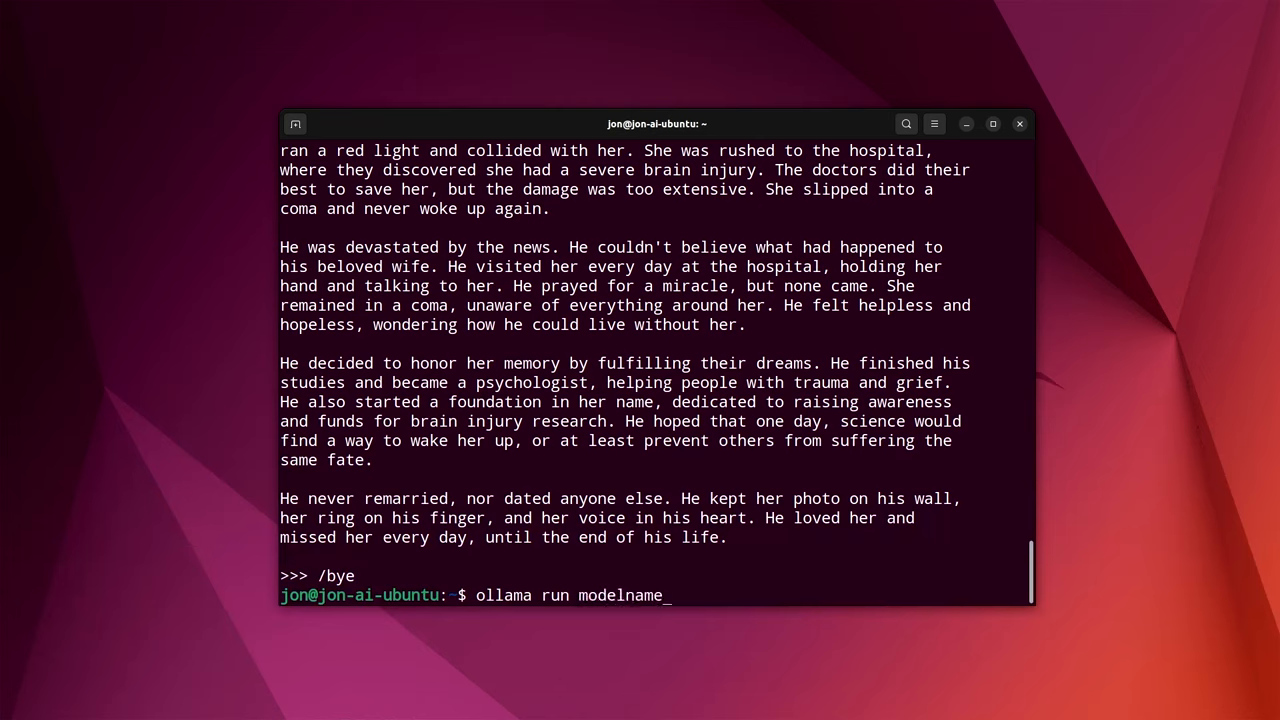
pyautogui.press('BackSpace')
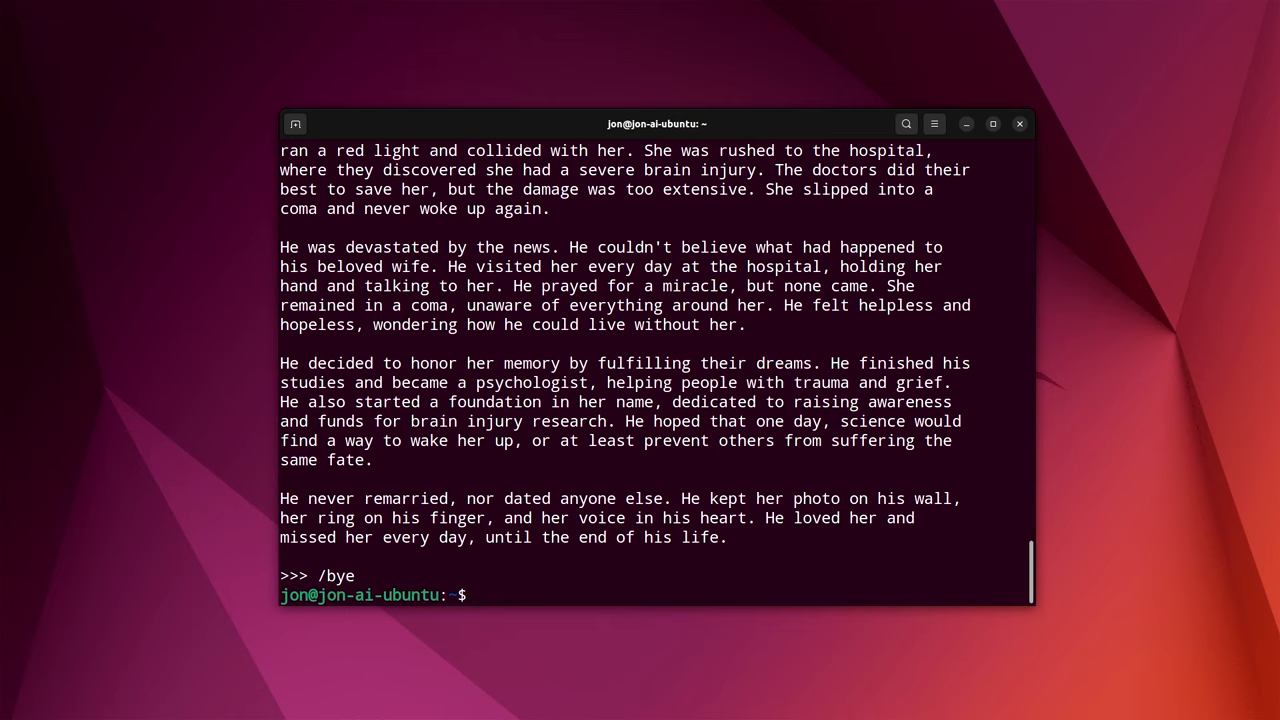
# Step: Run 'sudo systemctl stop ollama', then 'sudo systemctl start ollama' to restart the service
pyautogui.write('sudo syste')
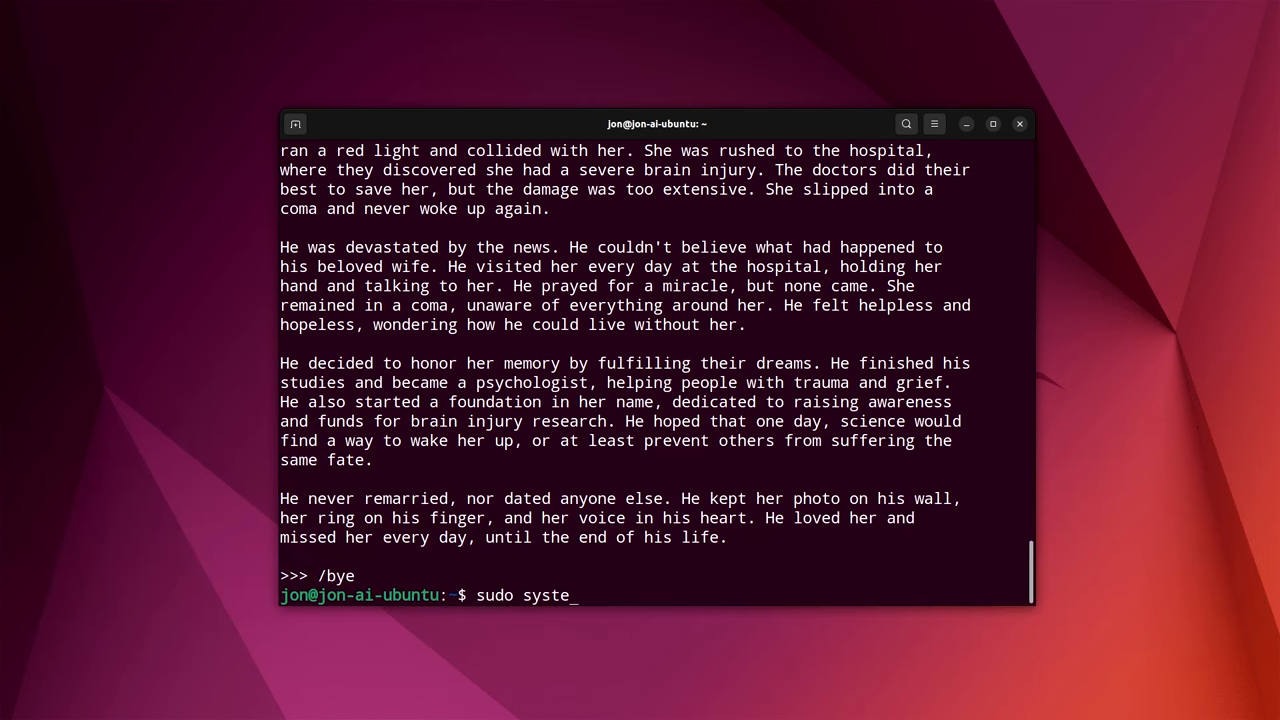
pyautogui.write('mctl stop ollama')
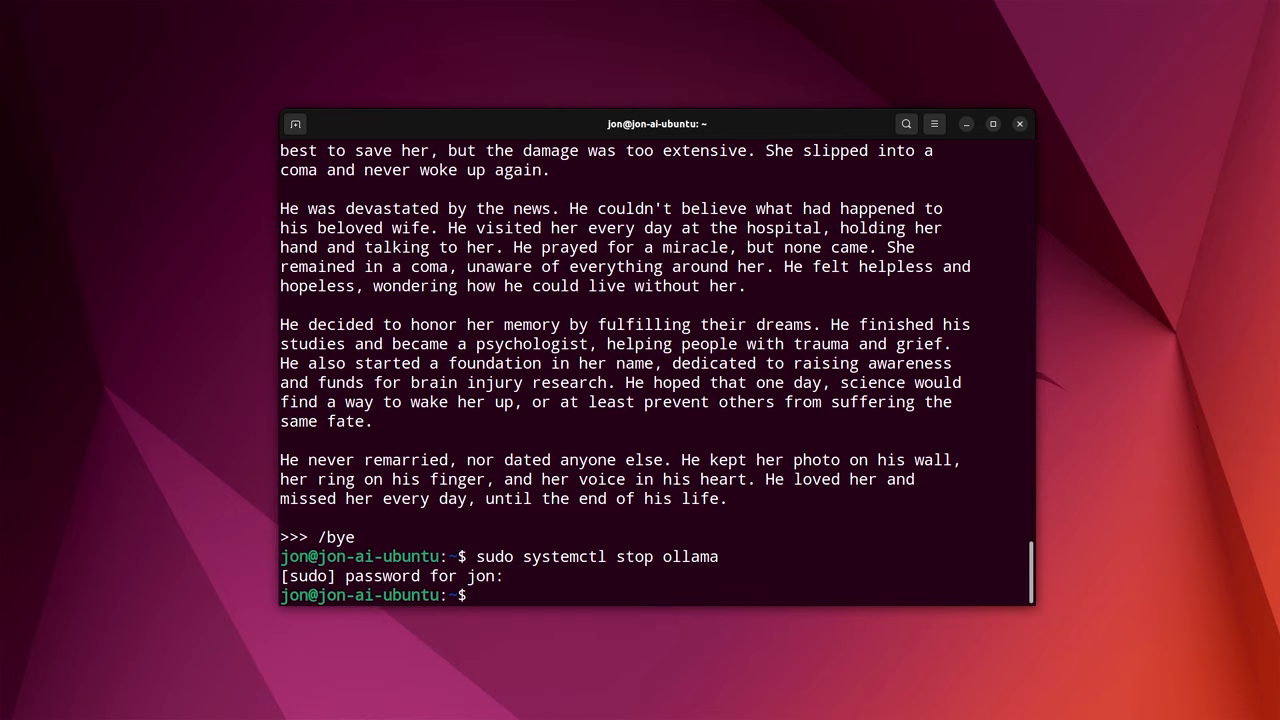
pyautogui.write('sudo')
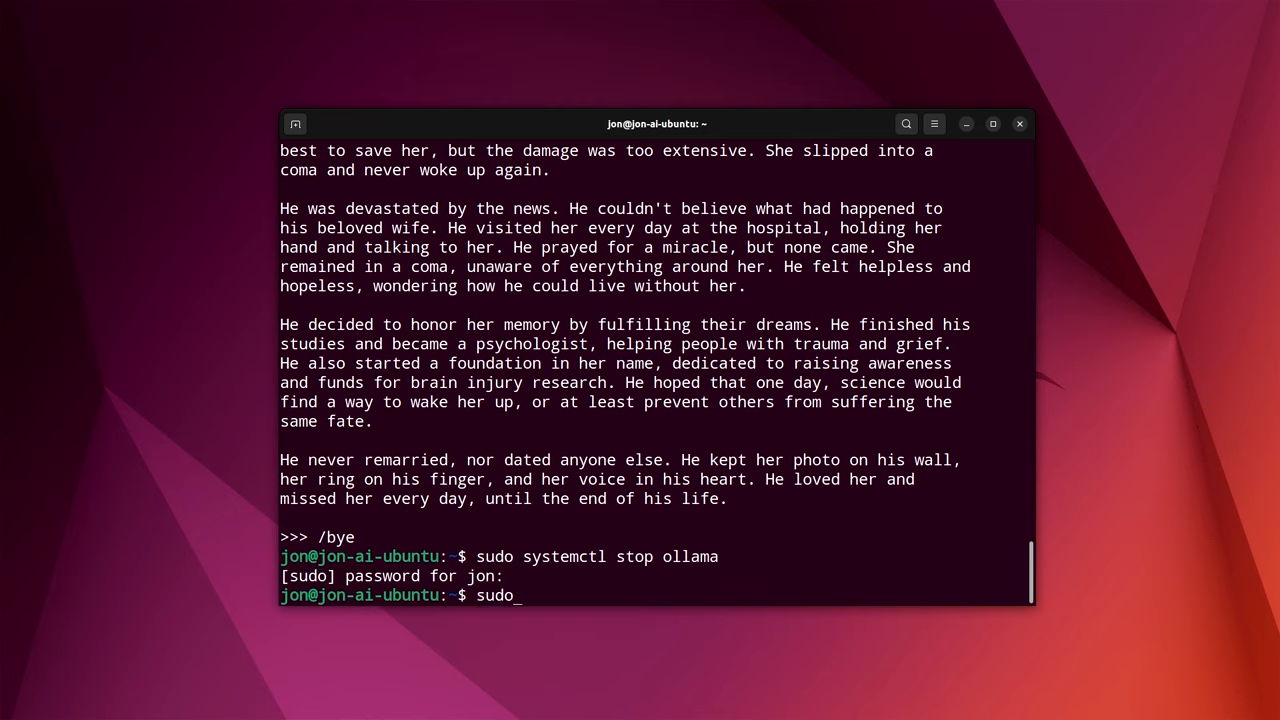
pyautogui.write('systemctl')
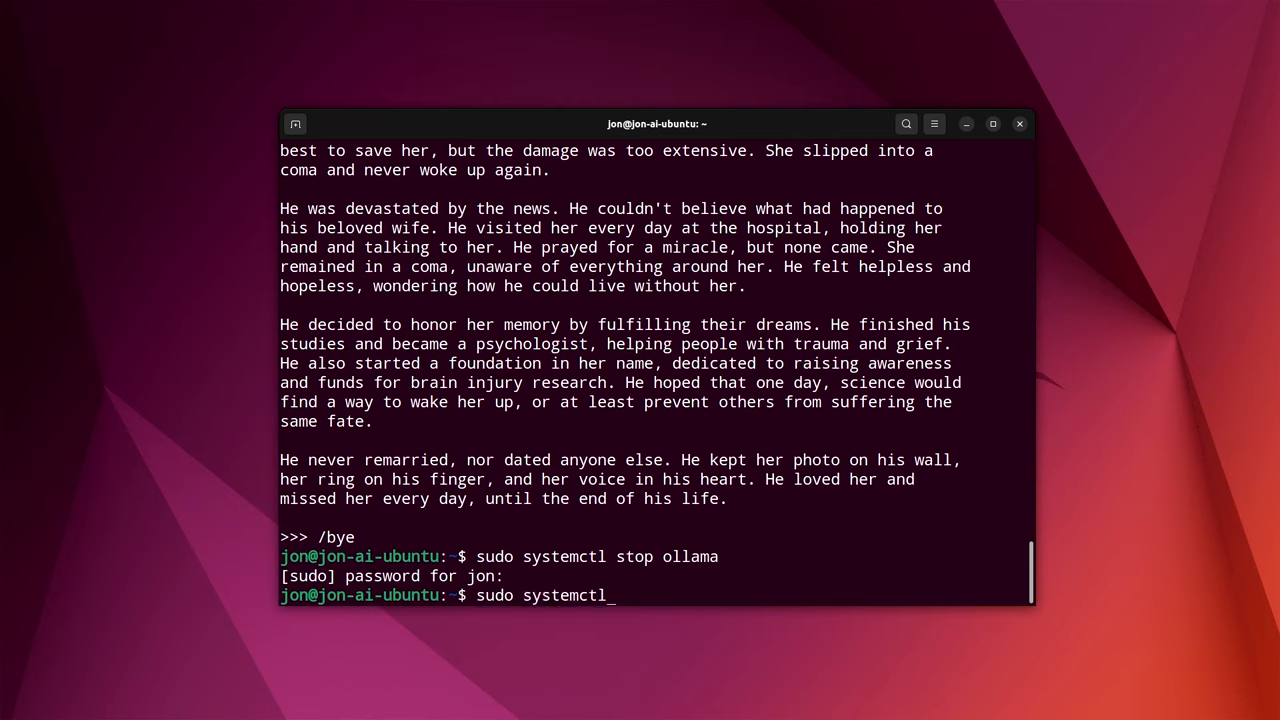
pyautogui.write('start ollama')
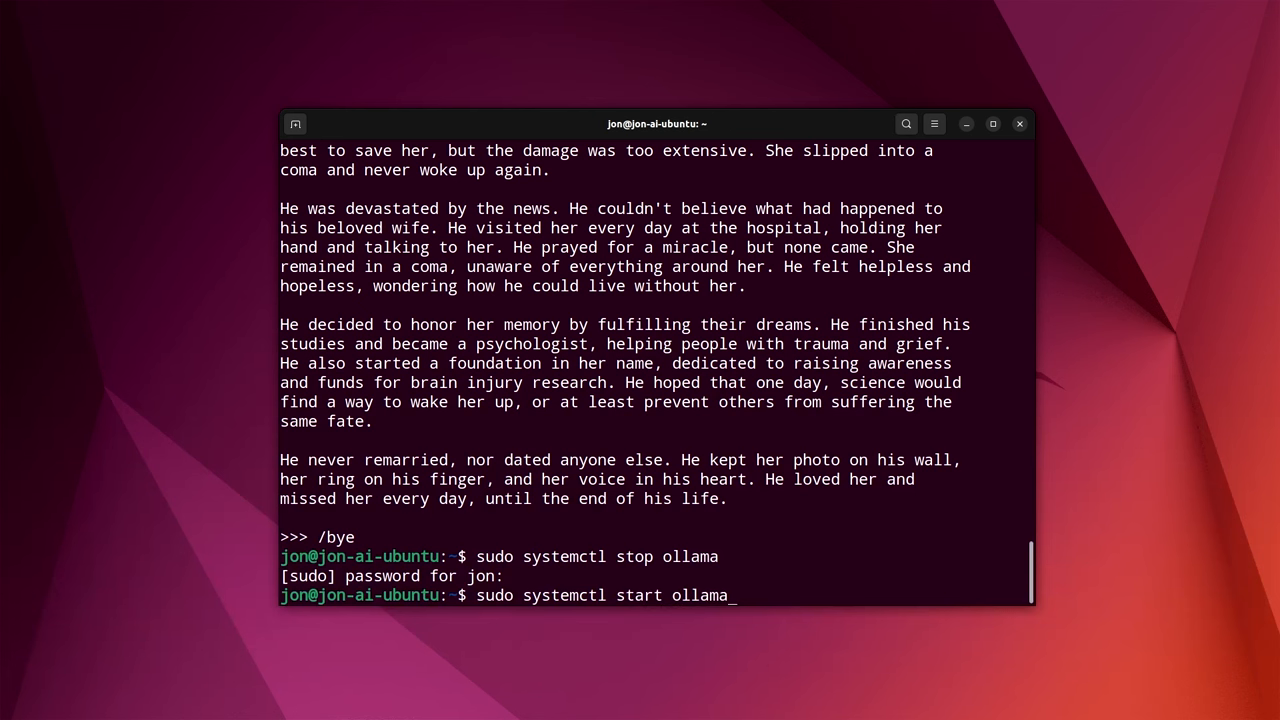
pyautogui.press('Return')
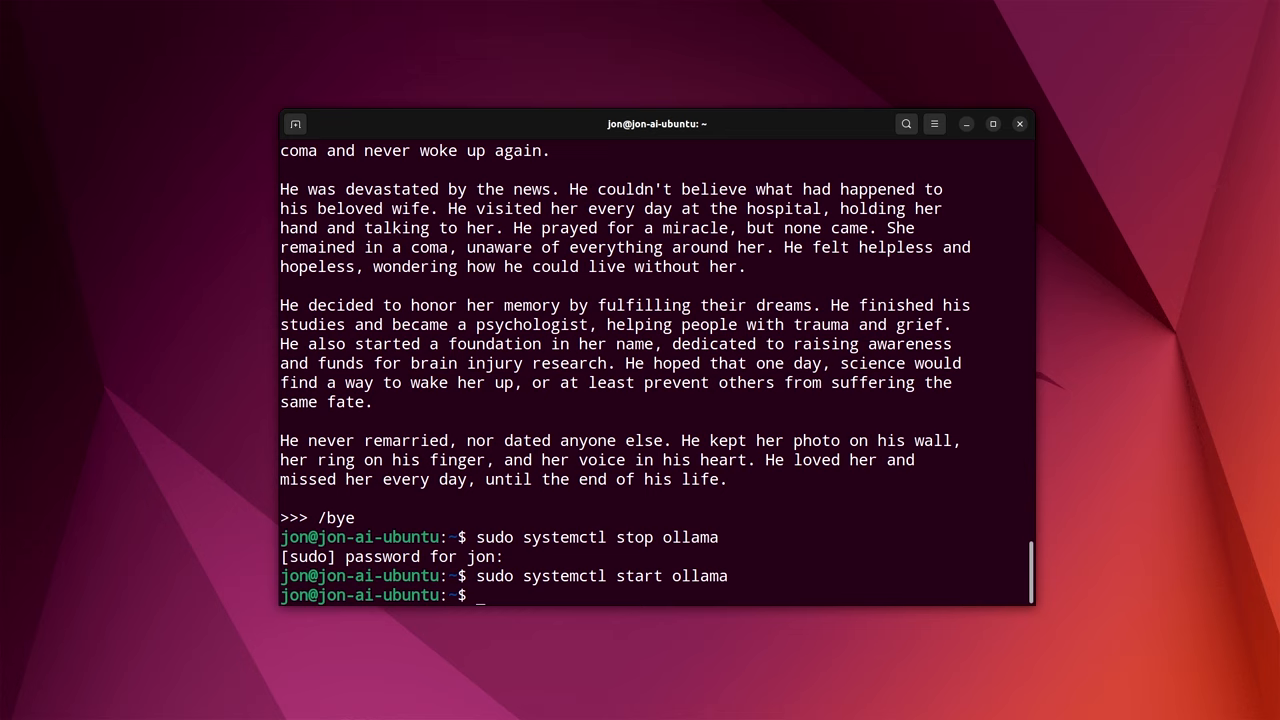
pyautogui.write('sudo systemctl start ollama')
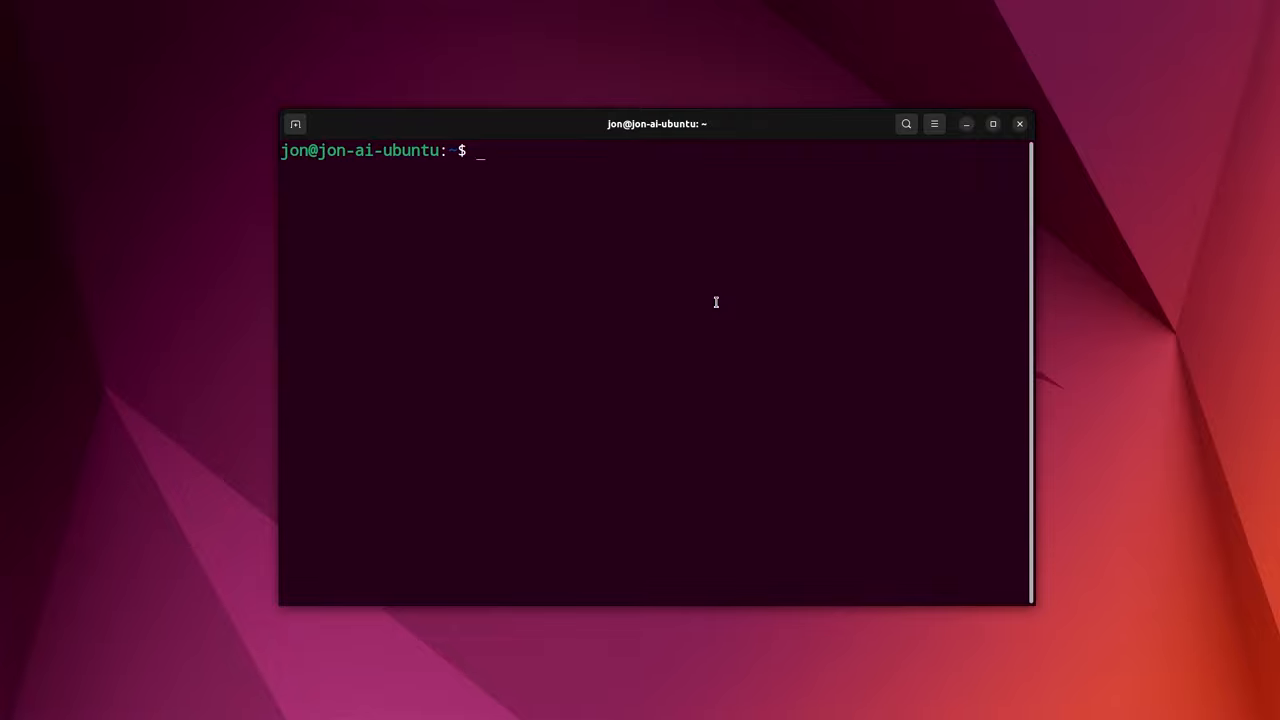
# Step: Stop, disable and restart the ollama service with sudo systemctl commands
pyautogui.write('sudo')
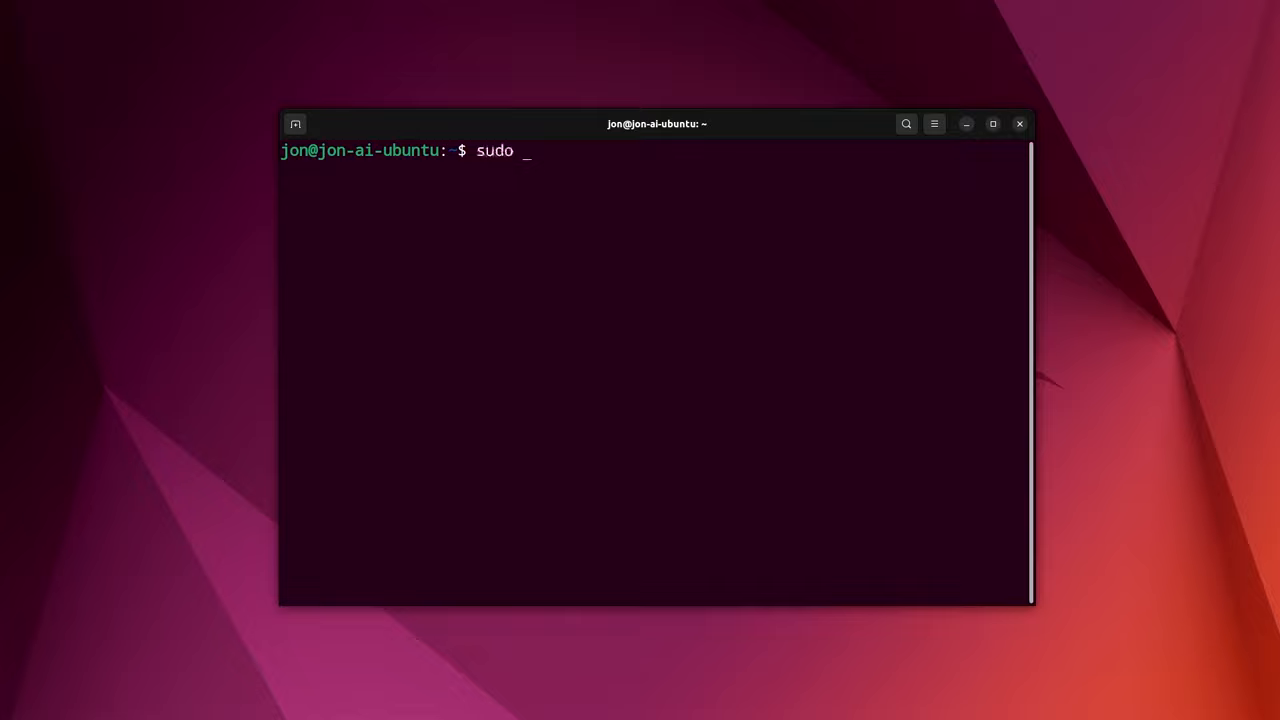
pyautogui.write('systemctl st')
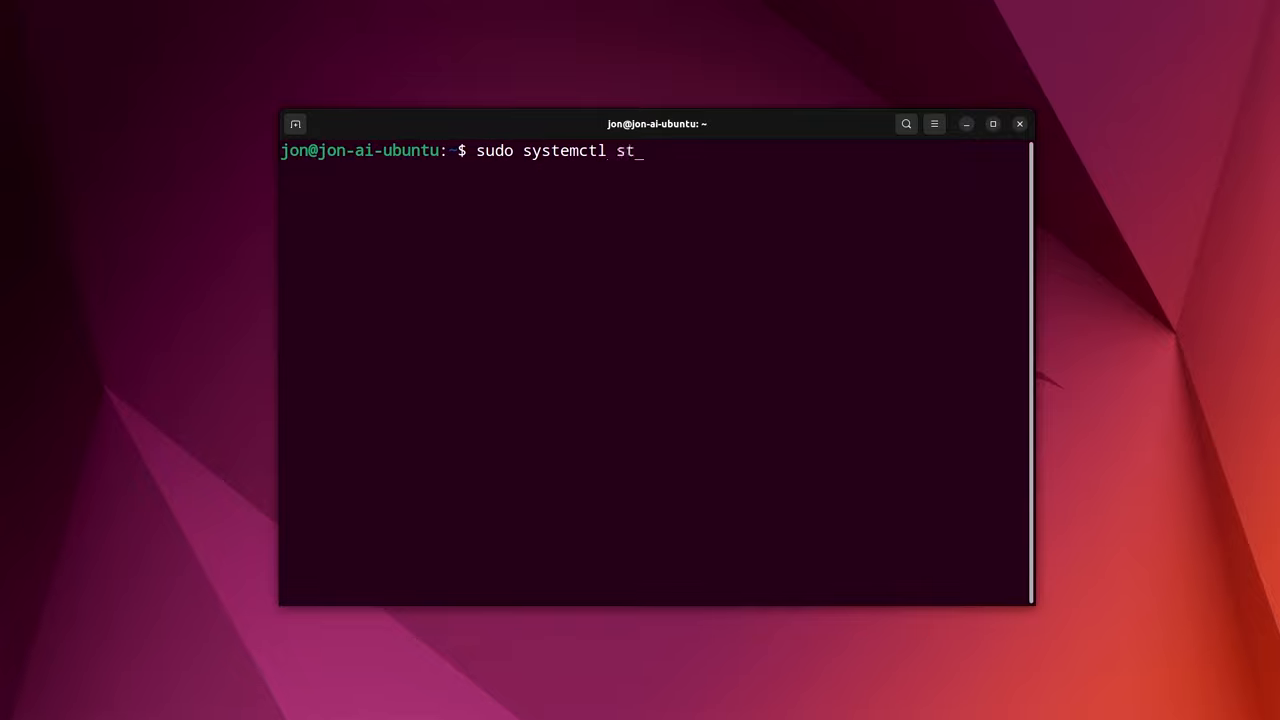
pyautogui.write('op ollama')
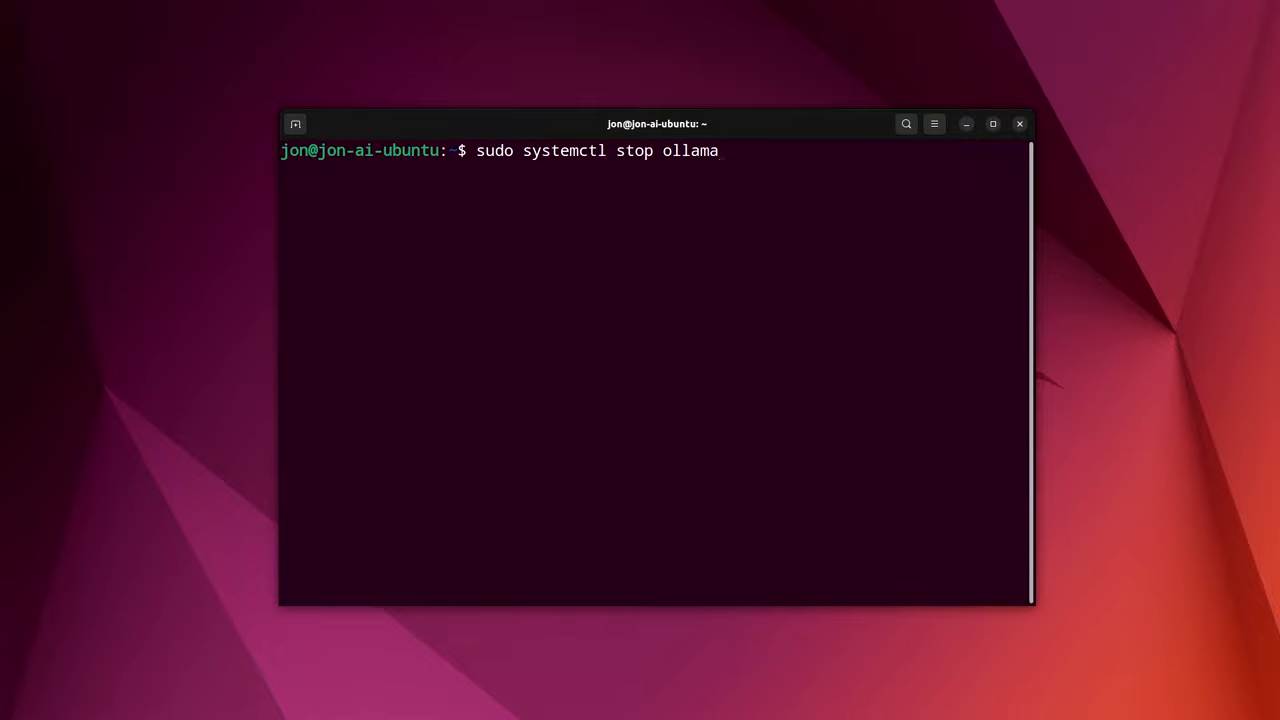
pyautogui.press('Return')
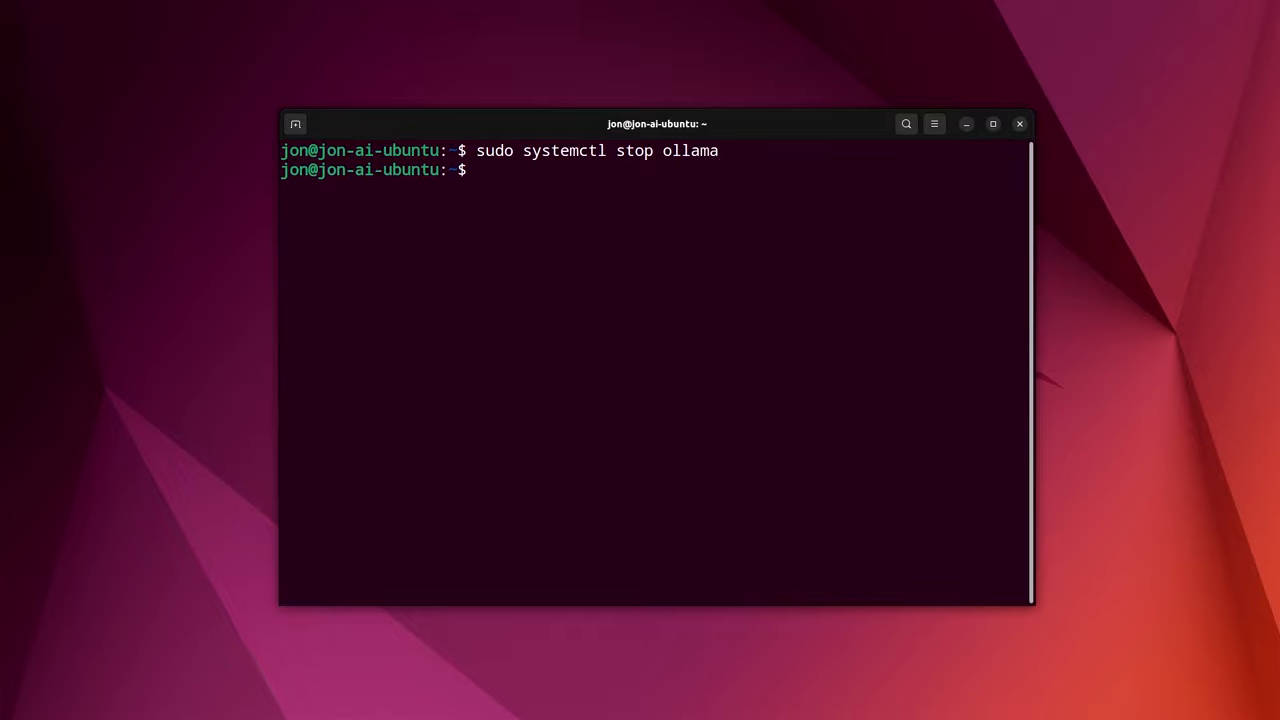
pyautogui.write('sudo systemctl disable ollama')
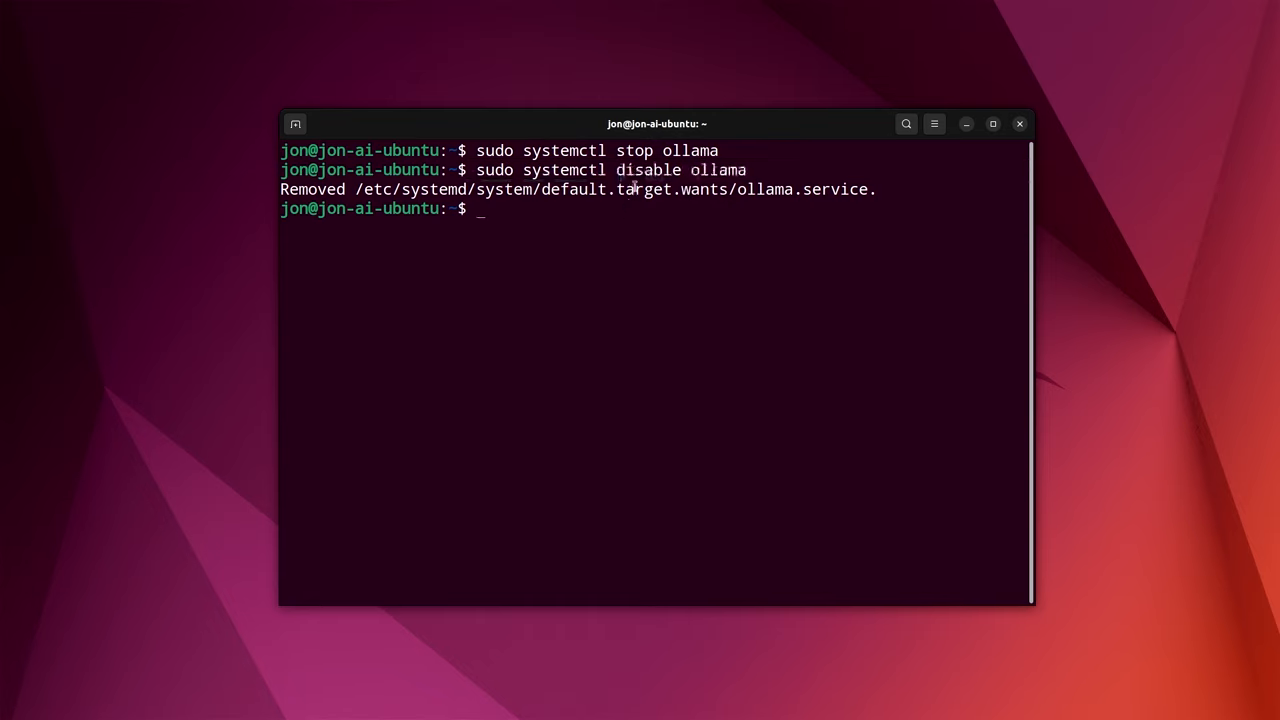
pyautogui.write('sudo')
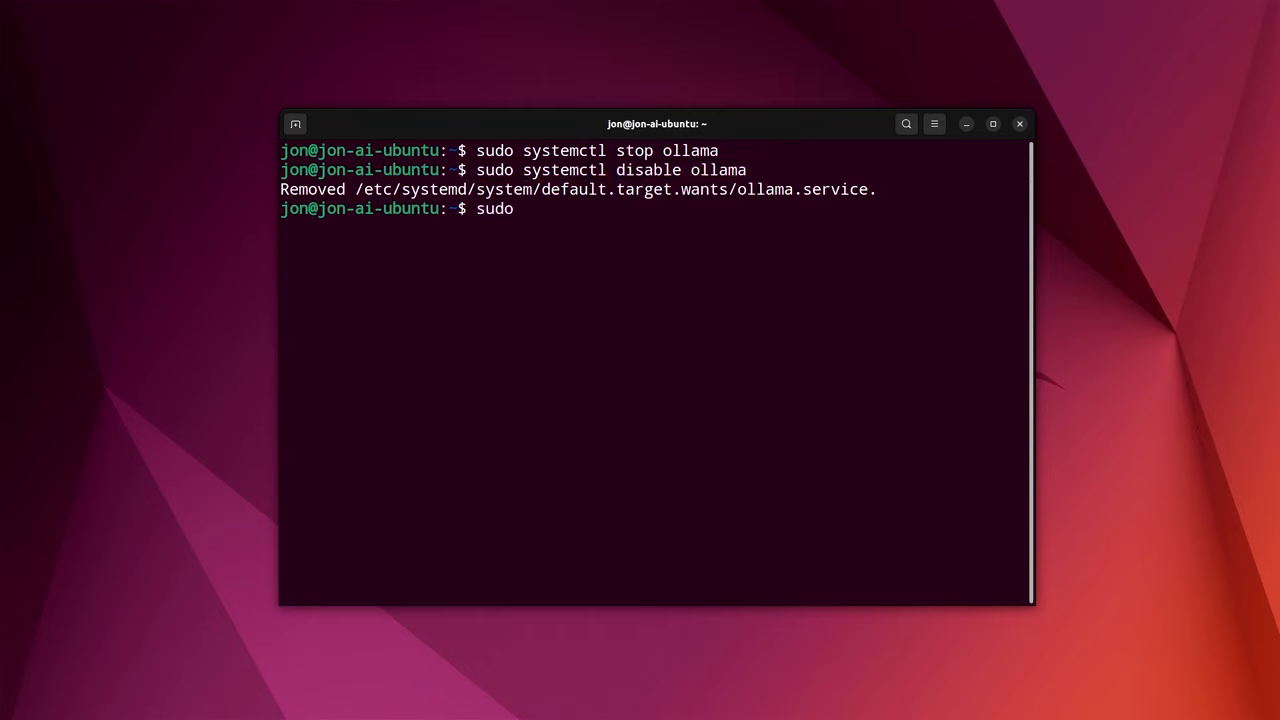
pyautogui.write('systemctl start')
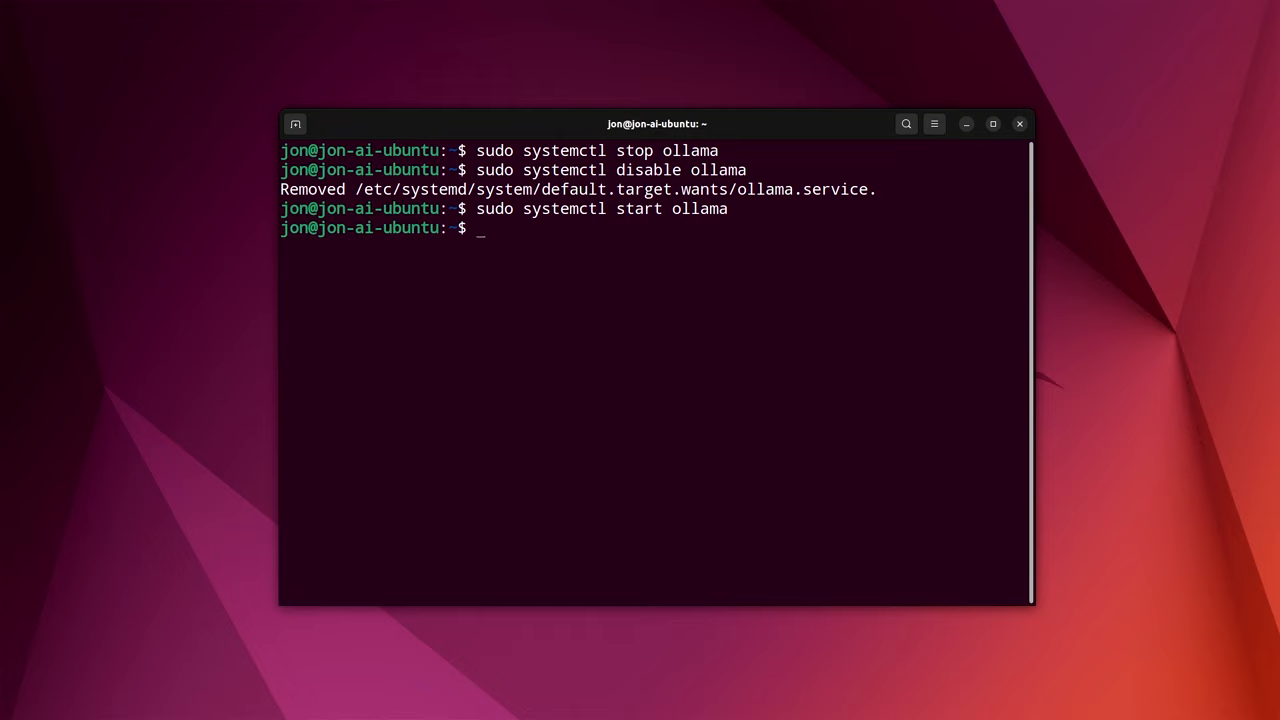
# Step: Chat with orca2 via 'ollama run orca2', highlight the start command, then exit with /bye
pyautogui.write('ollama run')
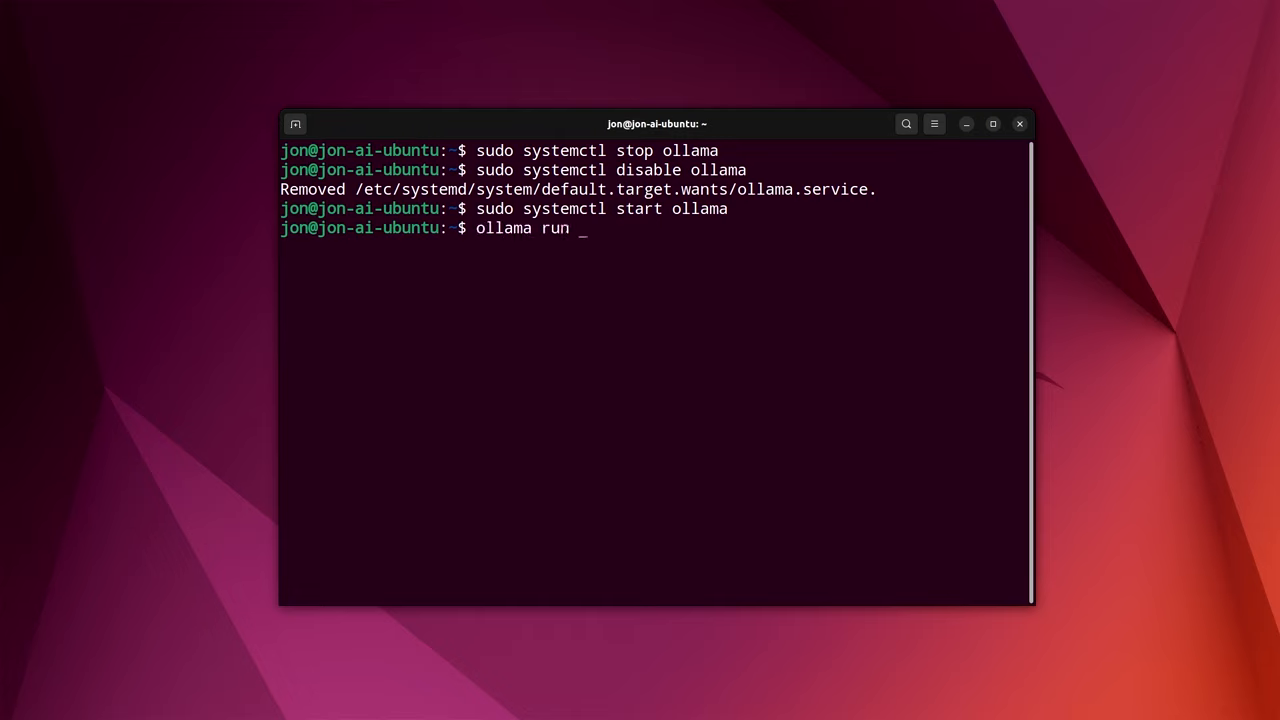
pyautogui.write('orca2')
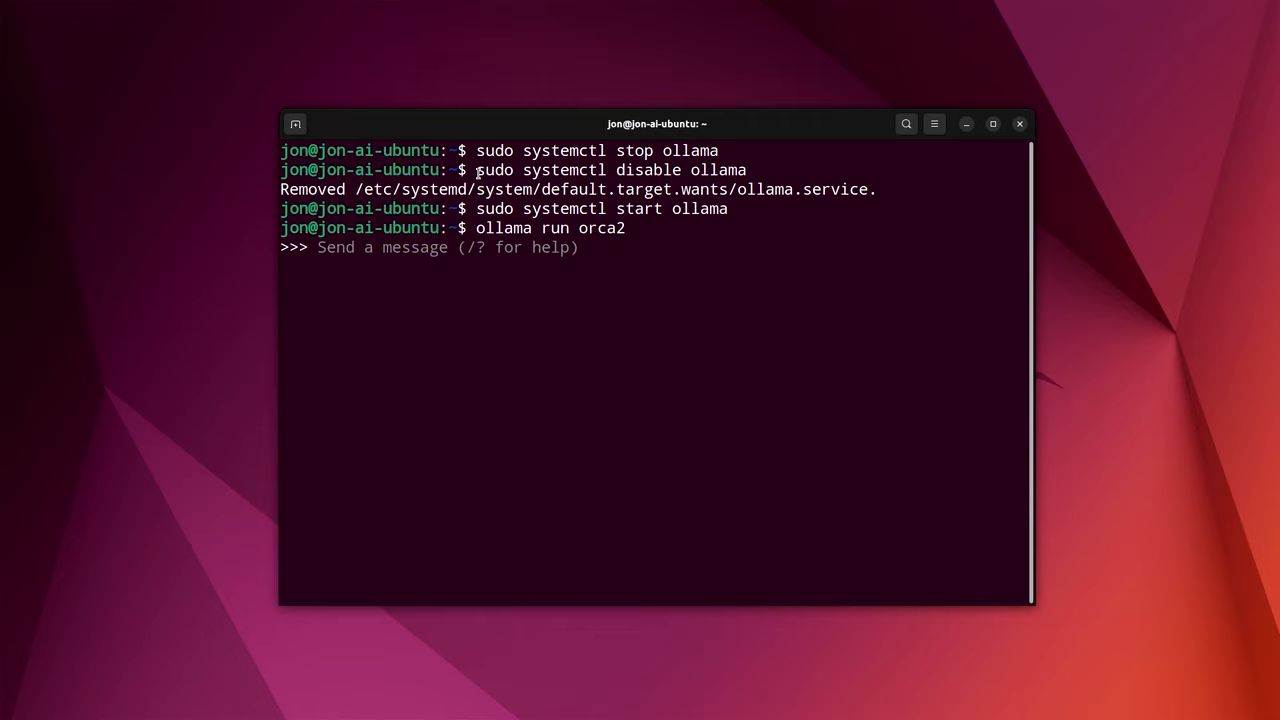
pyautogui.moveTo(475, 208); pyautogui.dragTo(624, 228)
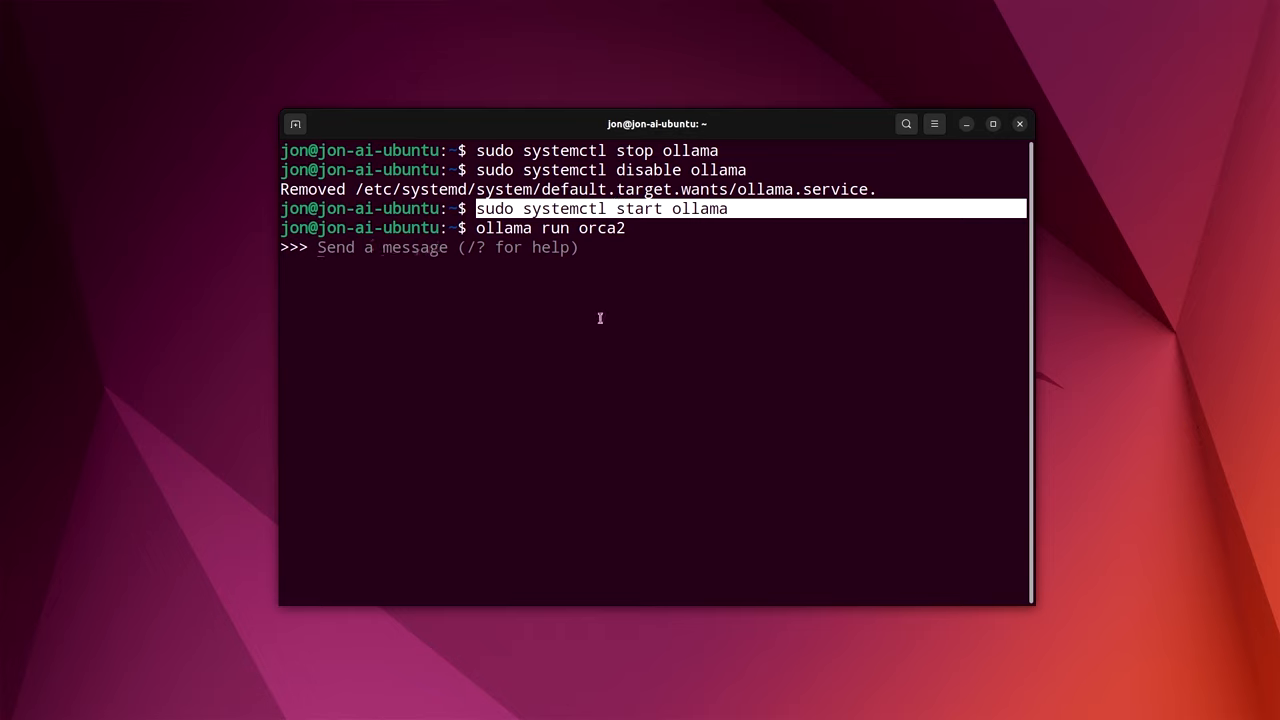
pyautogui.write('/bye')
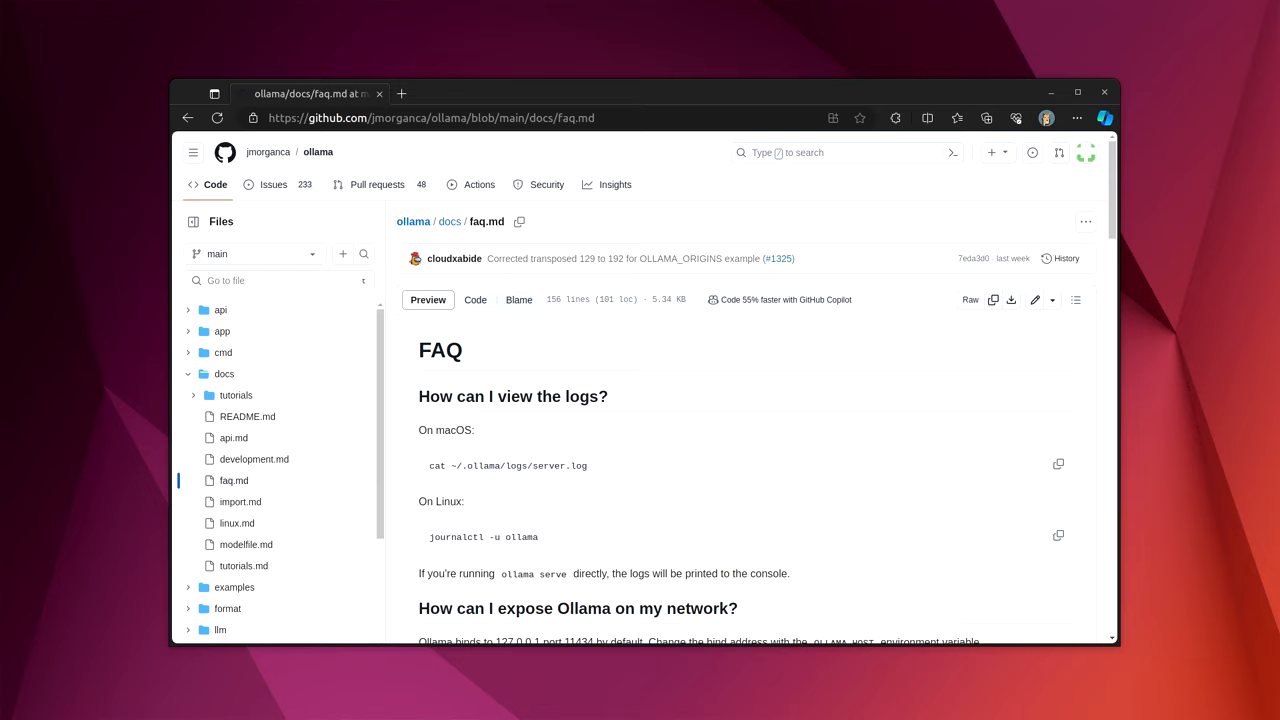
pyautogui.moveTo(758, 423)
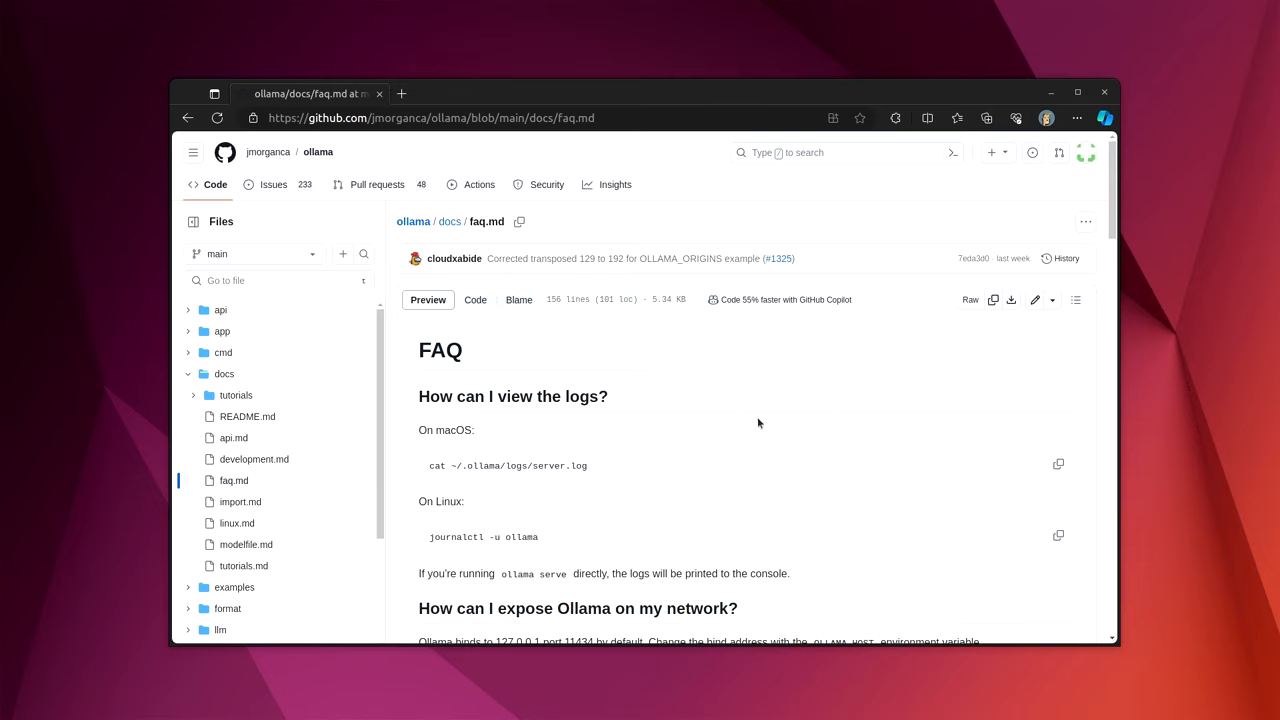
pyautogui.moveTo(761, 400)
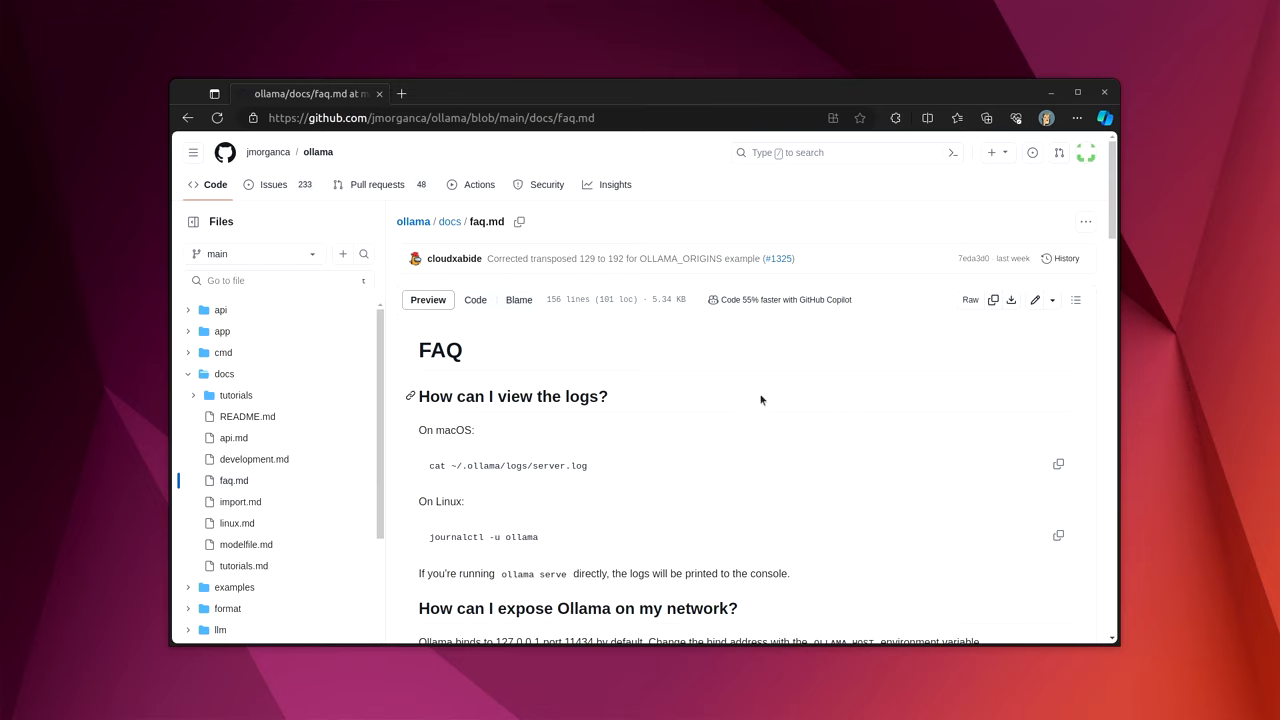